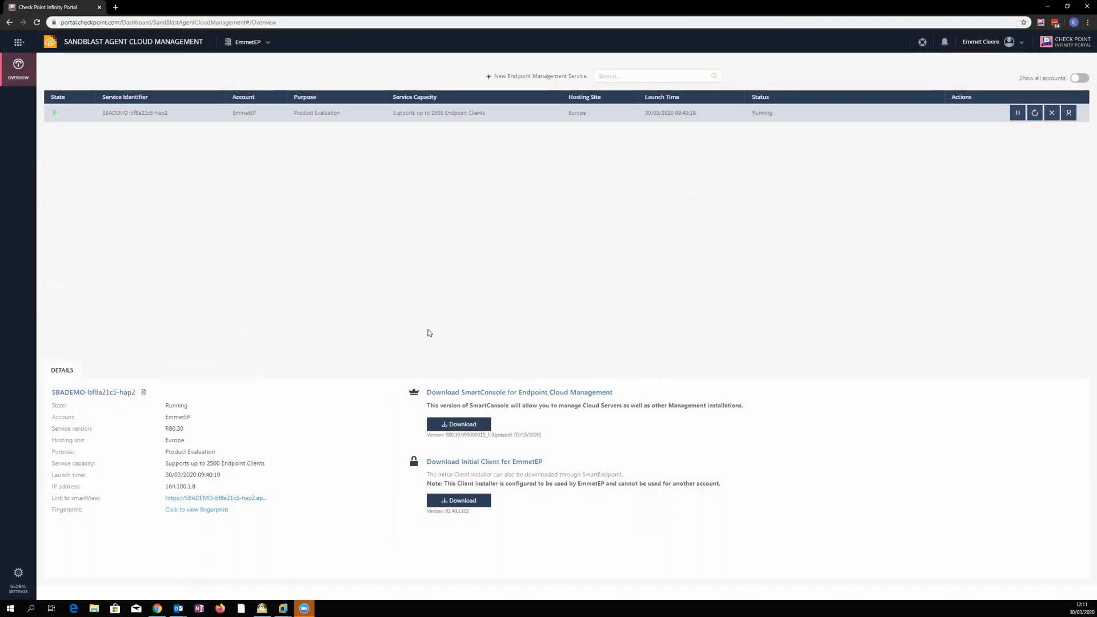
pyautogui.moveTo(399, 310)
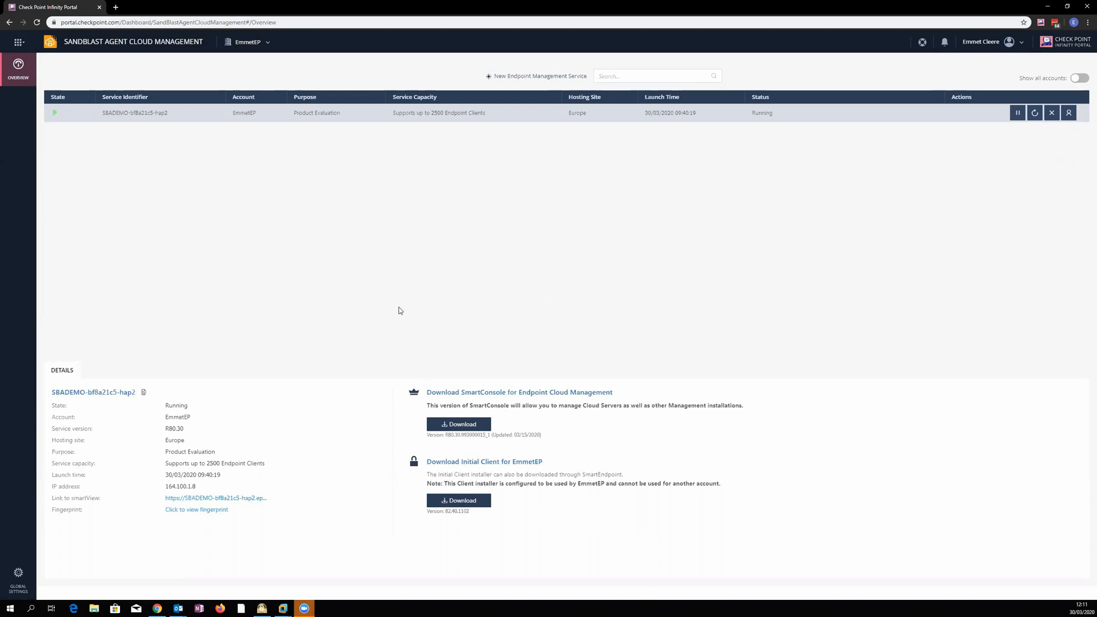
pyautogui.moveTo(178, 50)
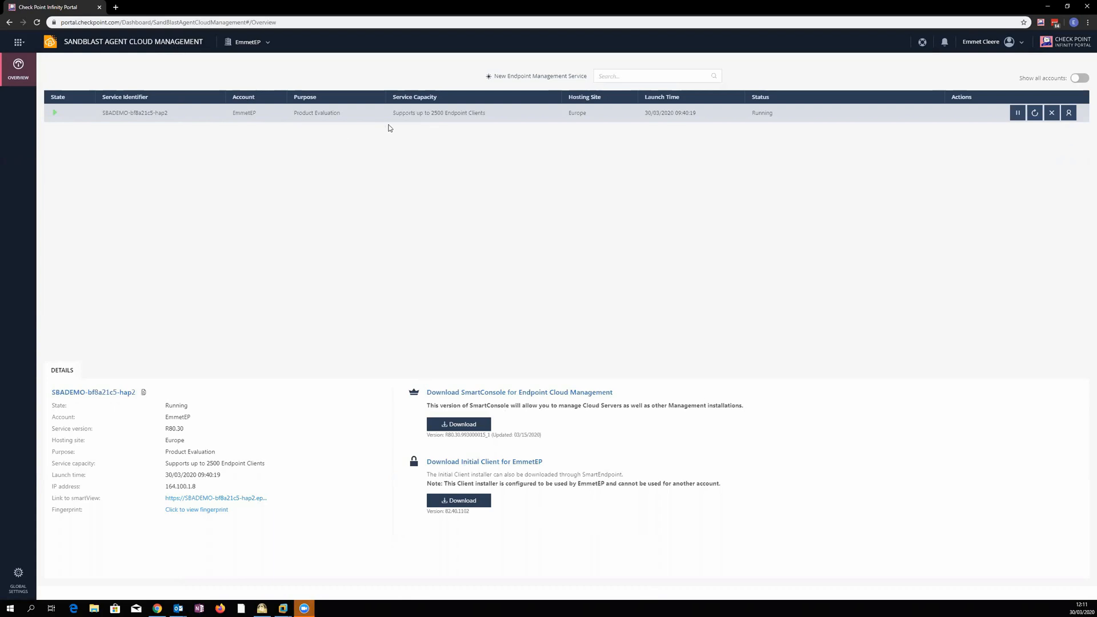
pyautogui.moveTo(350, 123)
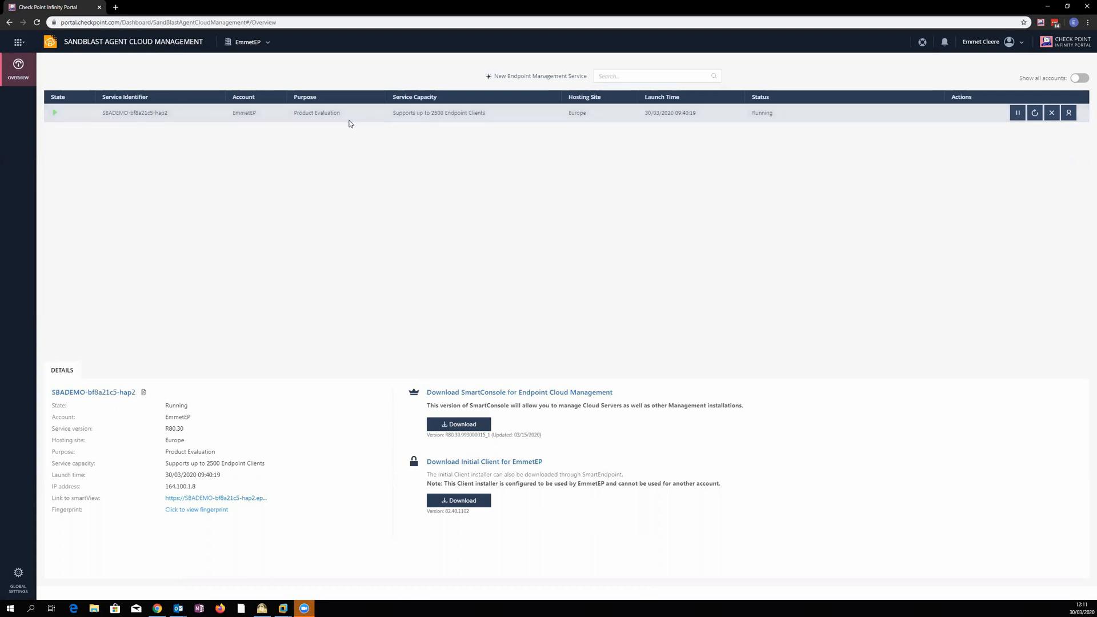
pyautogui.moveTo(369, 113)
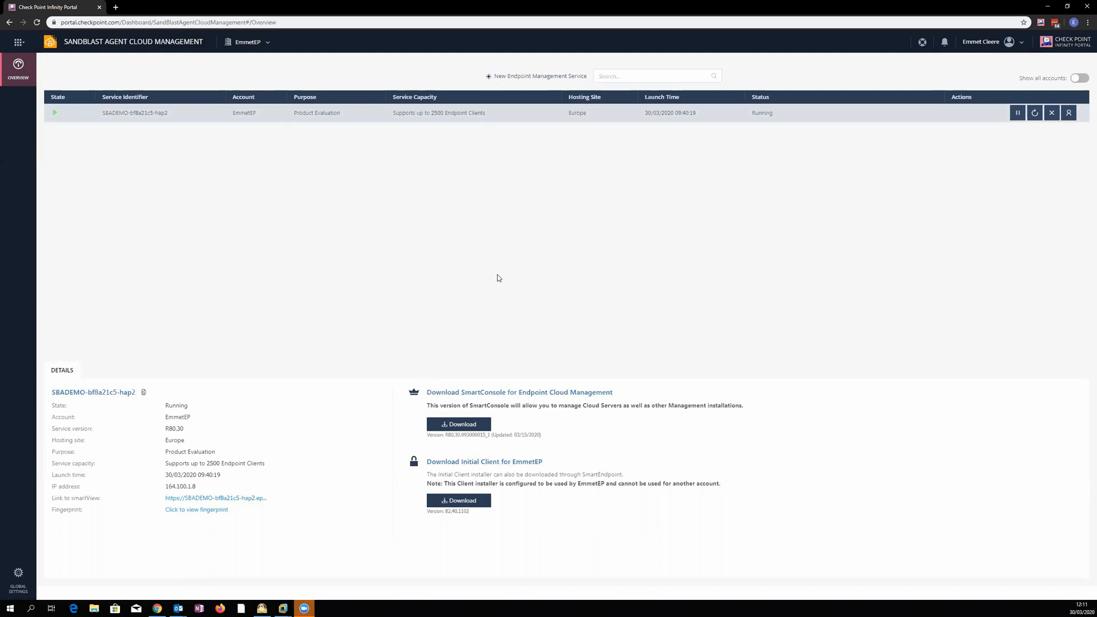
pyautogui.moveTo(522, 330)
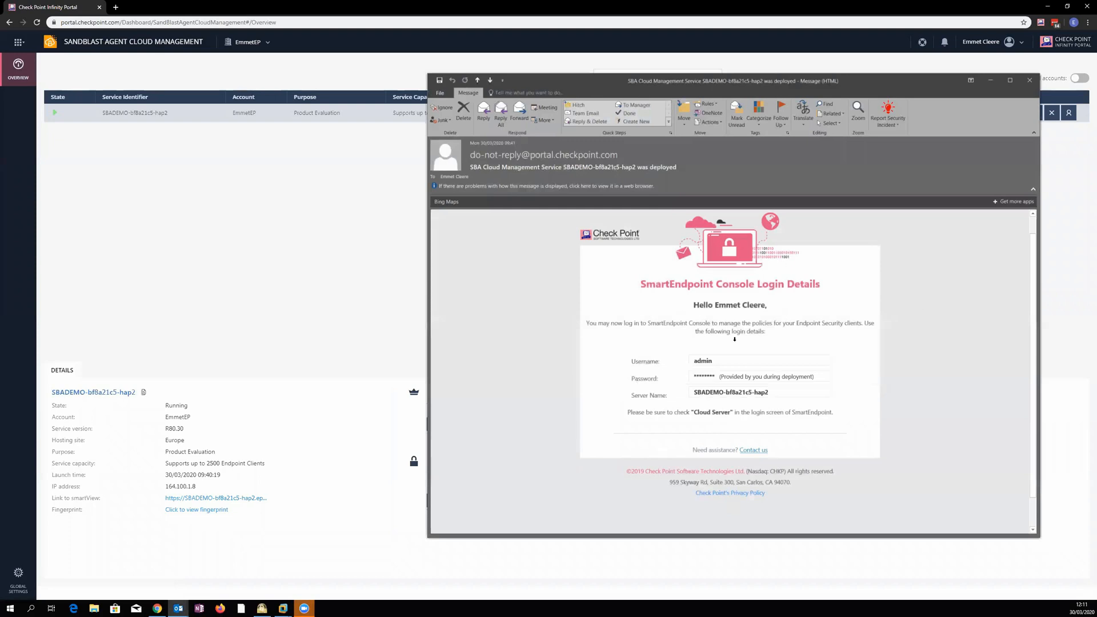
pyautogui.moveTo(823, 286)
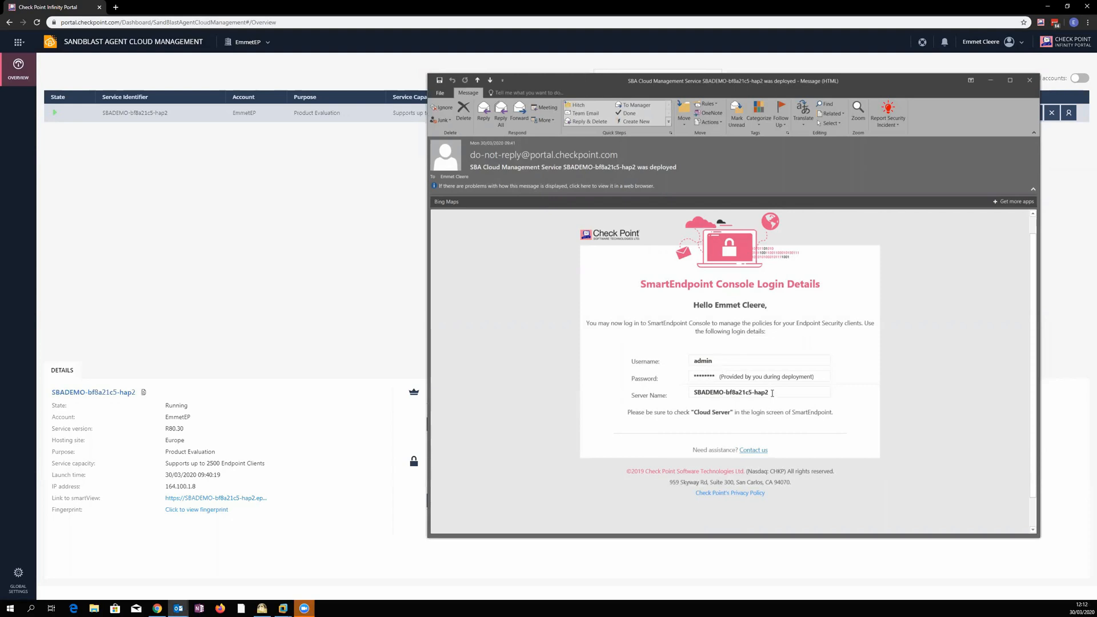
# Step: Select the server name in the SmartEndpoint deployment email
pyautogui.doubleClick(731, 392)
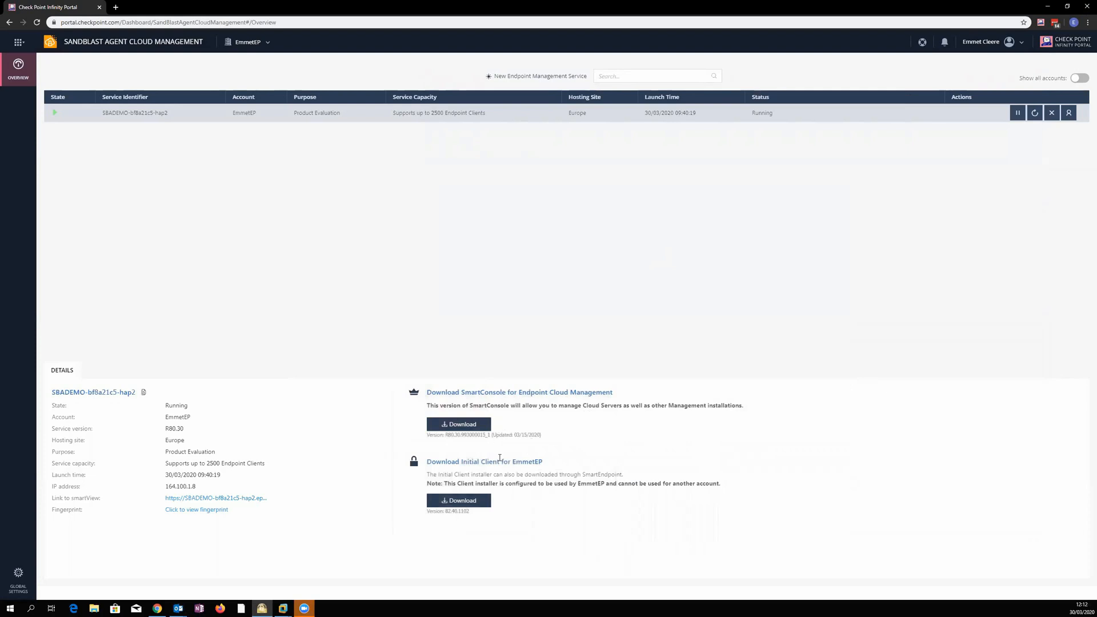
pyautogui.moveTo(382, 426)
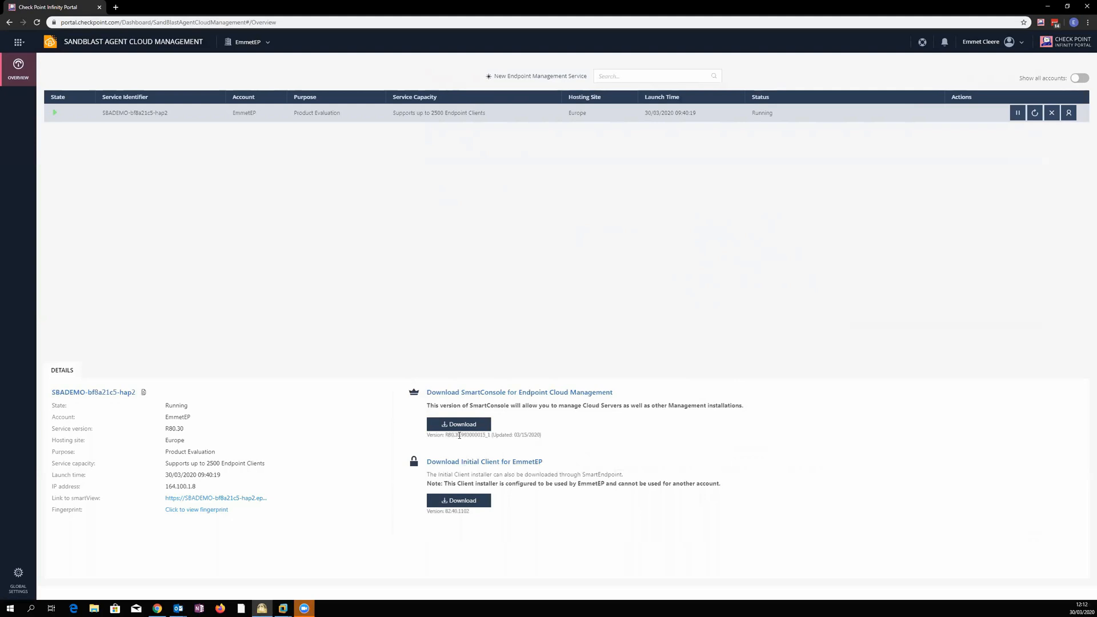
pyautogui.moveTo(416, 247)
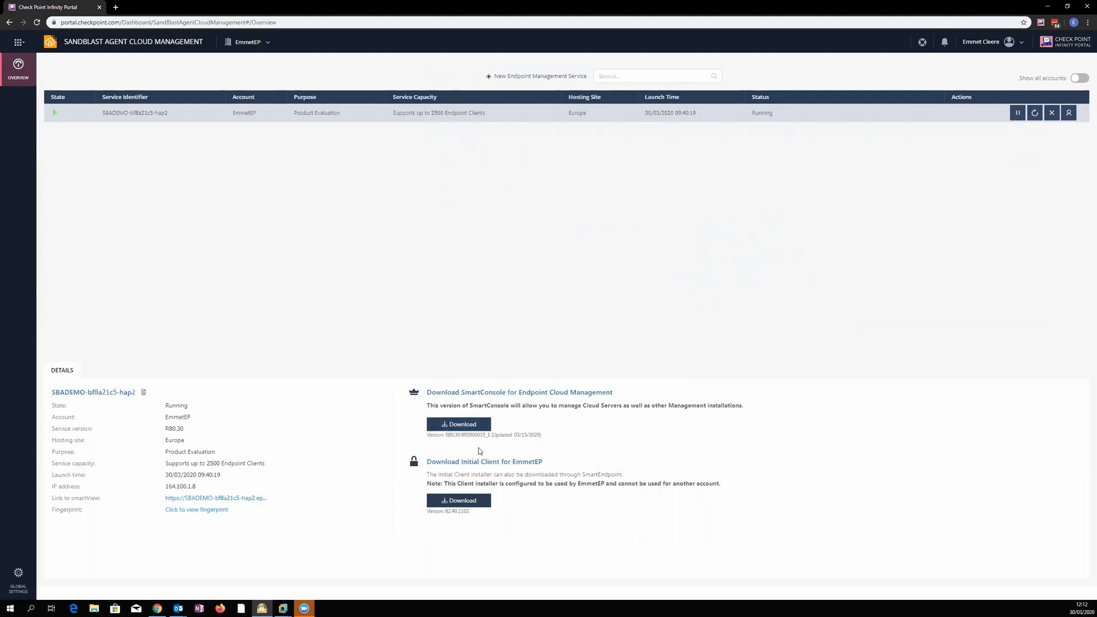
pyautogui.moveTo(820, 207)
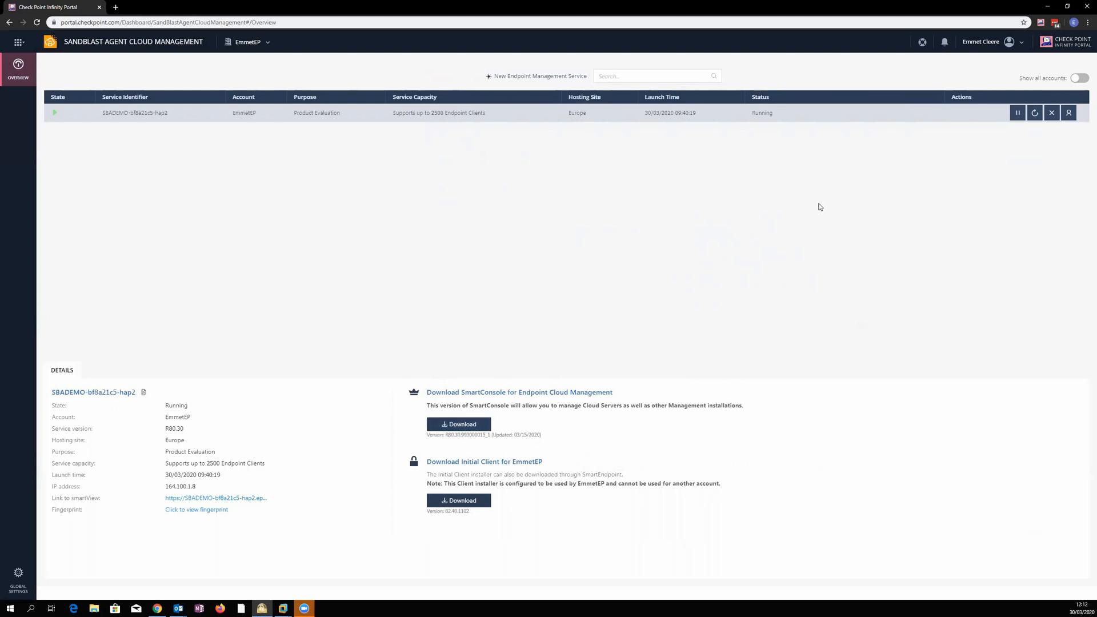
pyautogui.moveTo(396, 248)
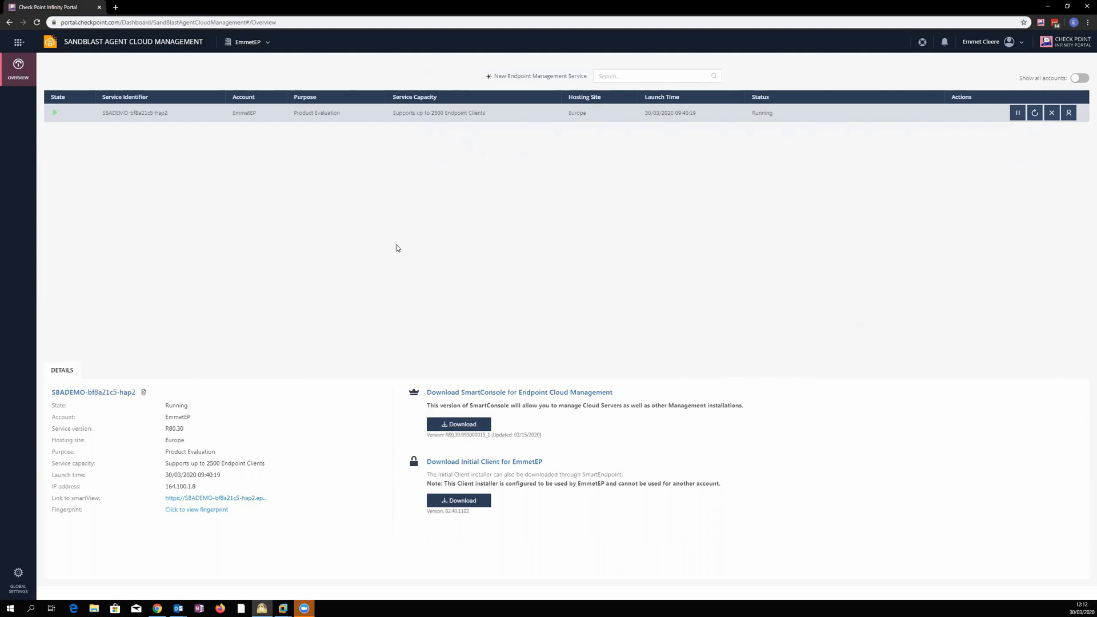
pyautogui.moveTo(482, 448)
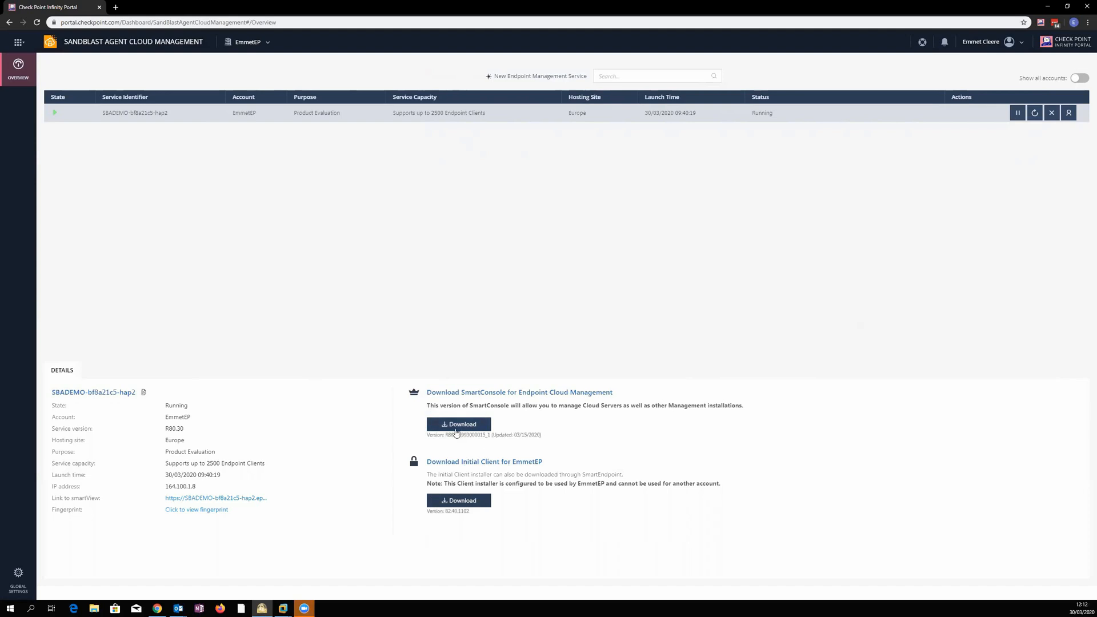
pyautogui.moveTo(619, 208)
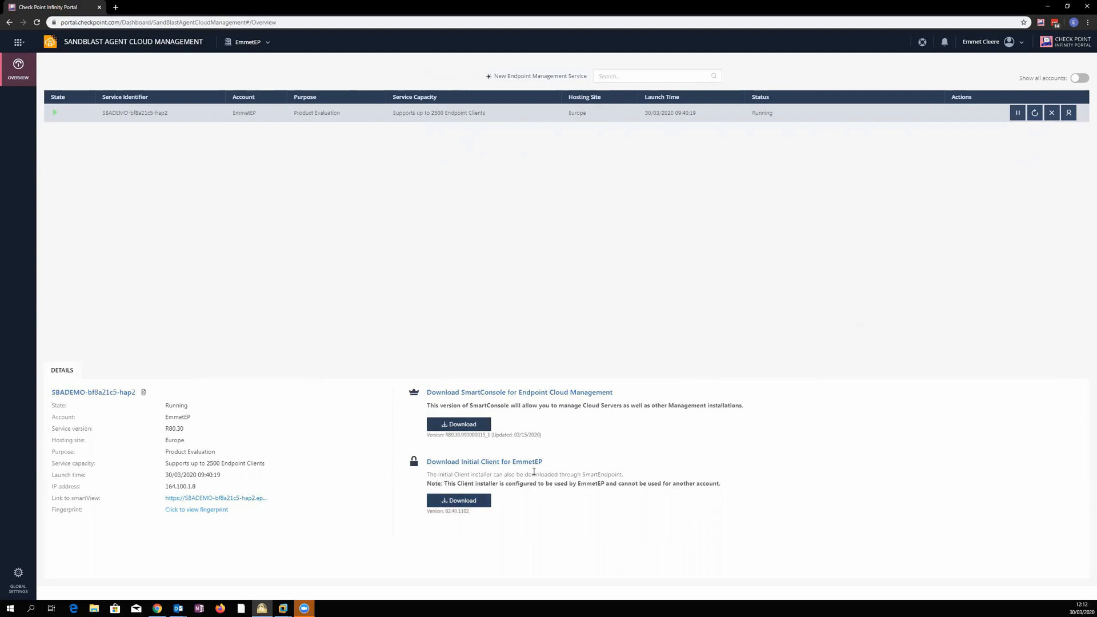
pyautogui.moveTo(553, 466)
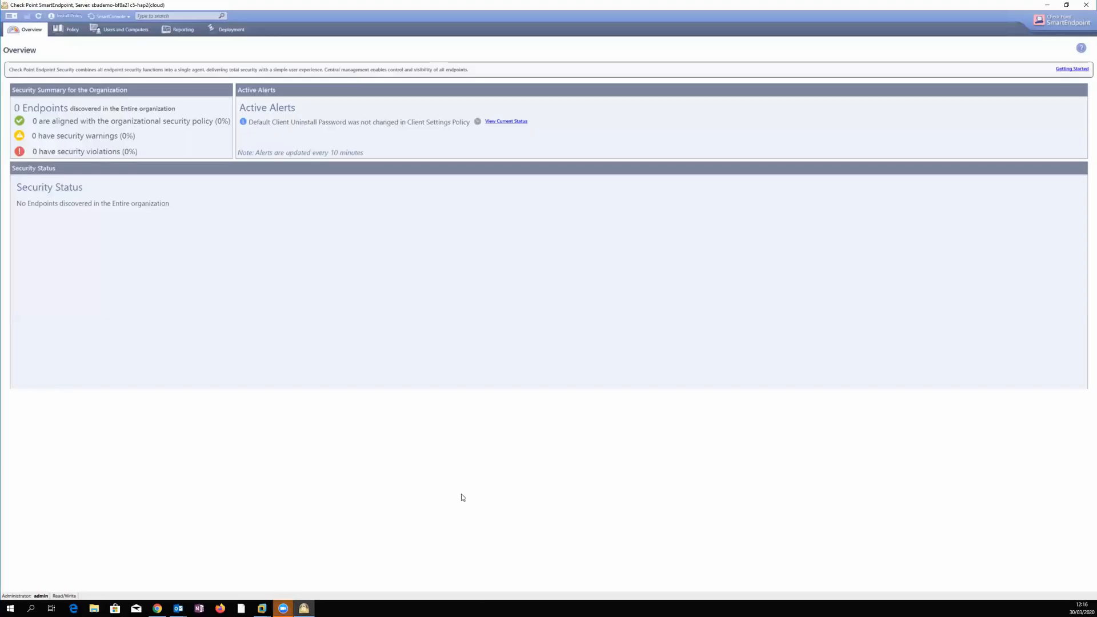
pyautogui.moveTo(199, 248)
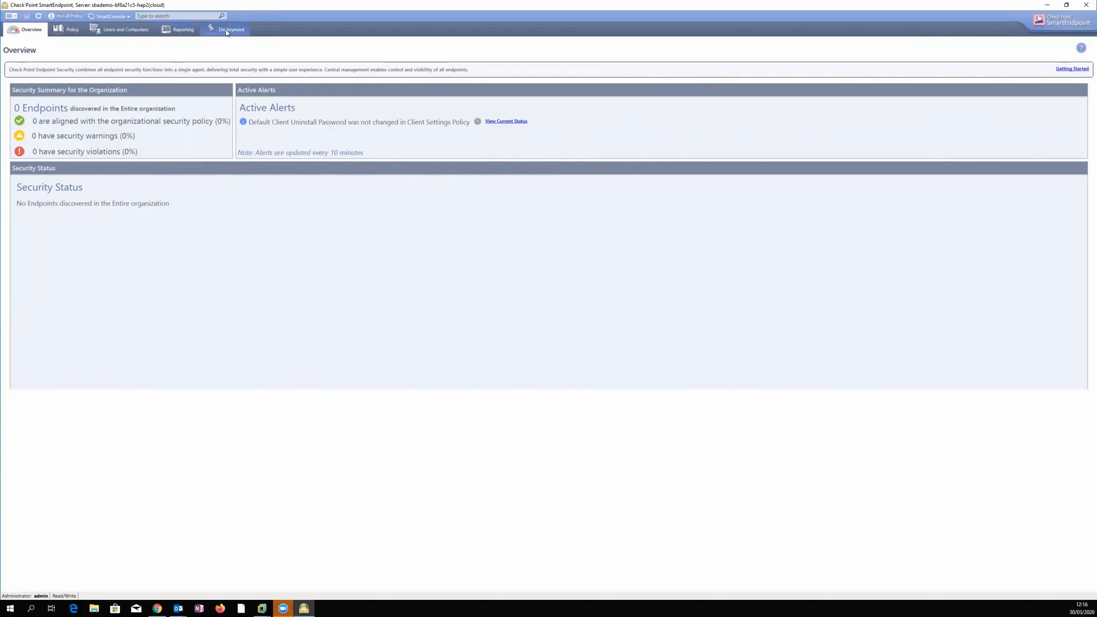
# Step: Review which blades the default Entire Organization deployment rule installs
pyautogui.click(231, 30)
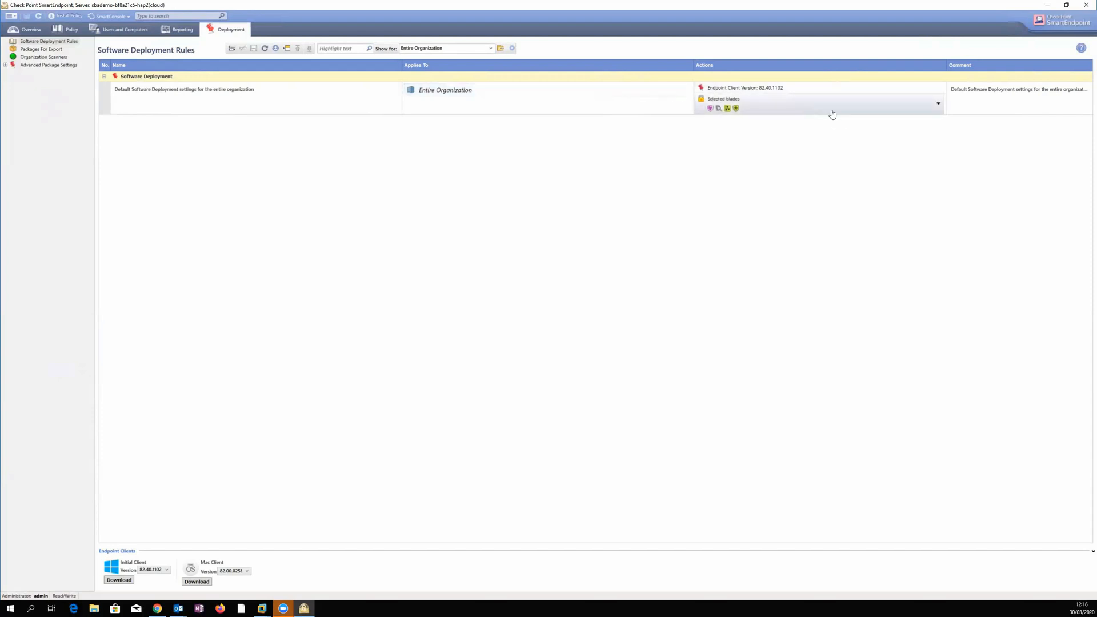
pyautogui.moveTo(928, 111)
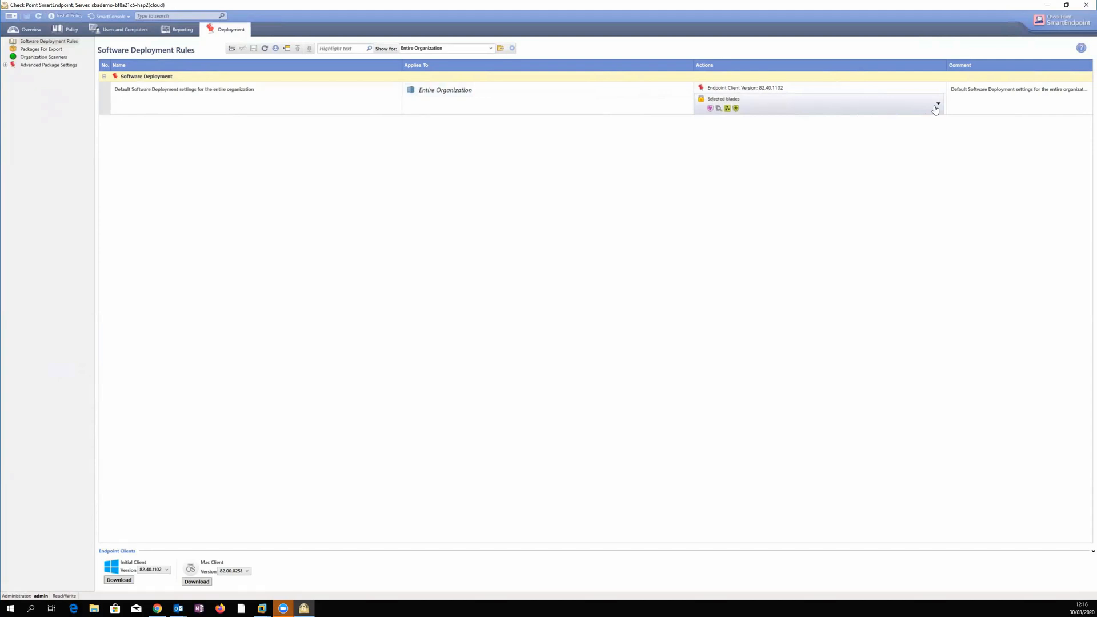
pyautogui.click(936, 105)
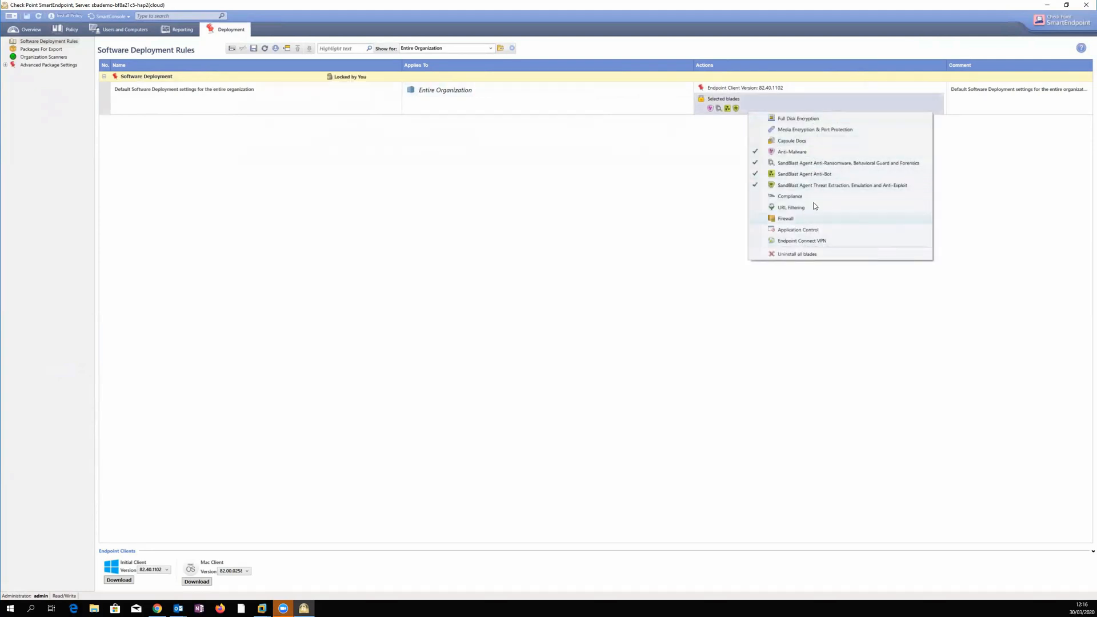
pyautogui.moveTo(823, 197)
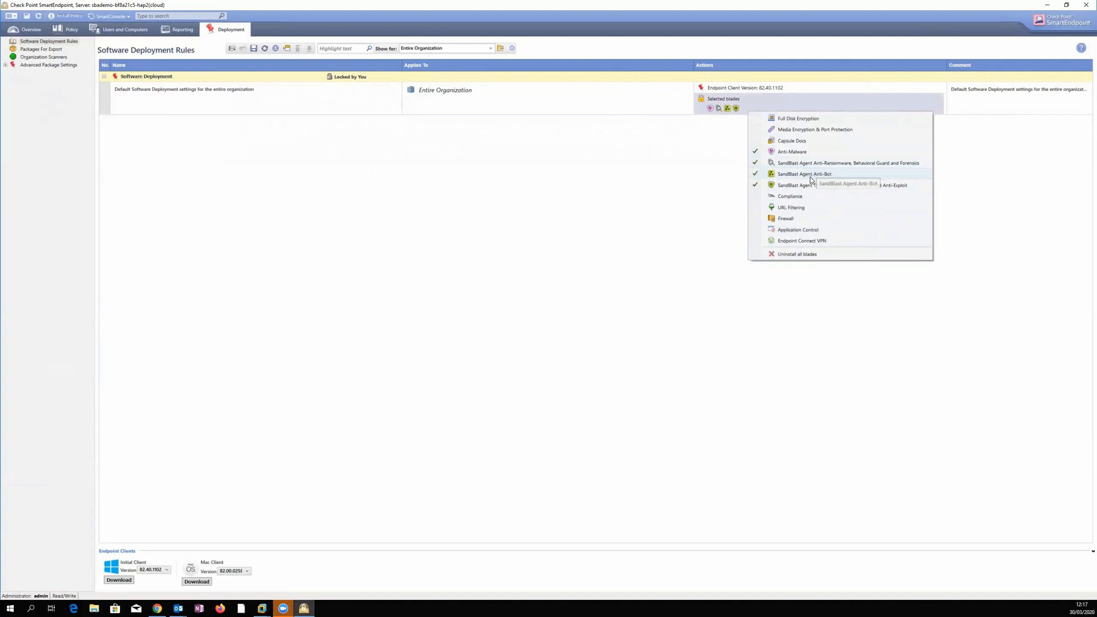
pyautogui.moveTo(808, 189)
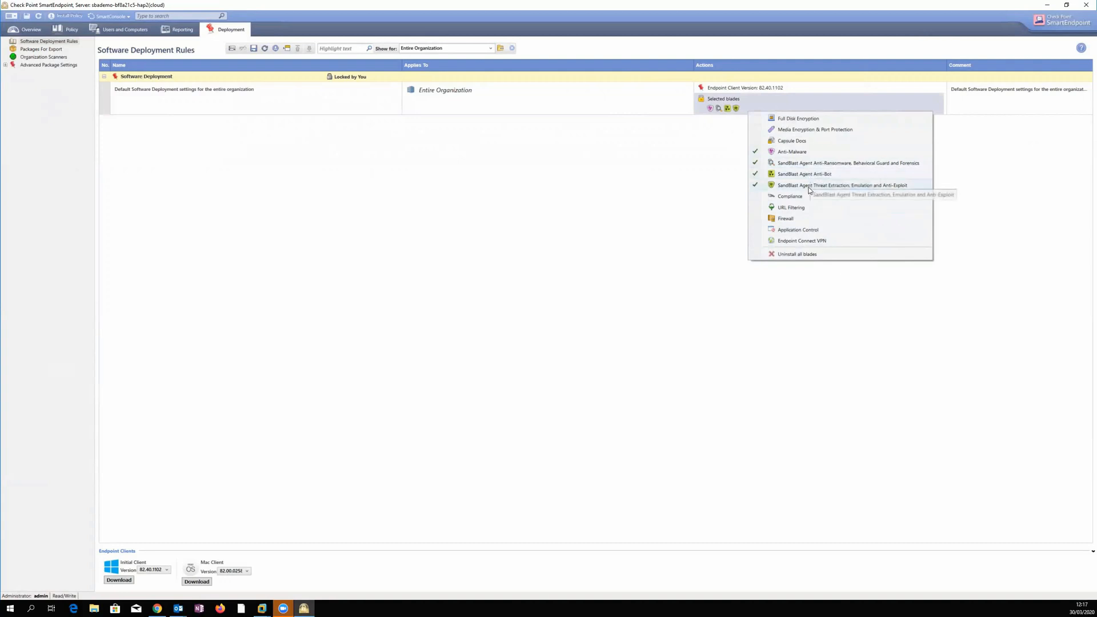
pyautogui.moveTo(696, 217)
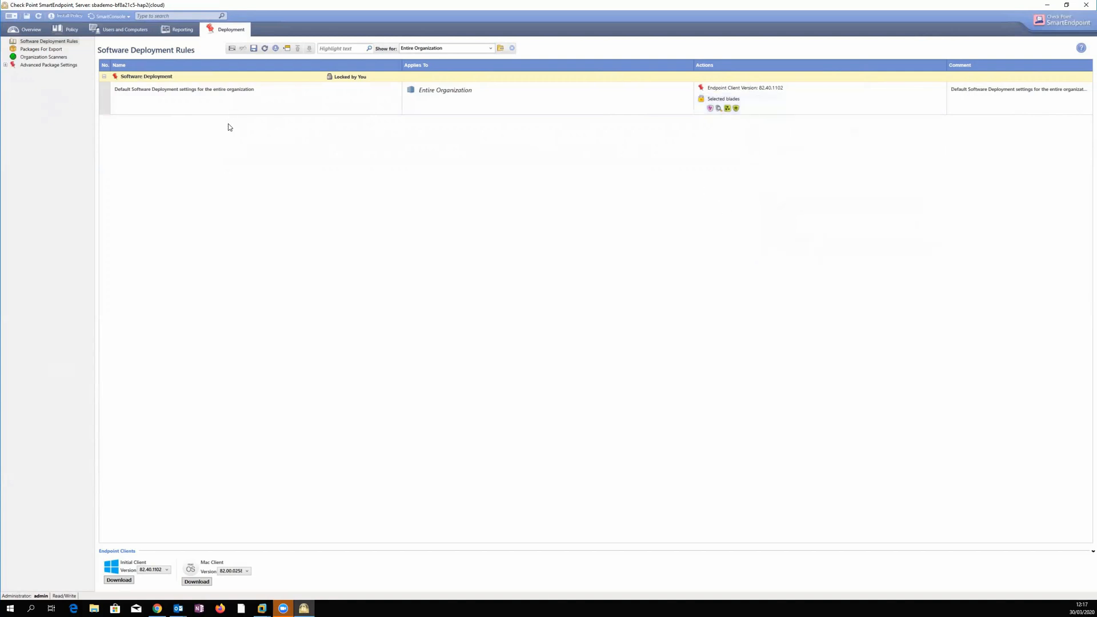
pyautogui.moveTo(241, 134)
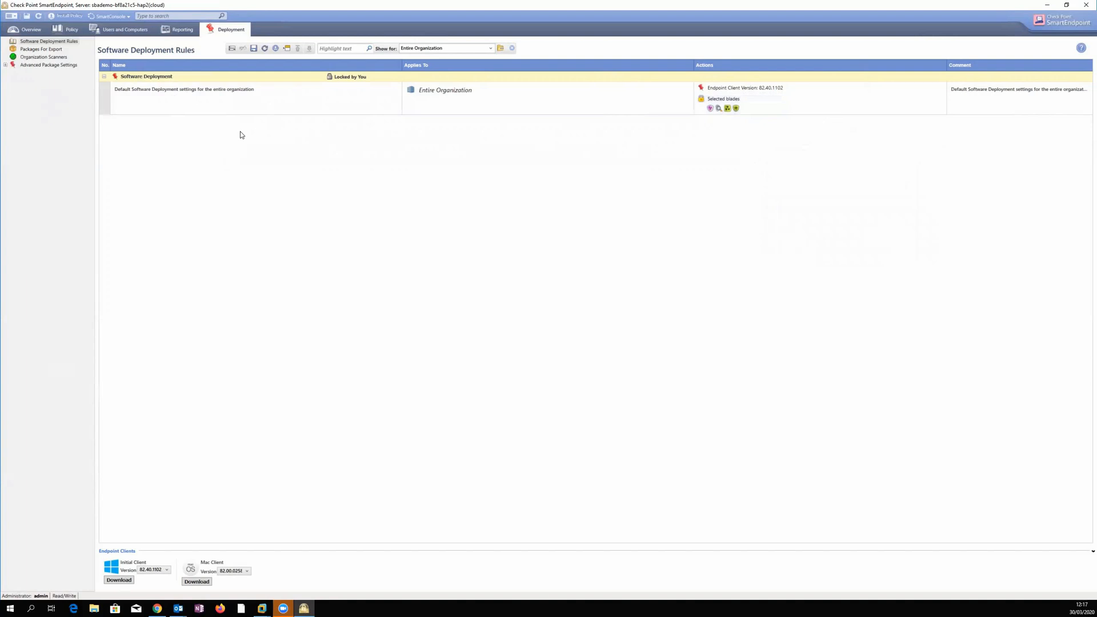
pyautogui.moveTo(168, 103)
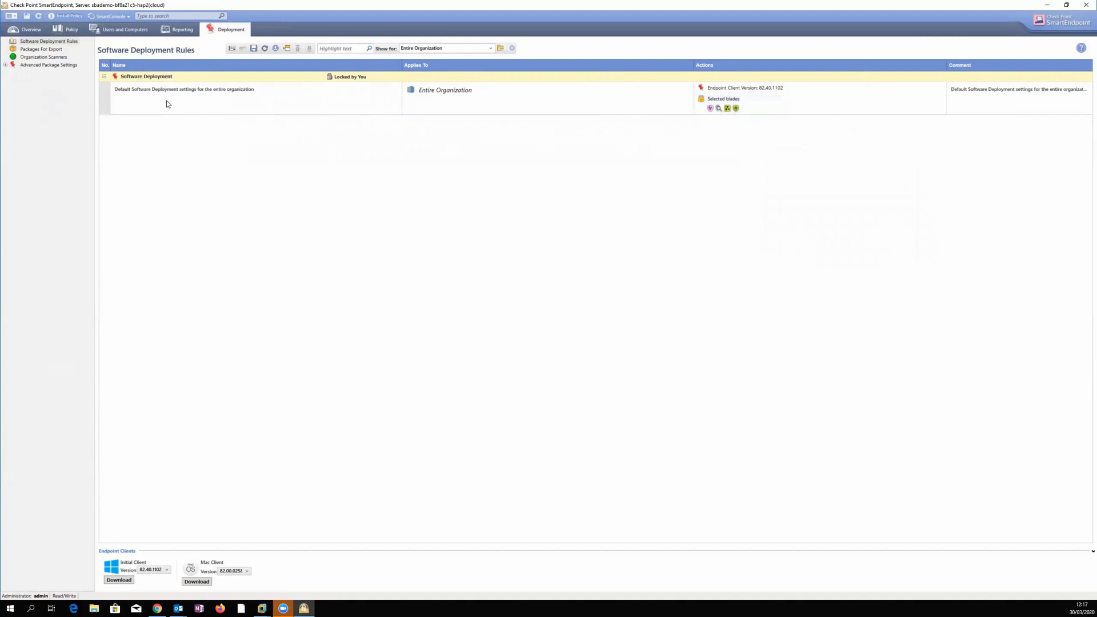
# Step: Show the Organization Scanners page under Deployment
pyautogui.click(44, 57)
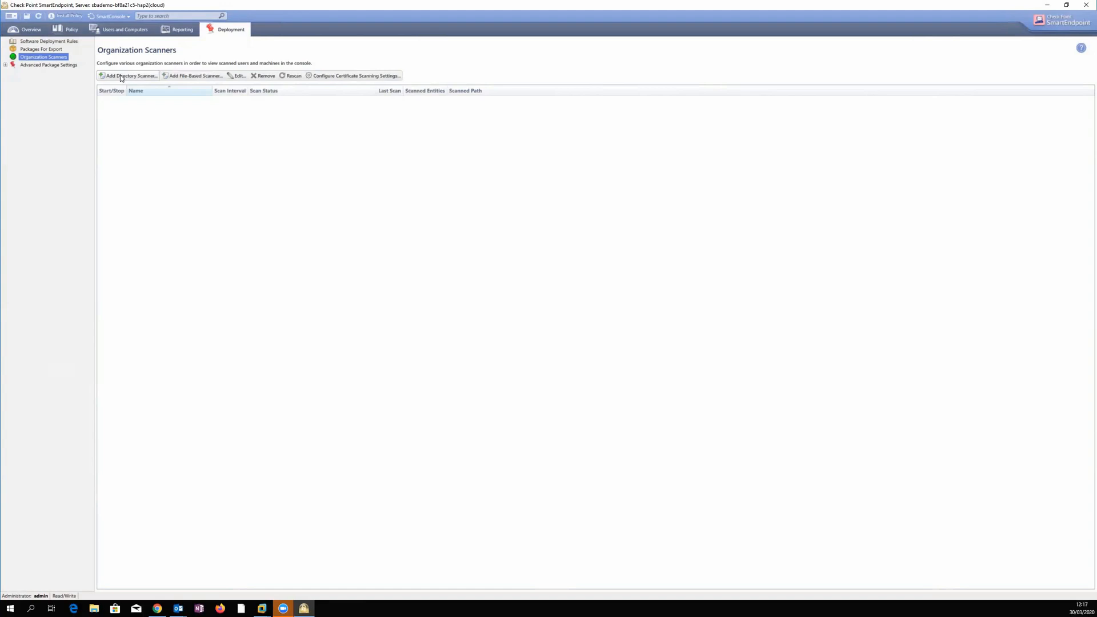
pyautogui.moveTo(194, 75)
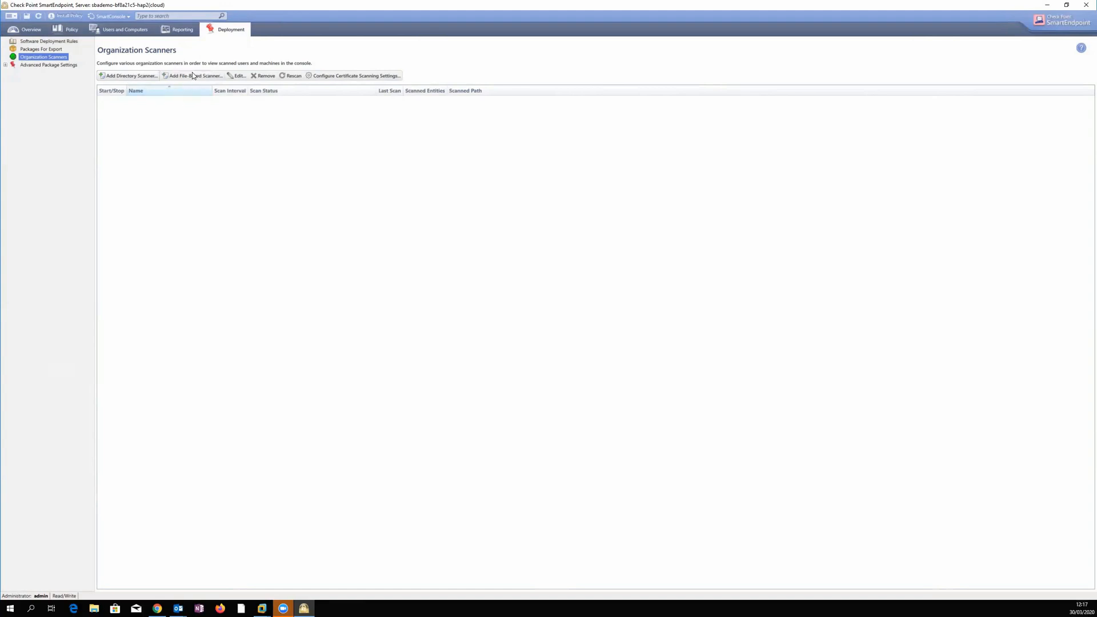
pyautogui.moveTo(199, 79)
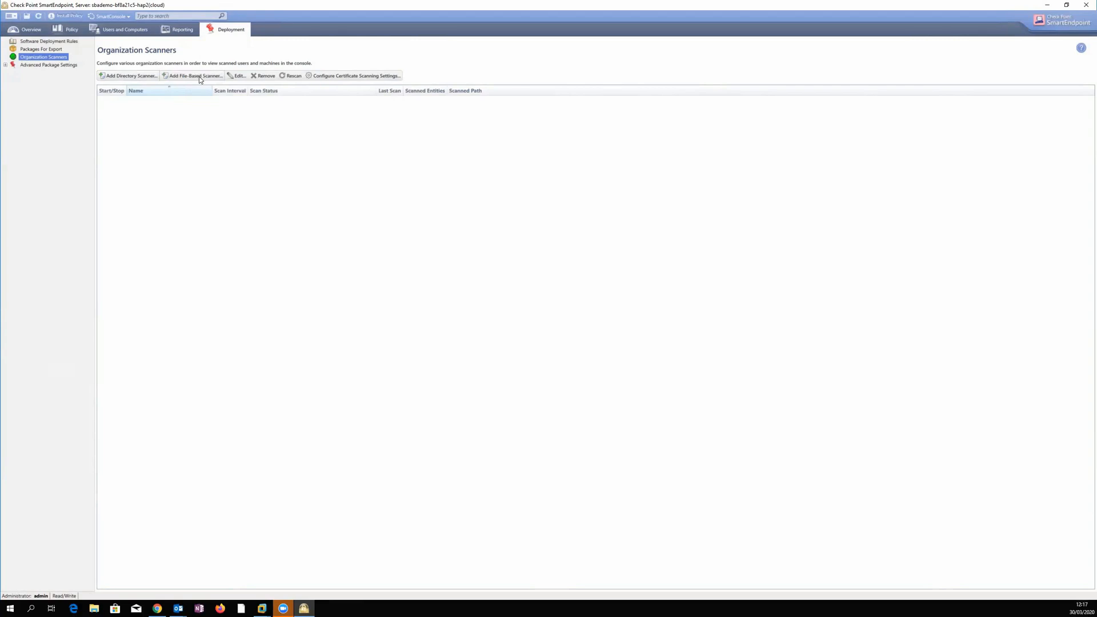
pyautogui.moveTo(199, 76)
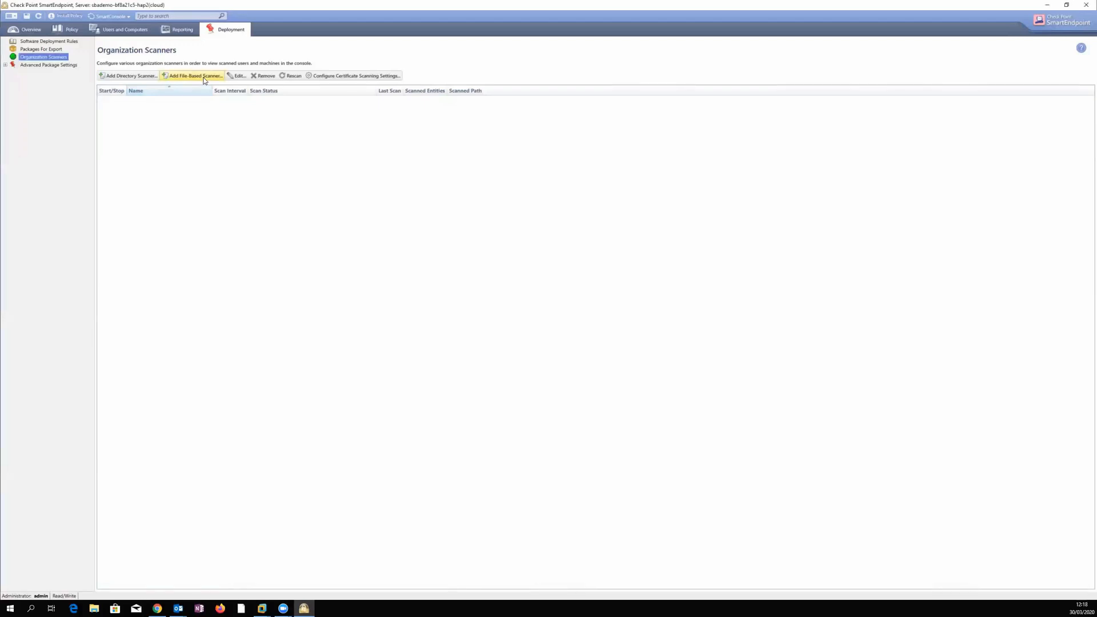
# Step: Add an Active Directory scanner for domain alpha.cp with Administrator credentials and controller IP 192..., then confirm
pyautogui.click(129, 76)
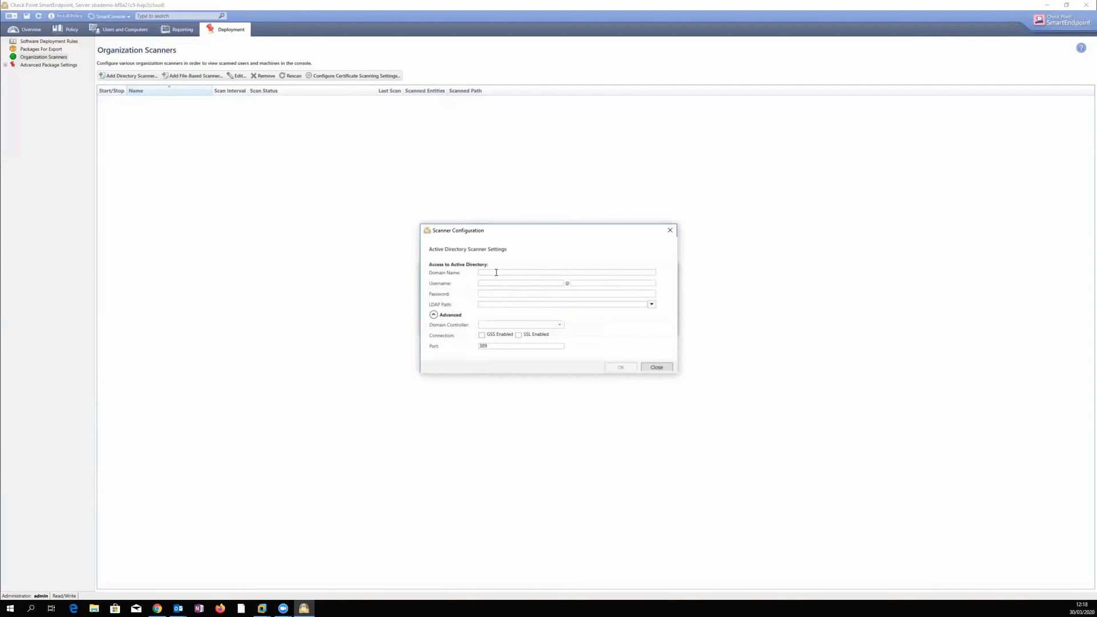
pyautogui.write('a')
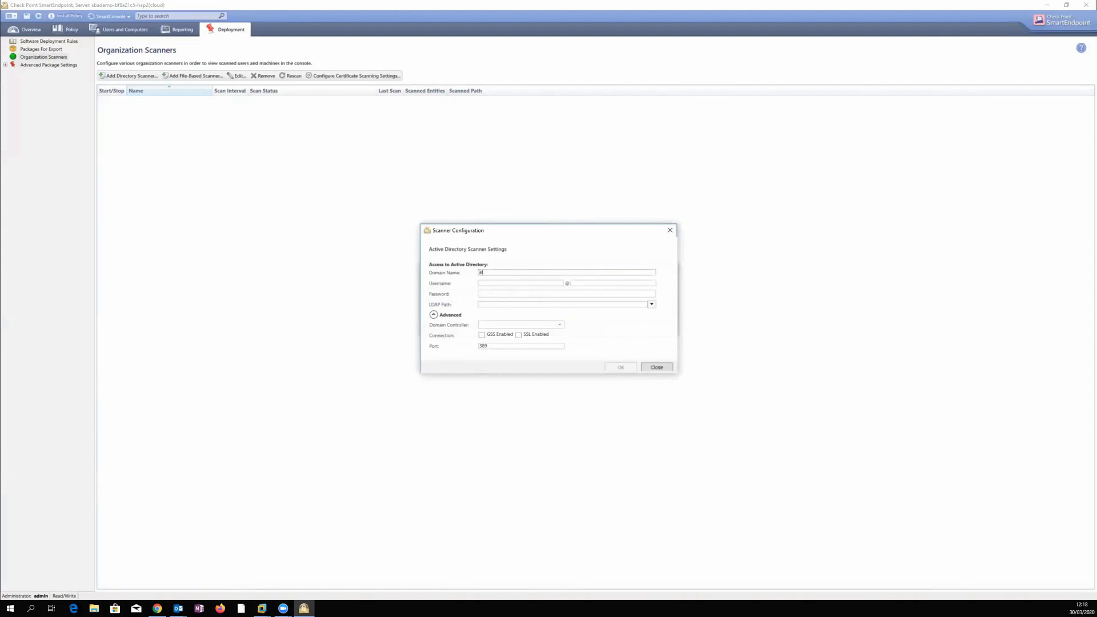
pyautogui.write('lpha.d')
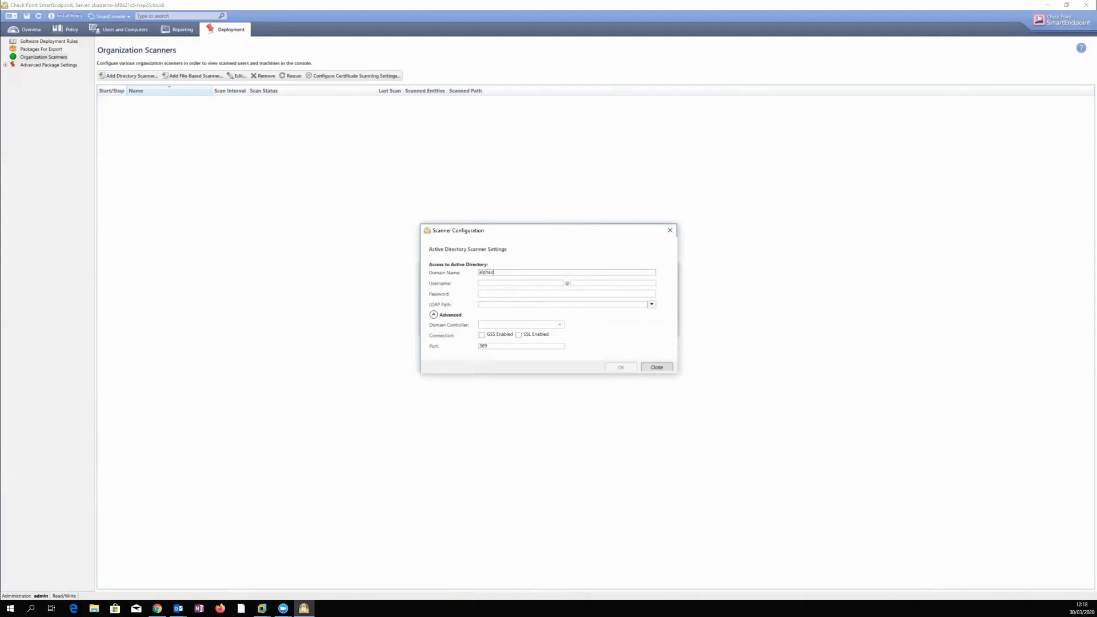
pyautogui.write('alpha.co')
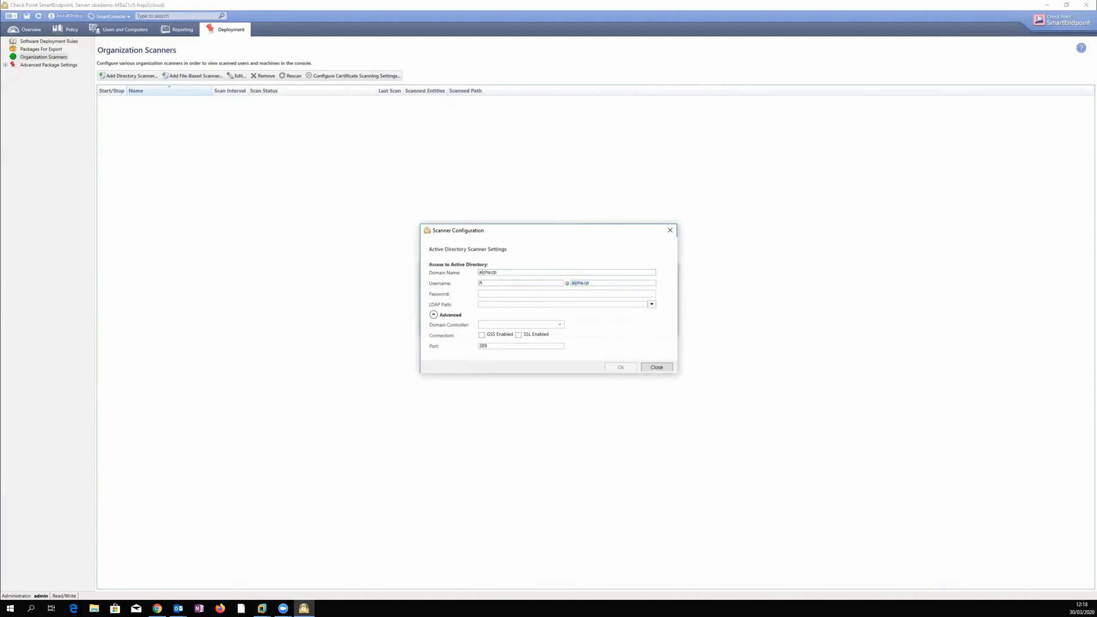
pyautogui.write('Administrator')
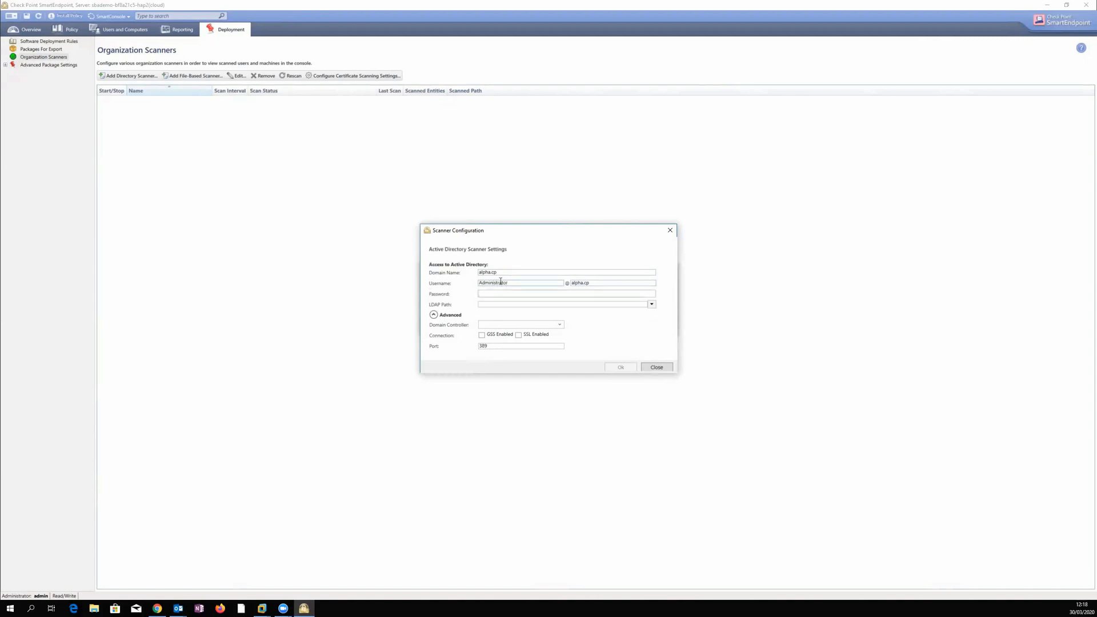
pyautogui.write('•••')
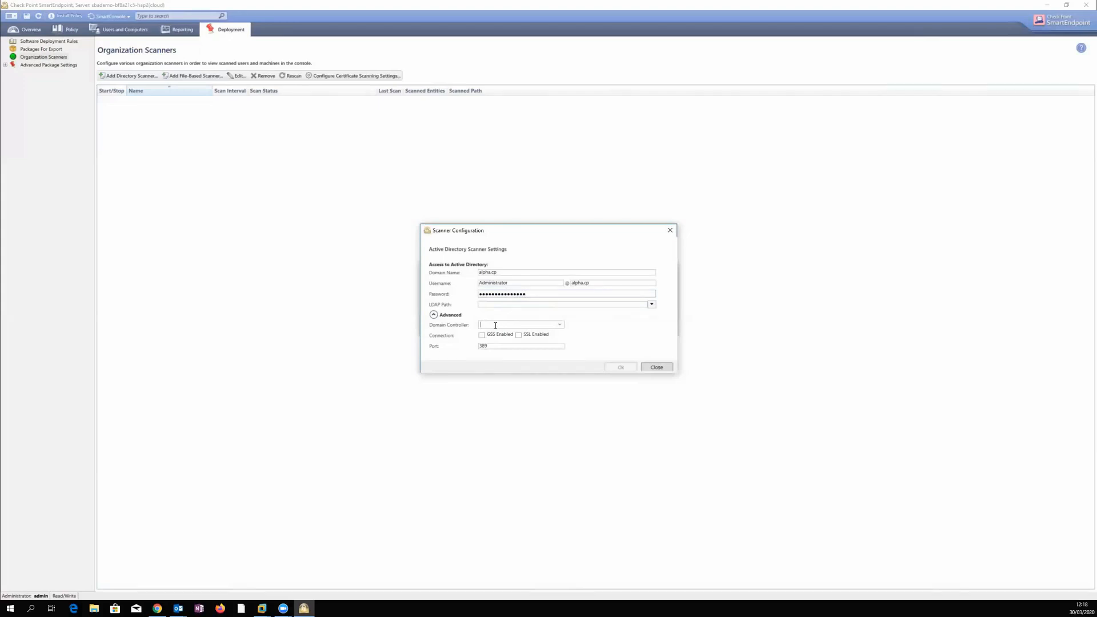
pyautogui.write('192.168.122.50')
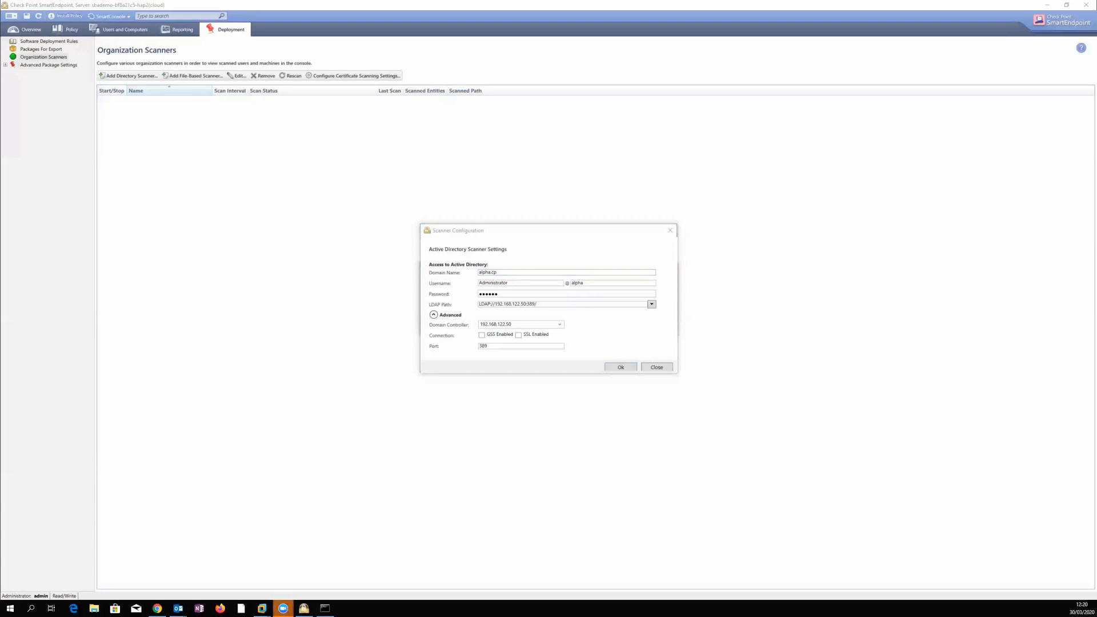
pyautogui.moveTo(568, 456)
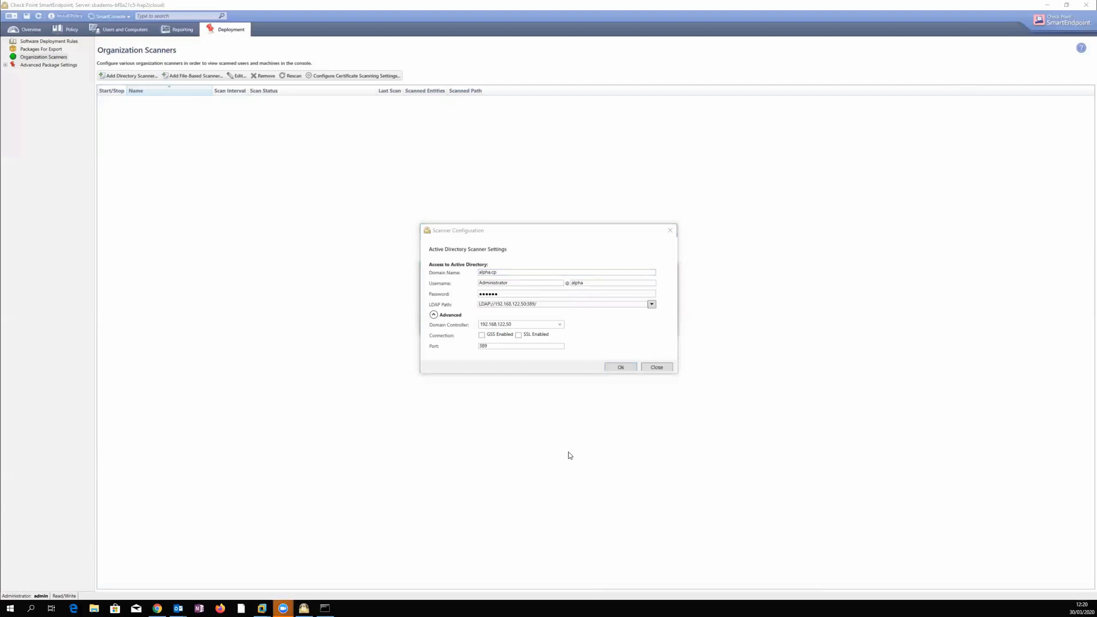
pyautogui.click(620, 366)
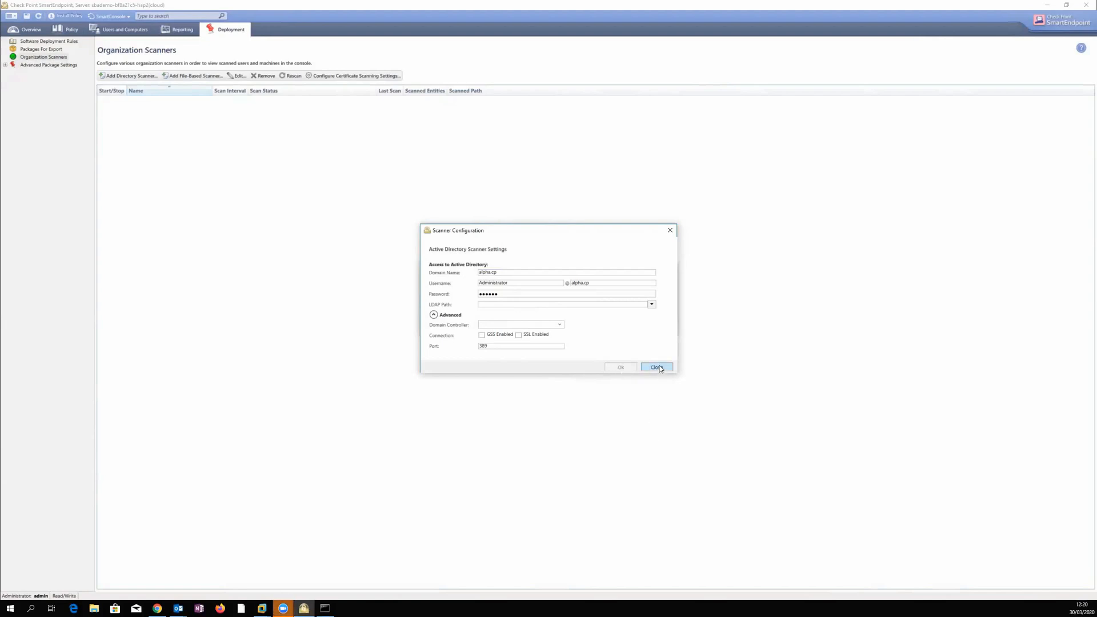
# Step: Close the Scanner Configuration dialog
pyautogui.click(656, 366)
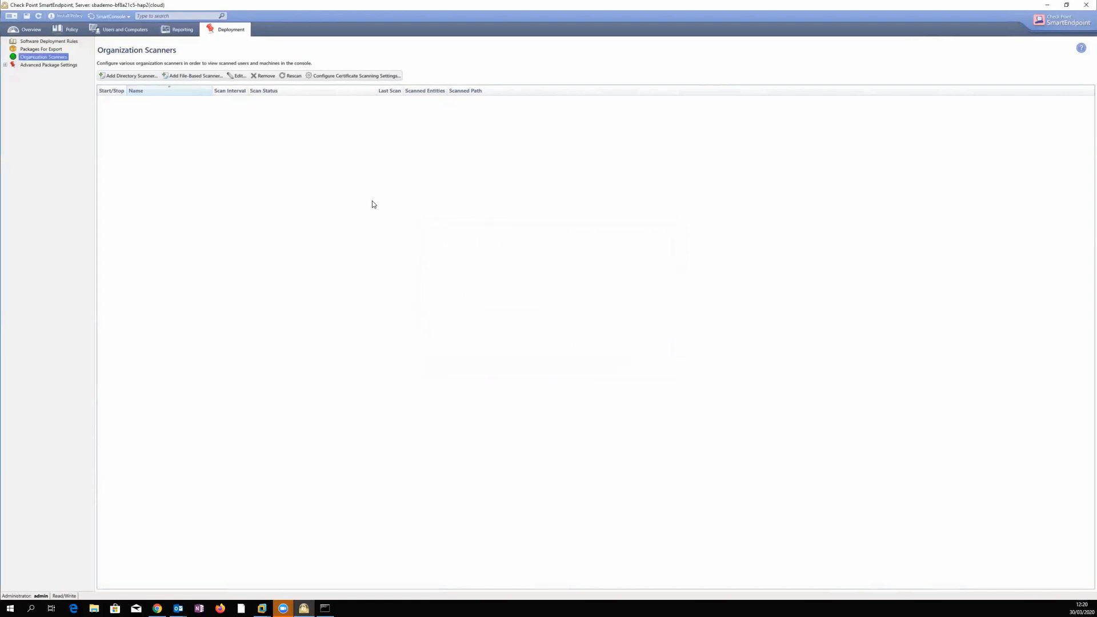
pyautogui.moveTo(493, 315)
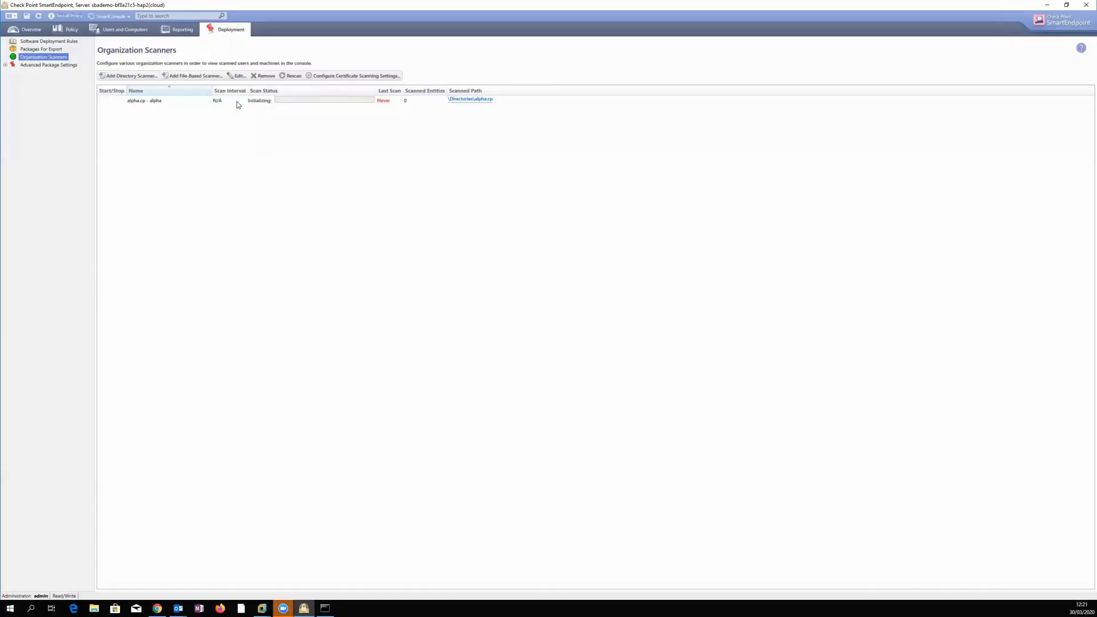
pyautogui.moveTo(144, 105)
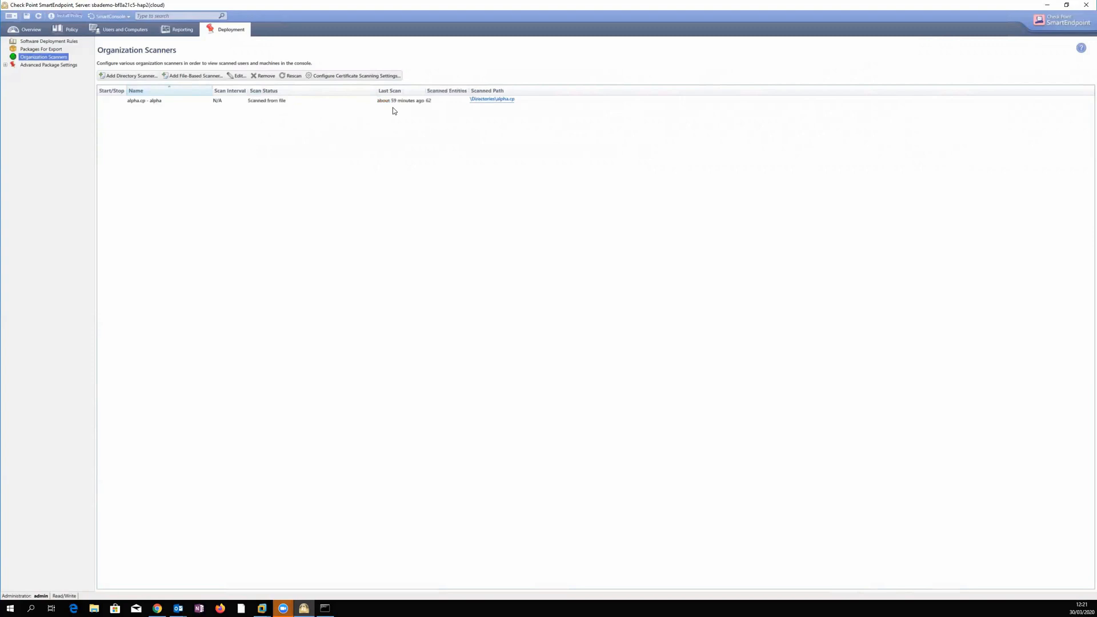
pyautogui.moveTo(433, 102)
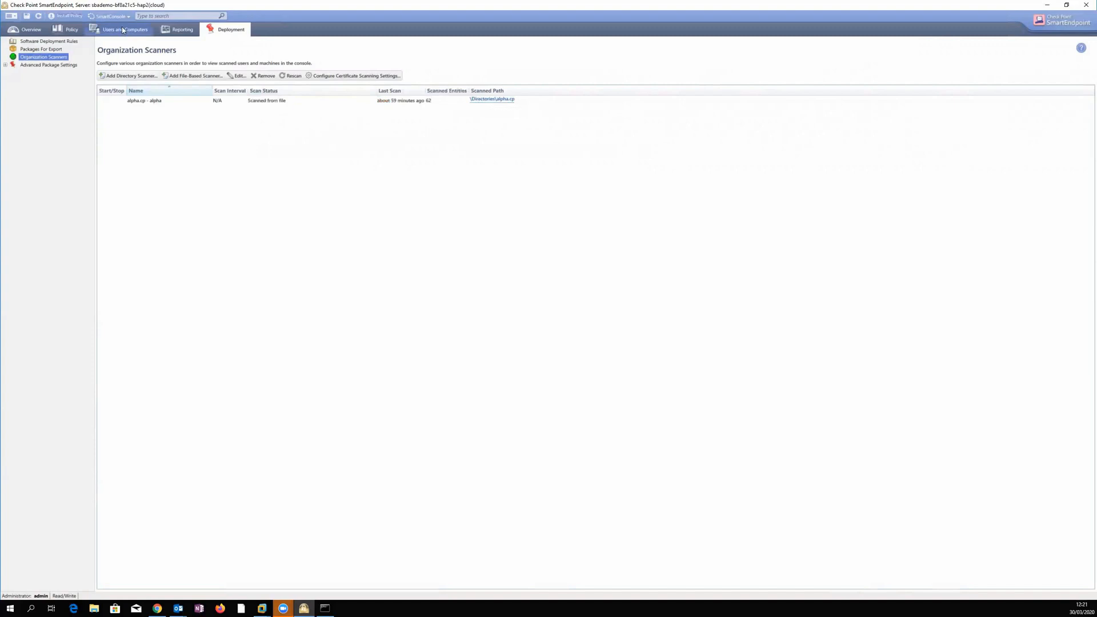
# Step: Browse the scanned alpha.cp domain's HR, Sales and Users groups, then return to deployment rules
pyautogui.click(120, 30)
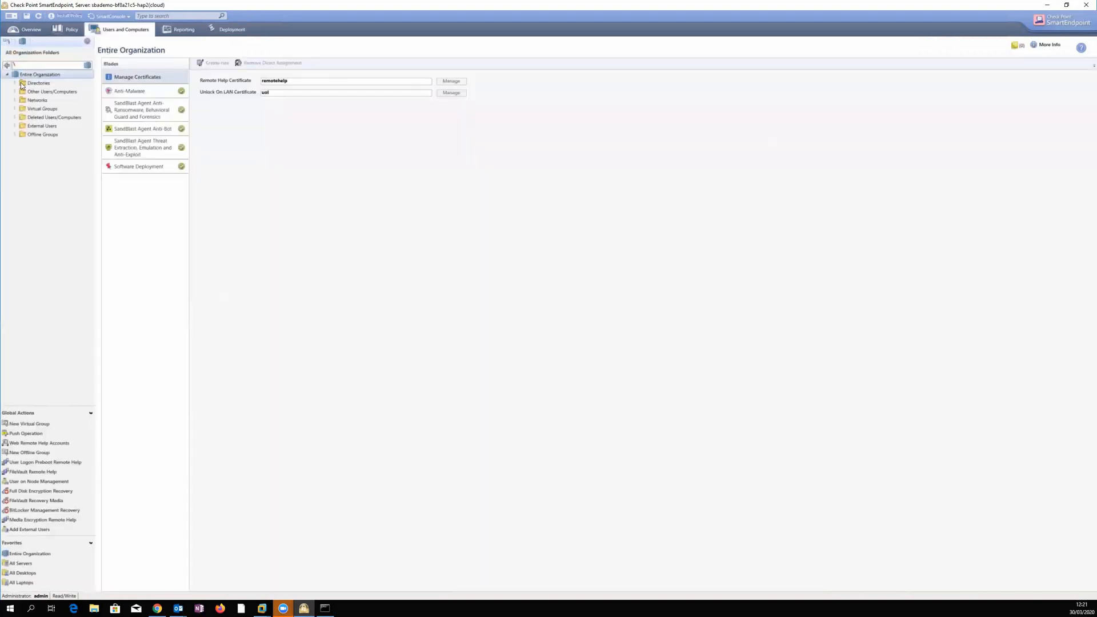
pyautogui.click(39, 82)
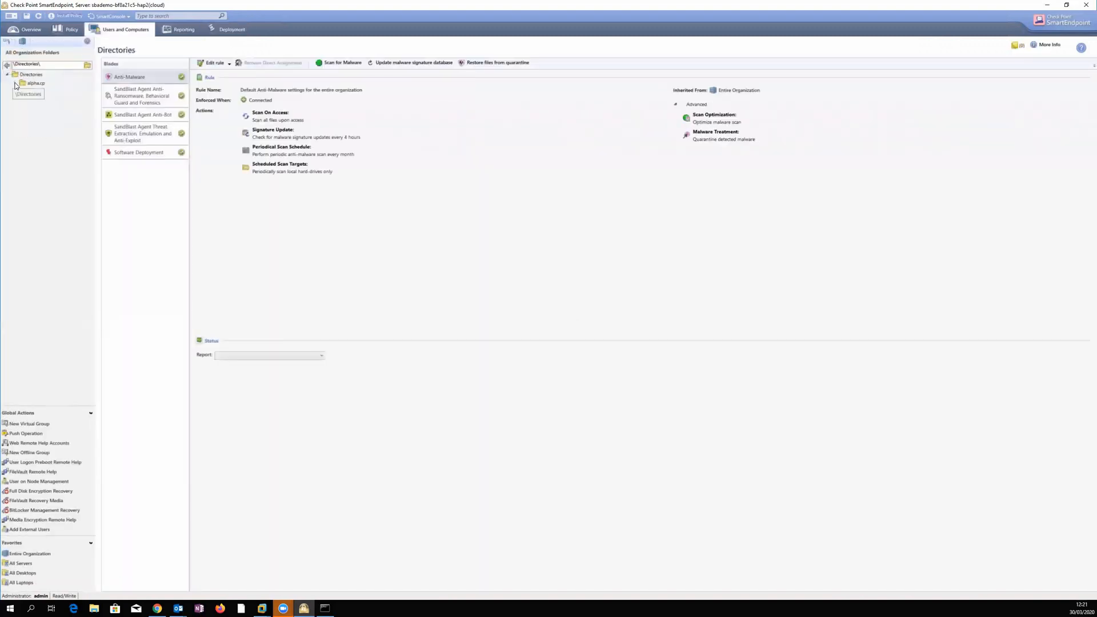
pyautogui.click(17, 83)
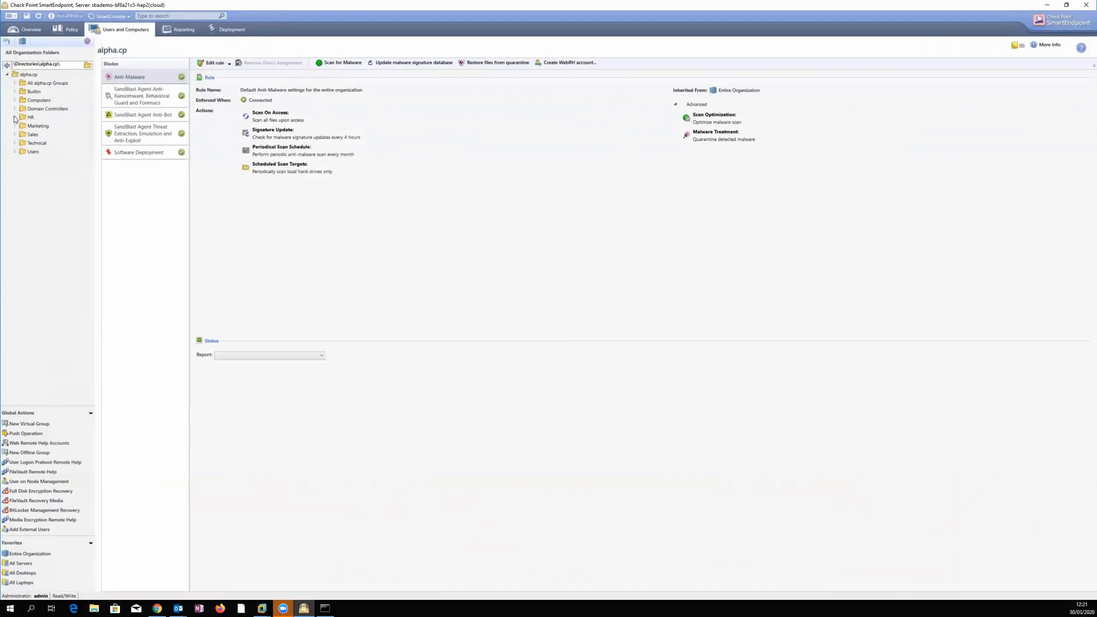
pyautogui.click(30, 117)
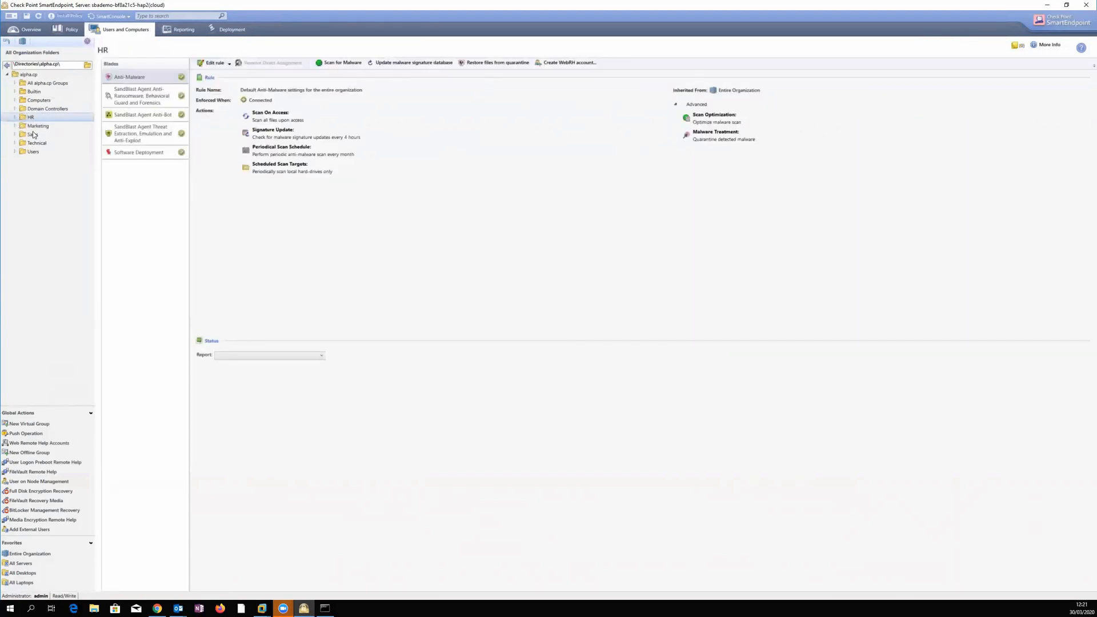
pyautogui.click(32, 135)
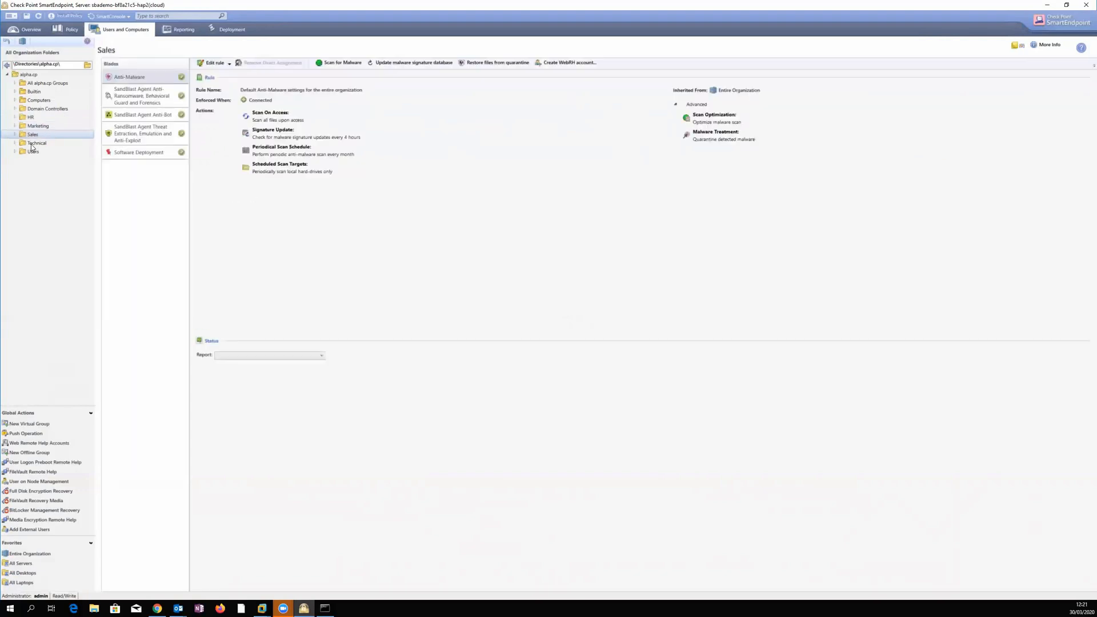
pyautogui.click(33, 152)
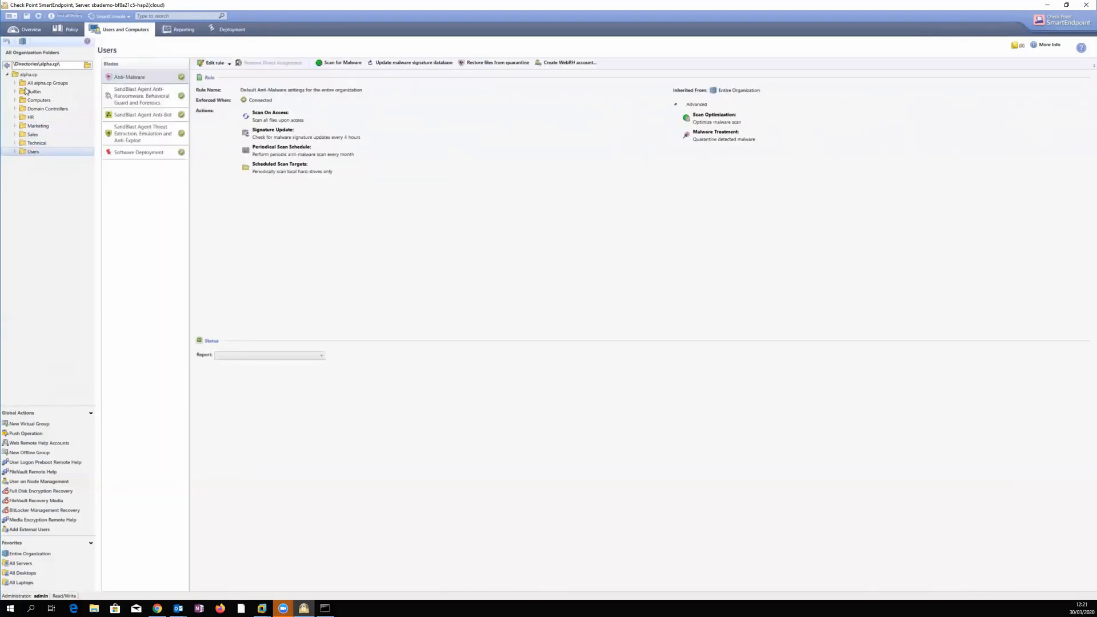
pyautogui.click(27, 74)
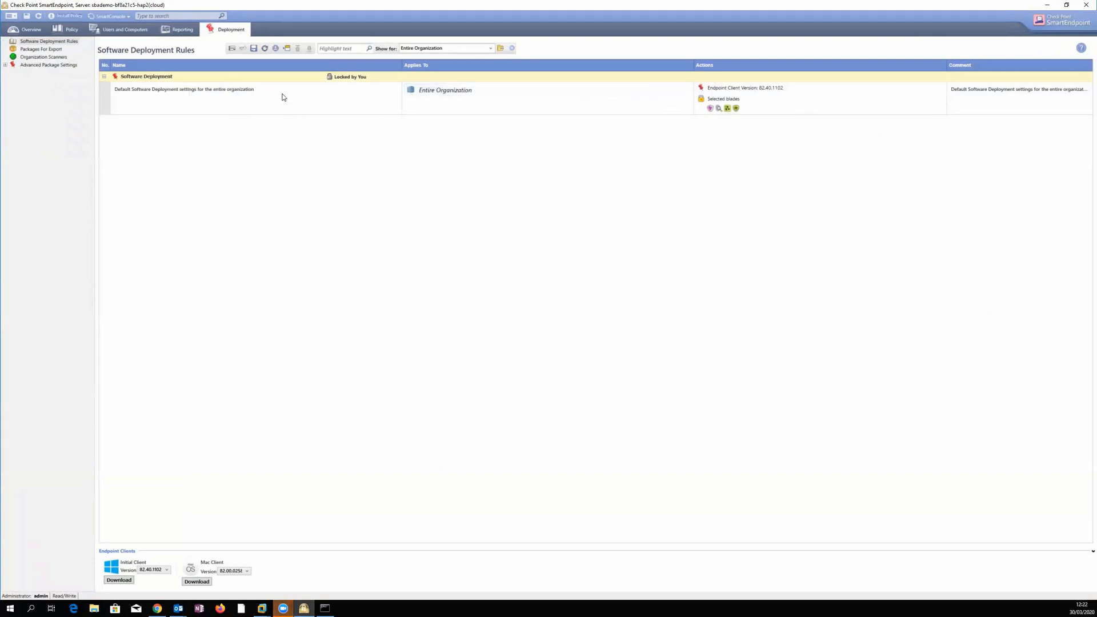
# Step: Start creating a new deployment rule with the Create Rule wizard
pyautogui.click(699, 103)
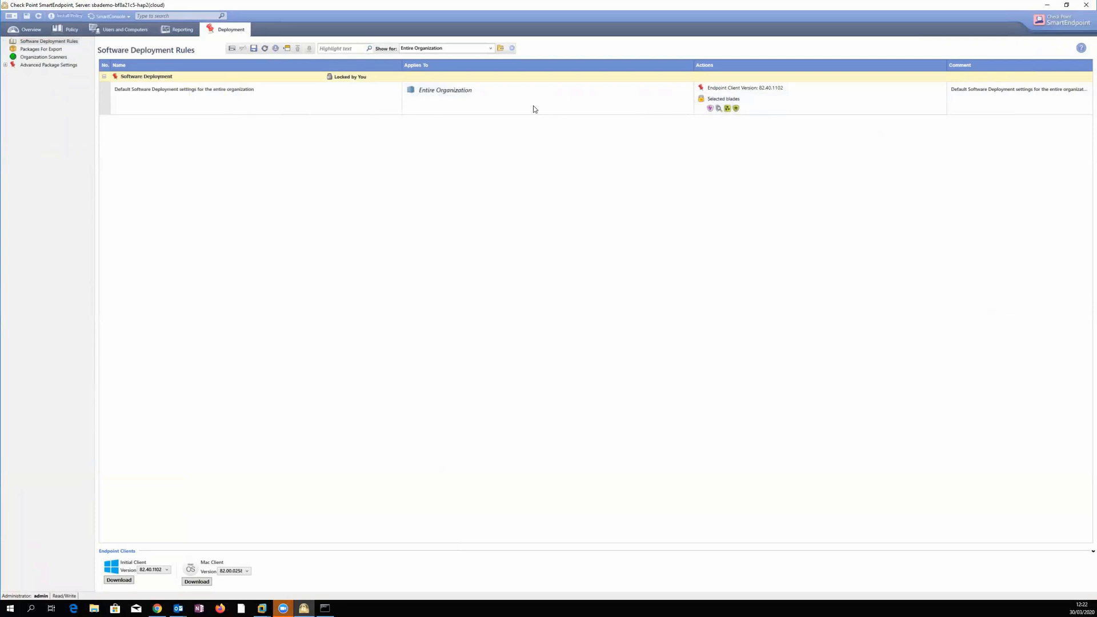
pyautogui.moveTo(444, 89)
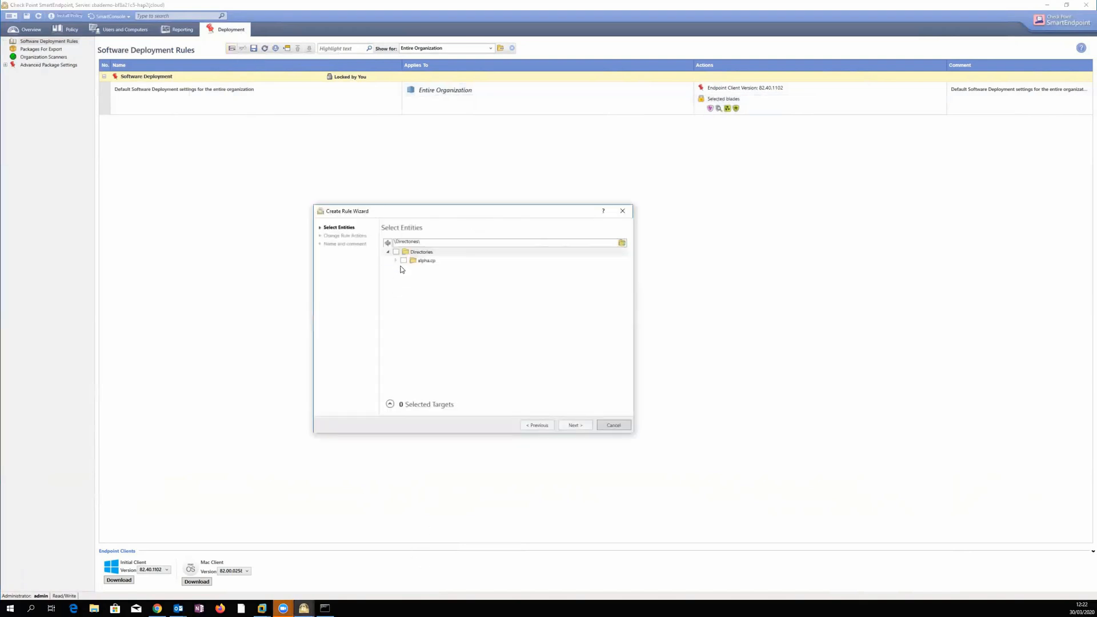
# Step: Target the new rule at the Sales group and remove Anti-Malware from its installed blades
pyautogui.click(397, 260)
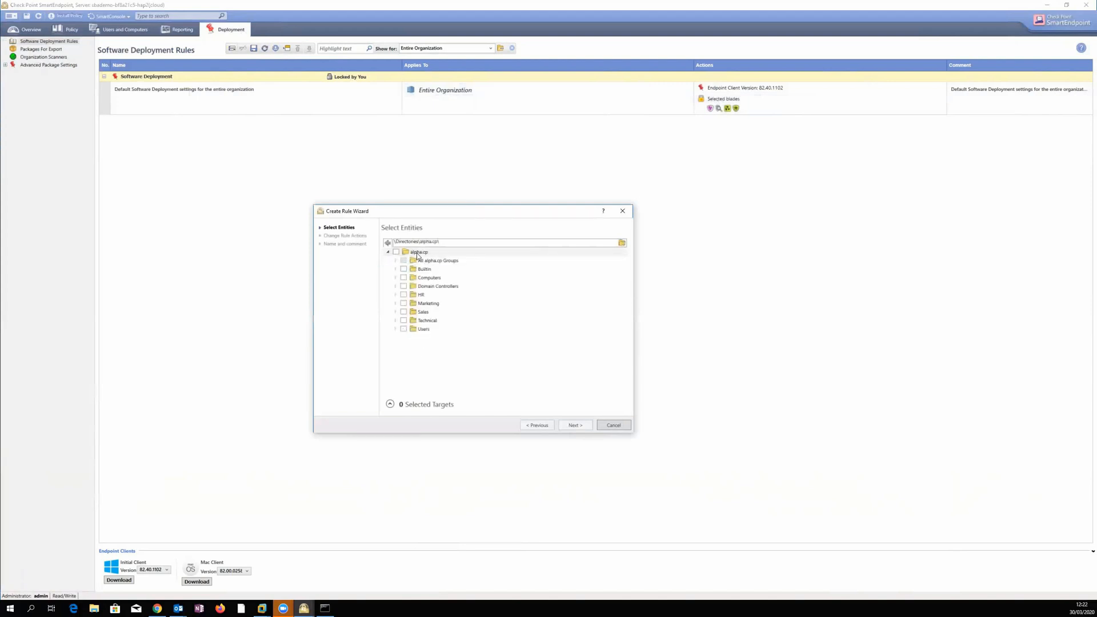
pyautogui.moveTo(412, 320)
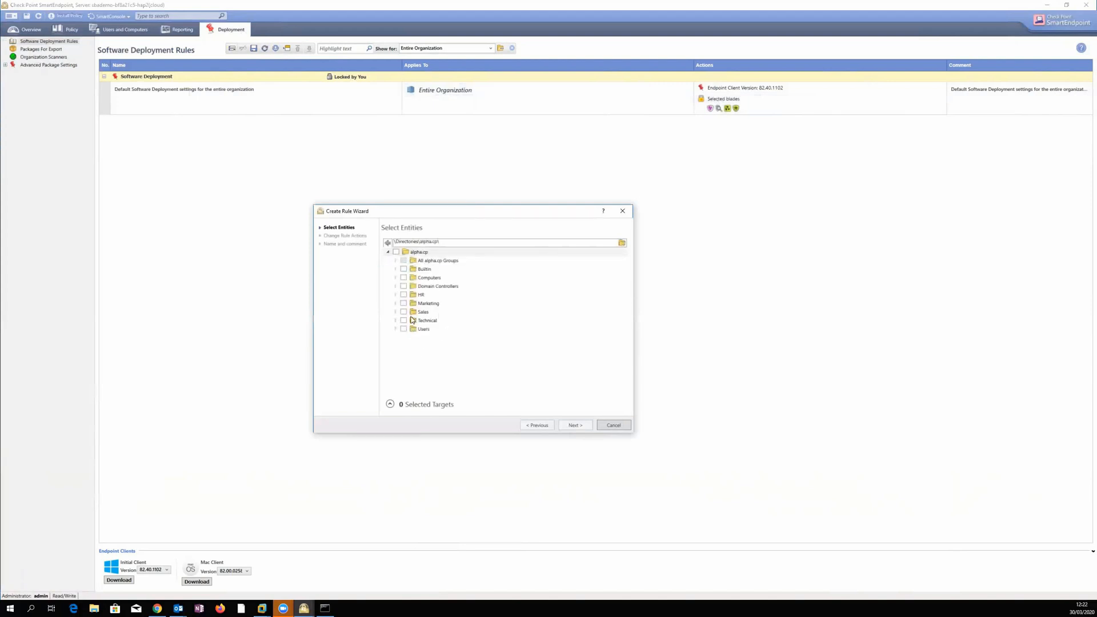
pyautogui.moveTo(753, 110)
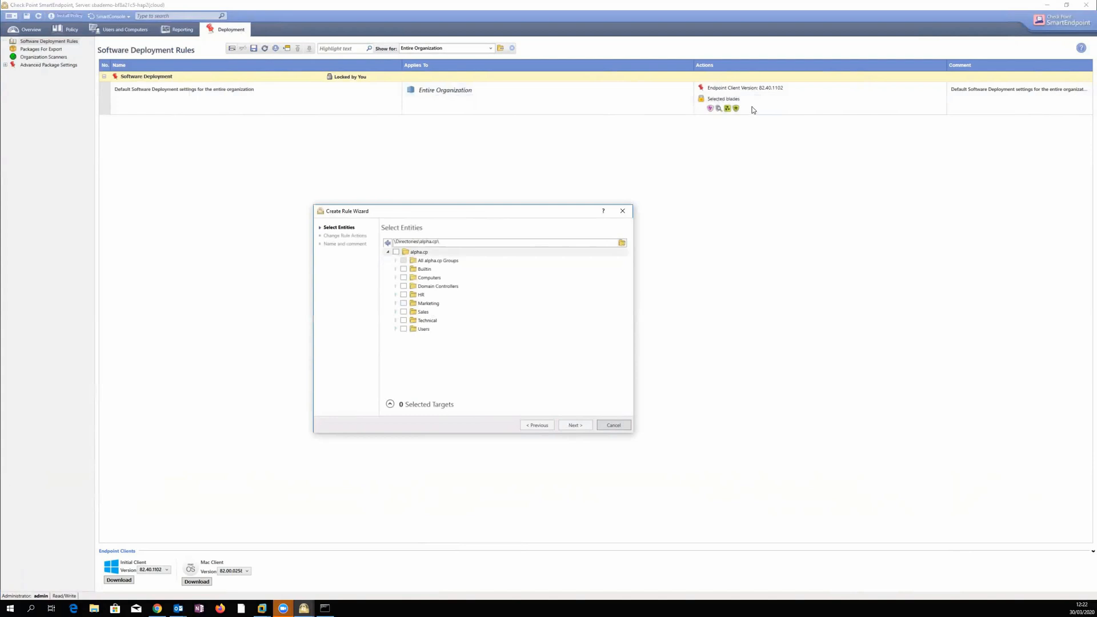
pyautogui.moveTo(706, 112)
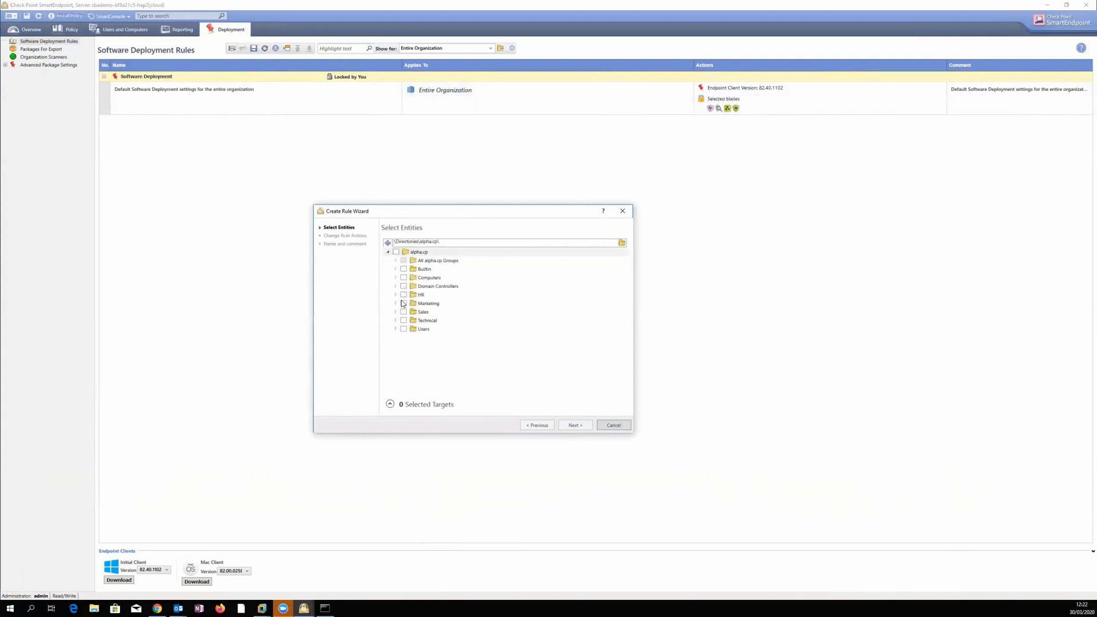
pyautogui.click(403, 311)
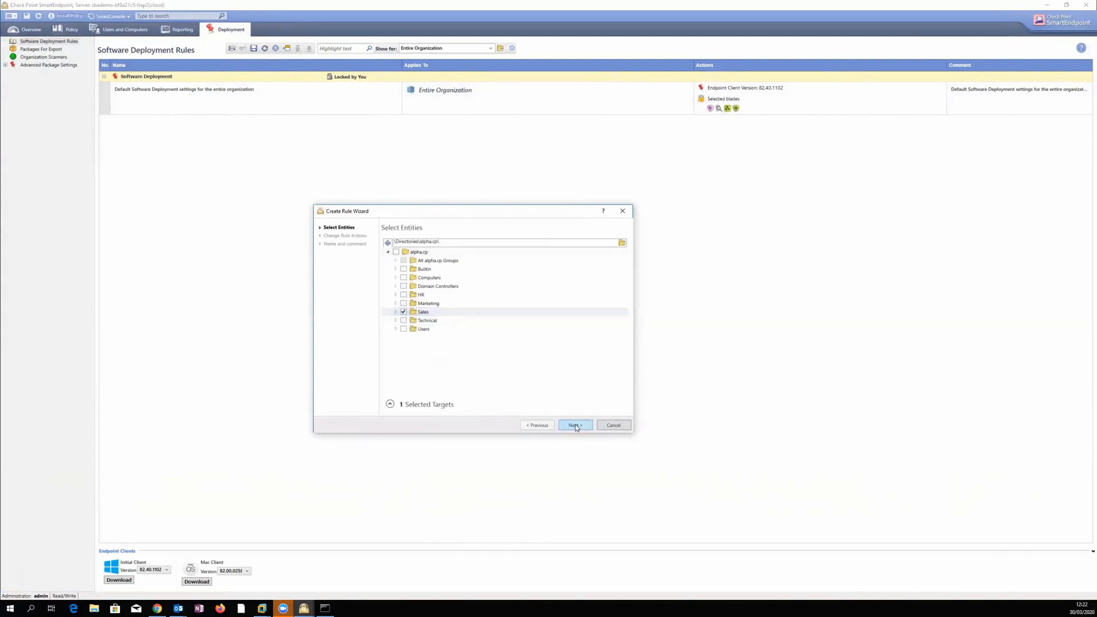
pyautogui.click(575, 425)
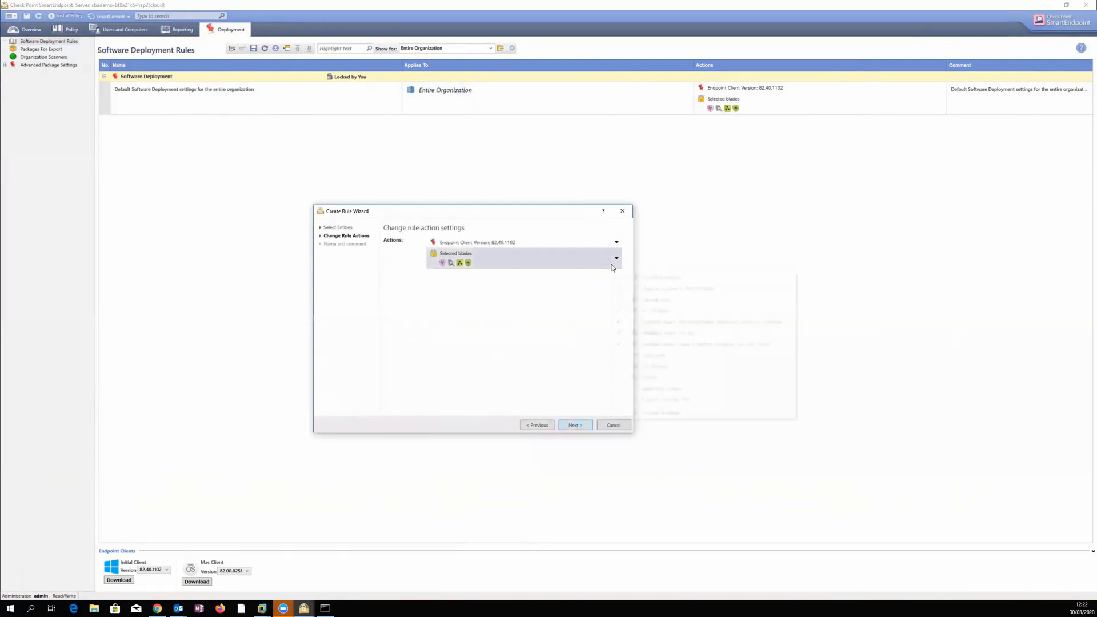
pyautogui.click(615, 259)
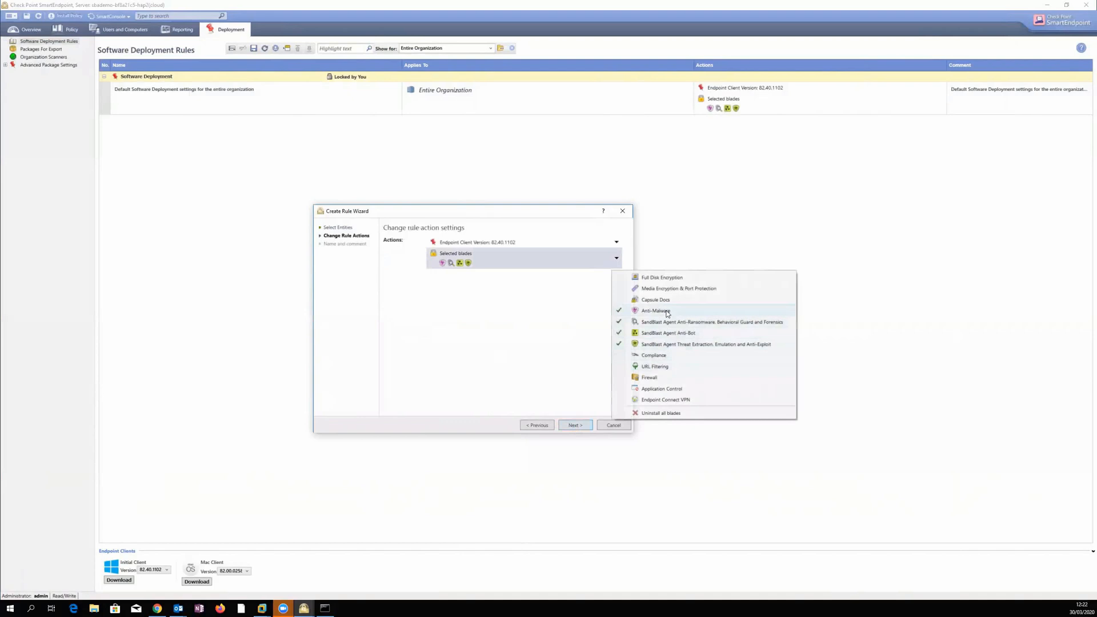
pyautogui.click(654, 309)
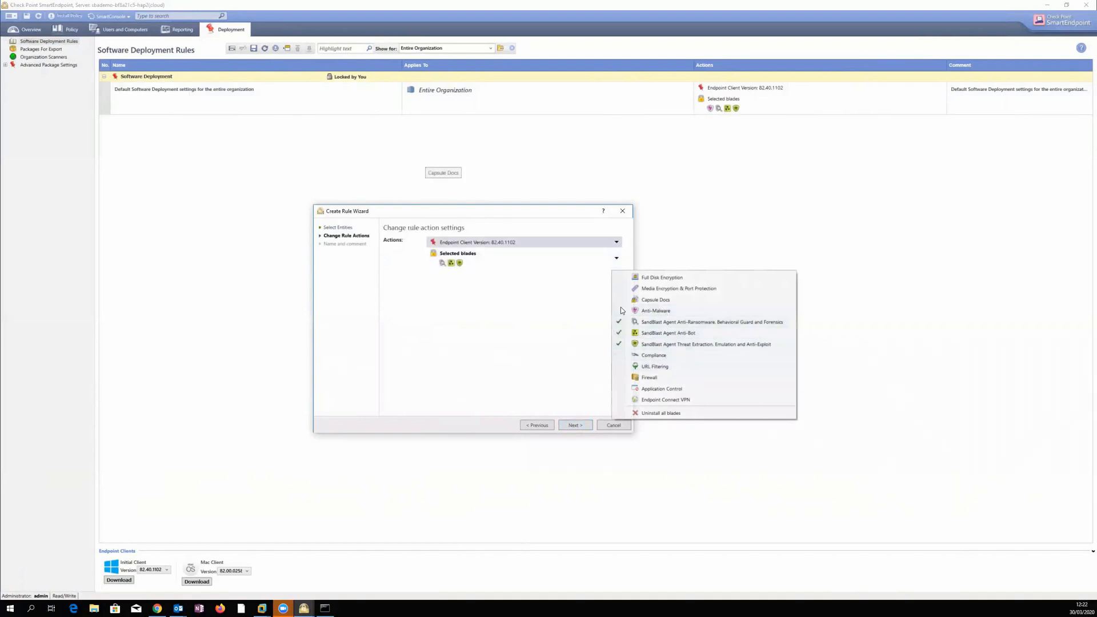
pyautogui.moveTo(592, 313)
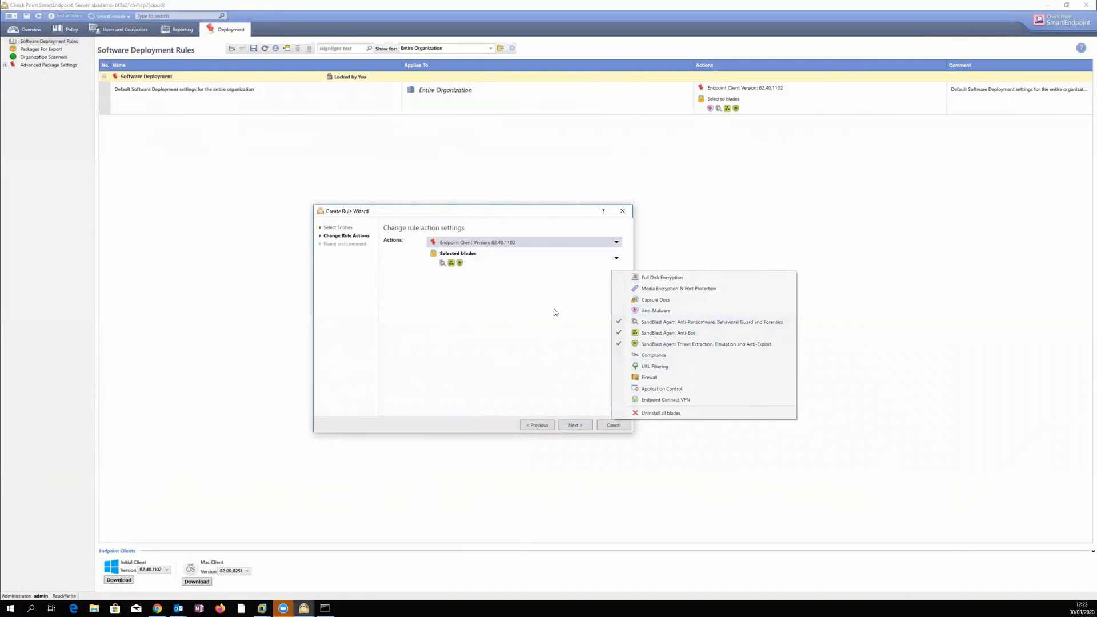
pyautogui.click(574, 425)
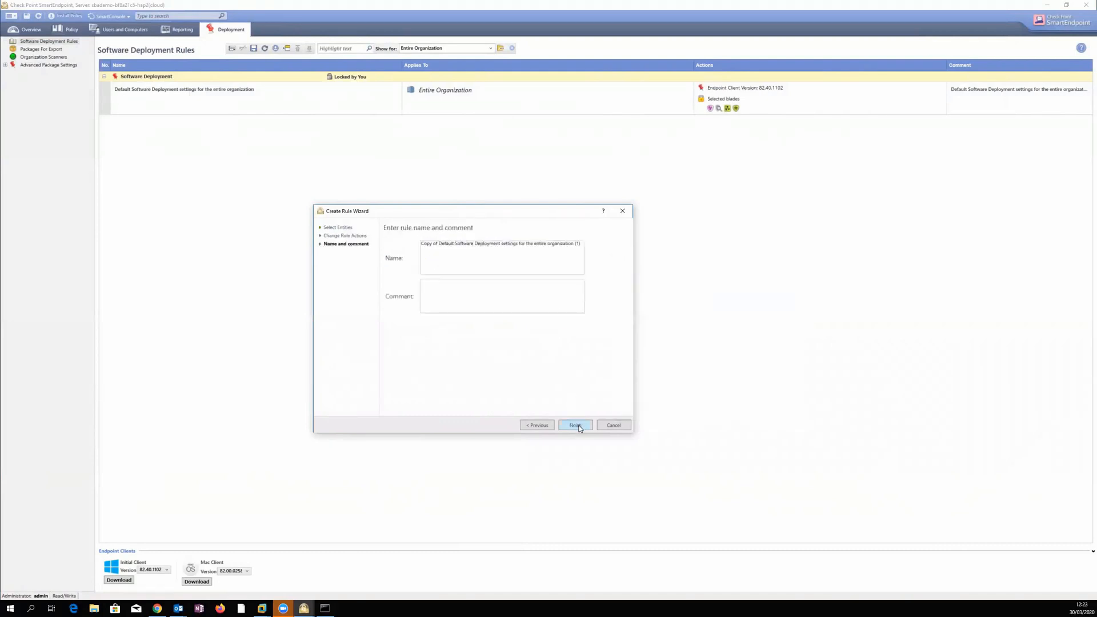
# Step: Finish the wizard, creating the Sales rule with its default name
pyautogui.click(575, 425)
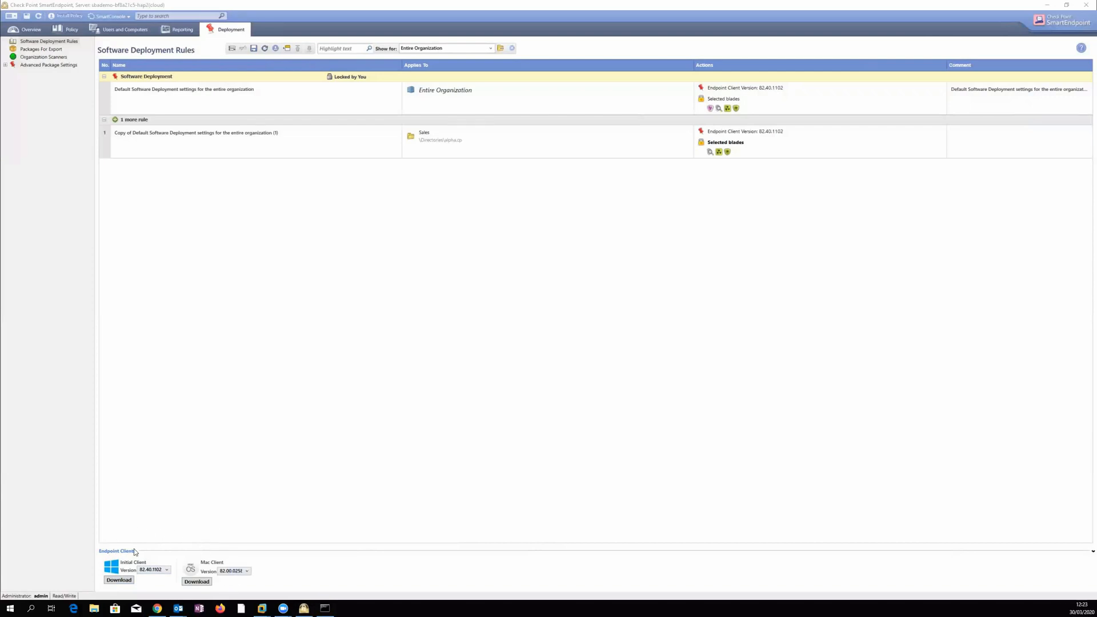
pyautogui.moveTo(122, 564)
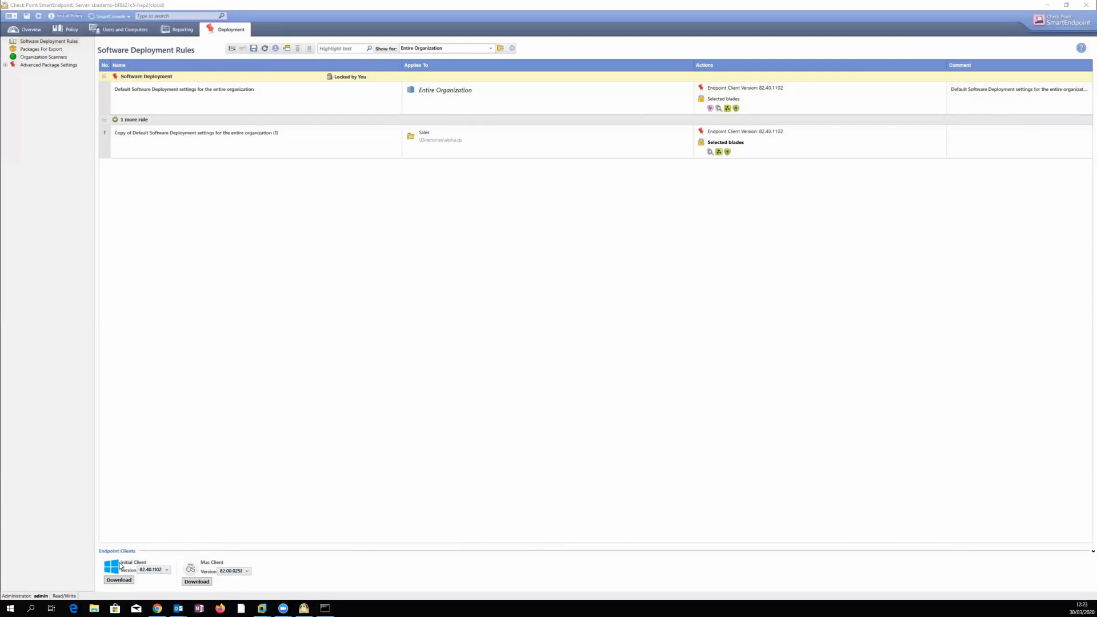
pyautogui.moveTo(138, 536)
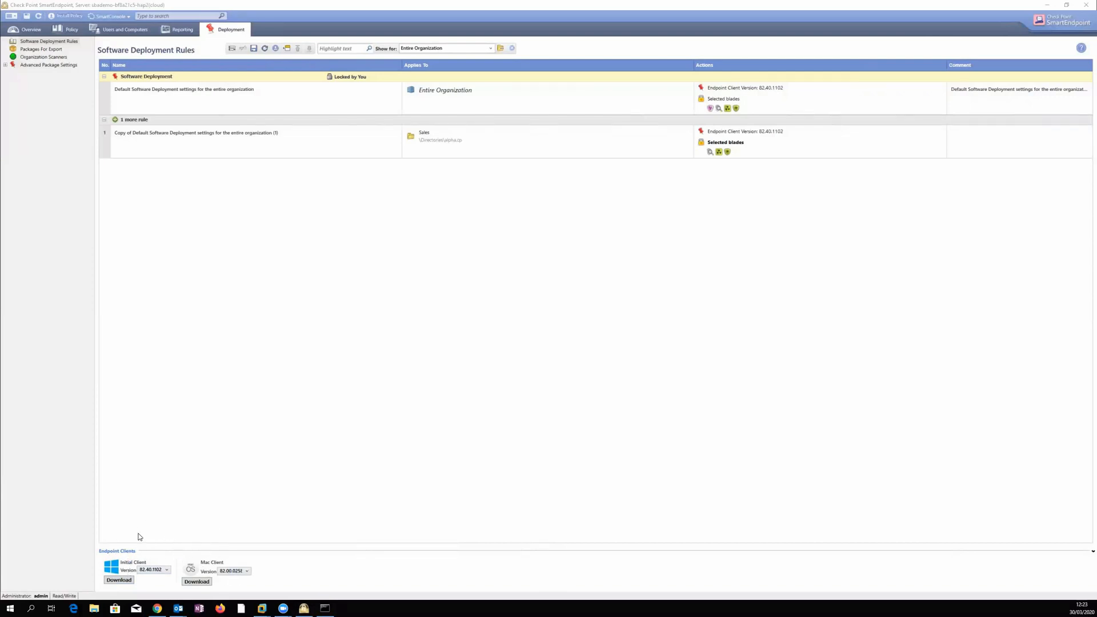
pyautogui.moveTo(166, 510)
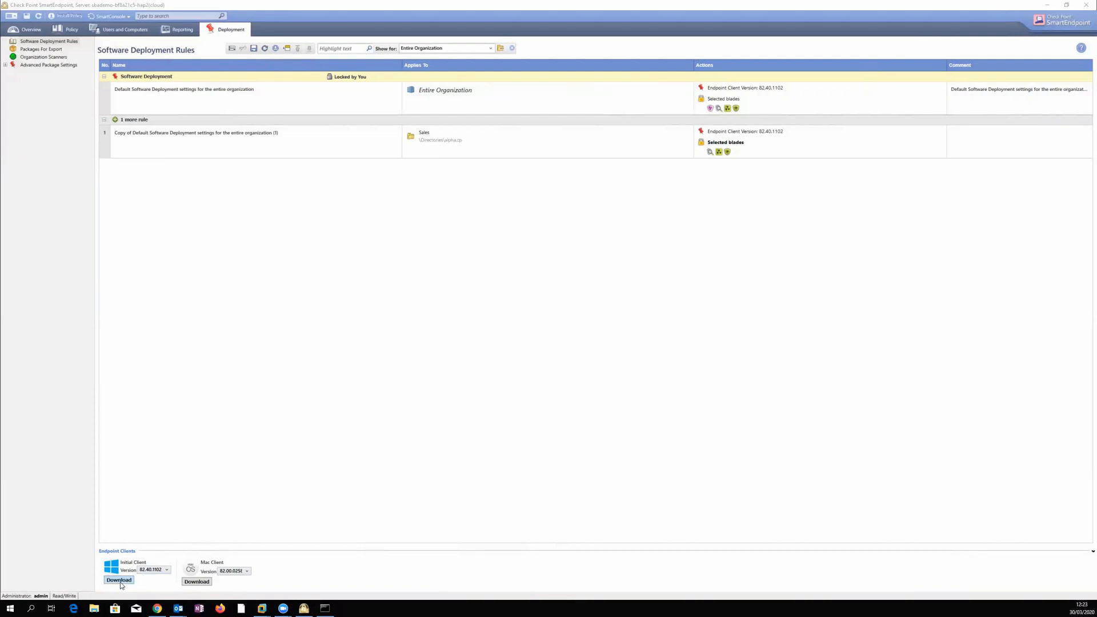
# Step: Download the Windows initial client package into a new Endpoint Client folder on drive D
pyautogui.click(117, 581)
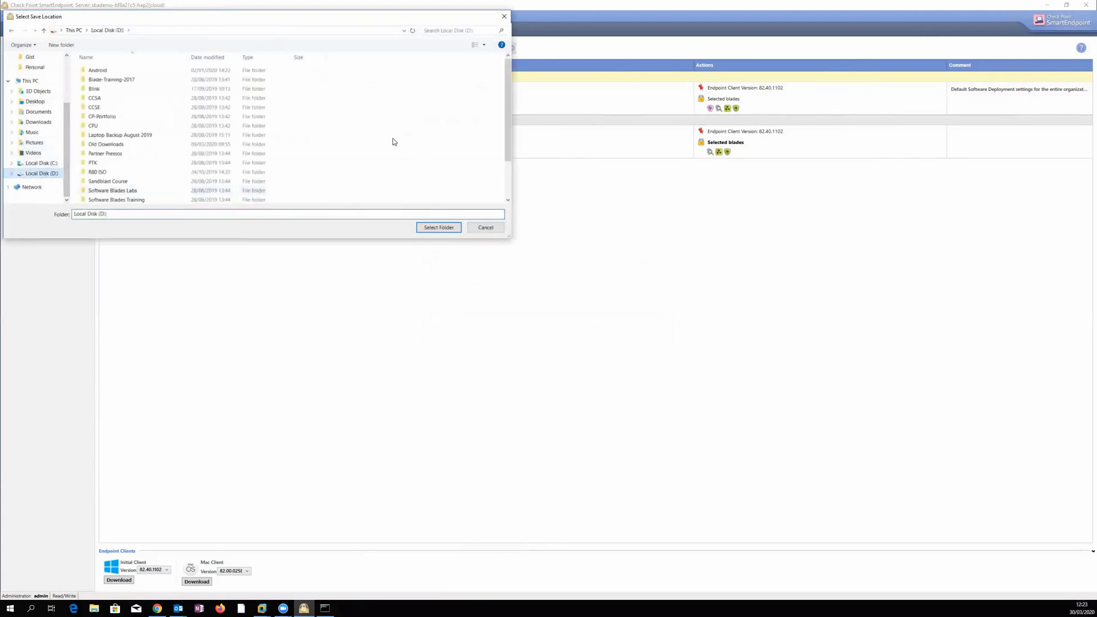
pyautogui.rightClick(392, 141)
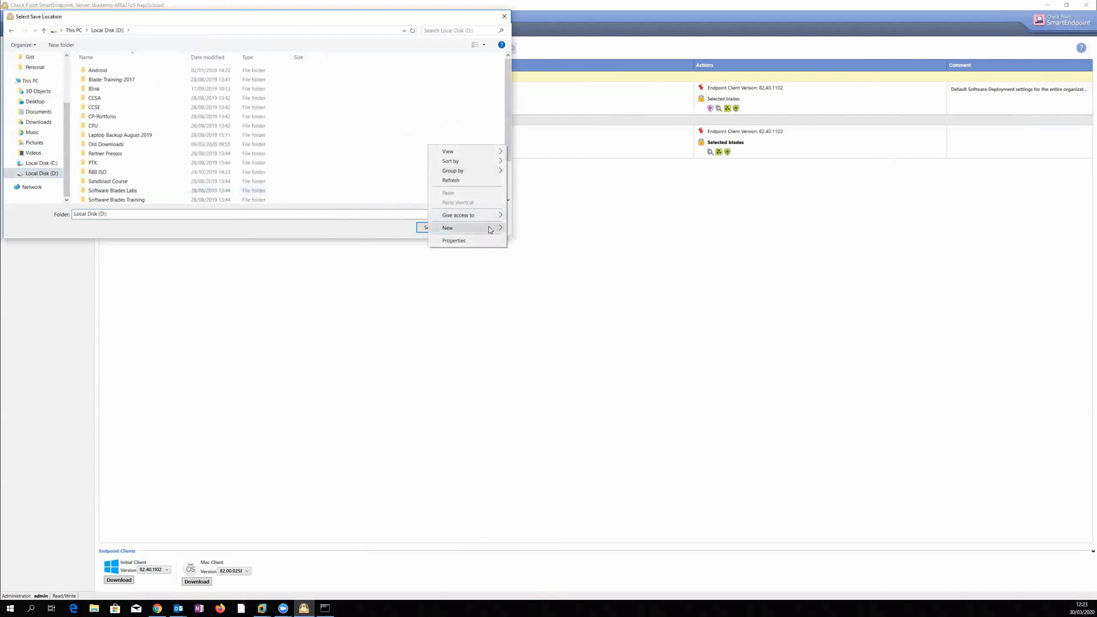
pyautogui.click(447, 228)
pyautogui.write('Endpoint Client')
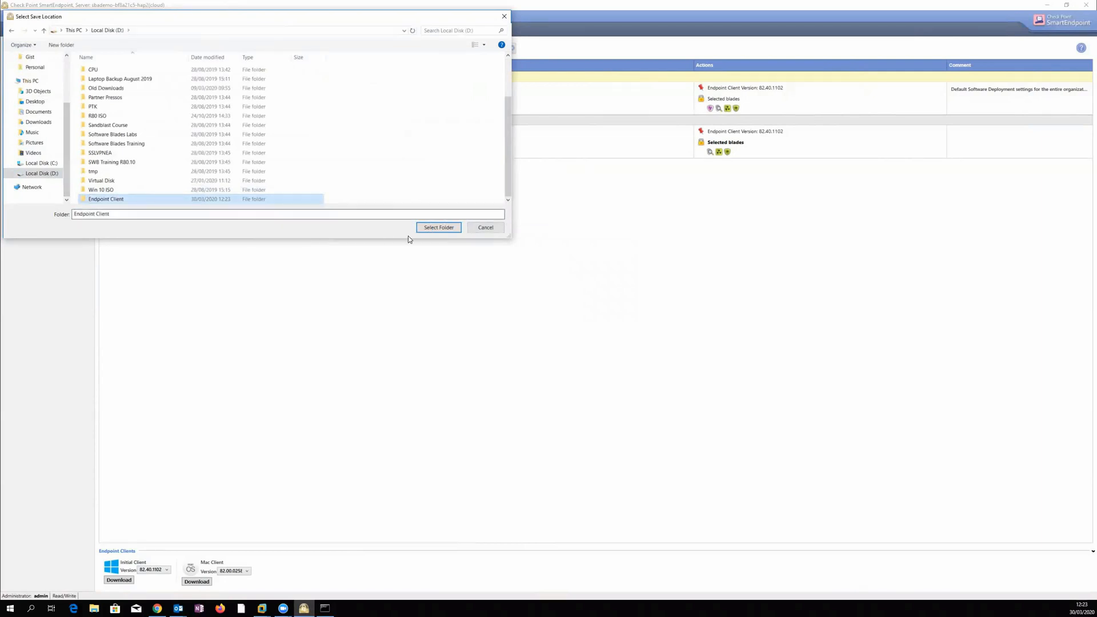
pyautogui.click(438, 227)
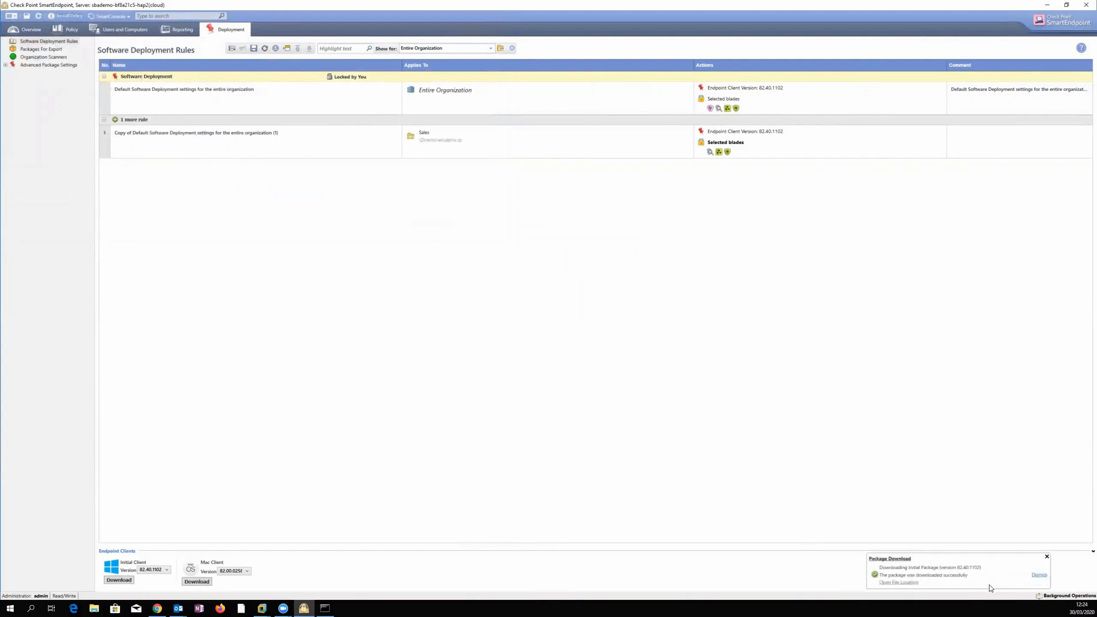
# Step: Dismiss the Package Download notification, leaving the default and Sales deployment rules listed
pyautogui.click(1040, 574)
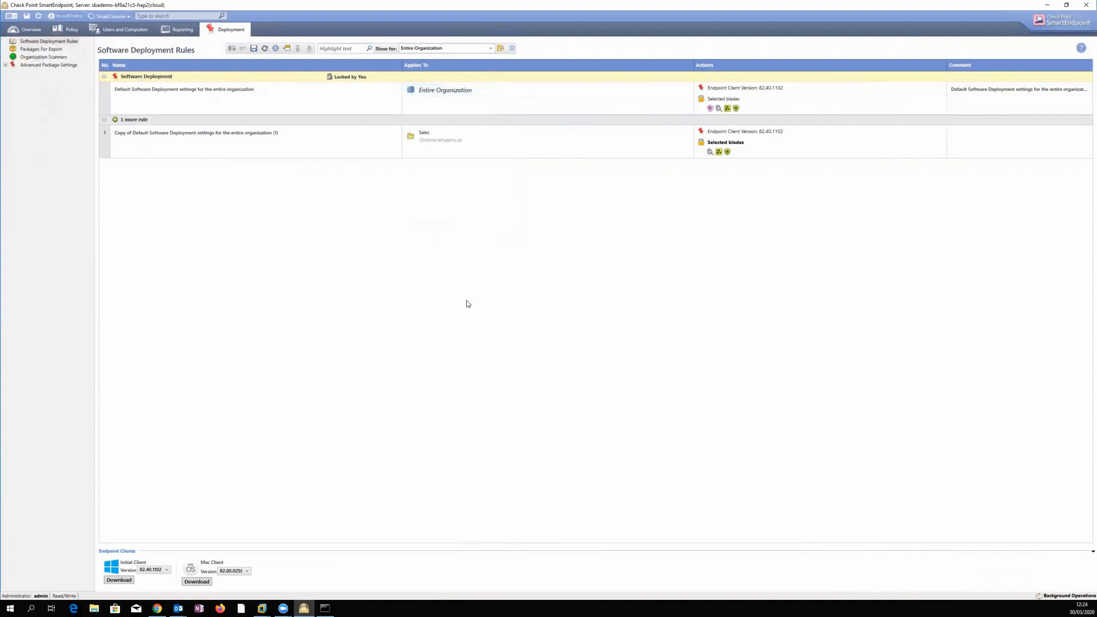
pyautogui.moveTo(397, 203)
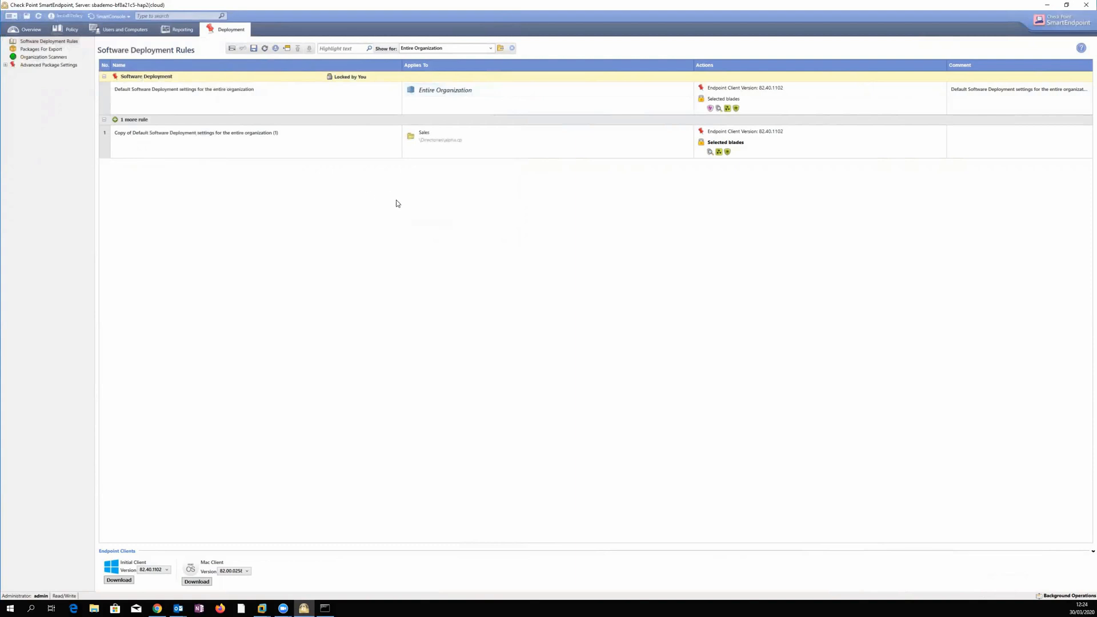
pyautogui.moveTo(497, 341)
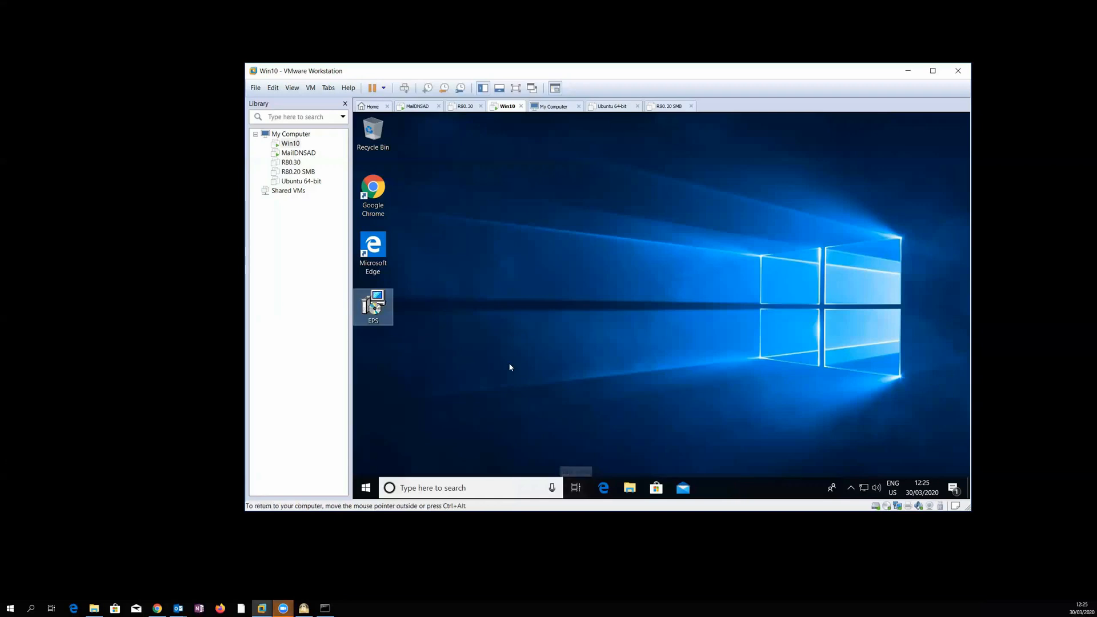
pyautogui.moveTo(412, 288)
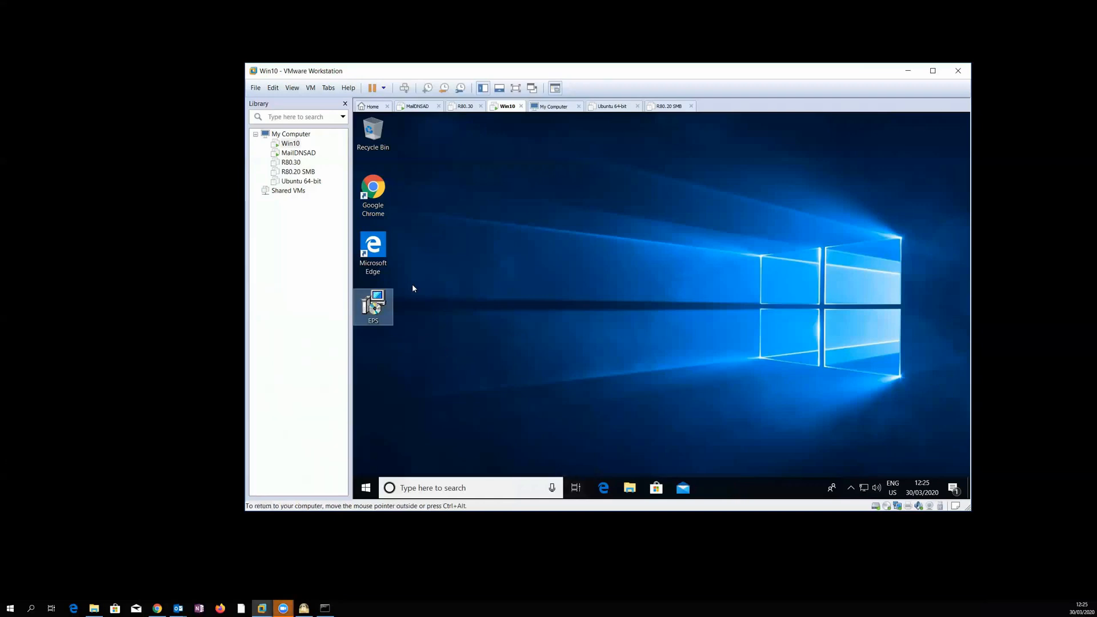
pyautogui.moveTo(289, 144)
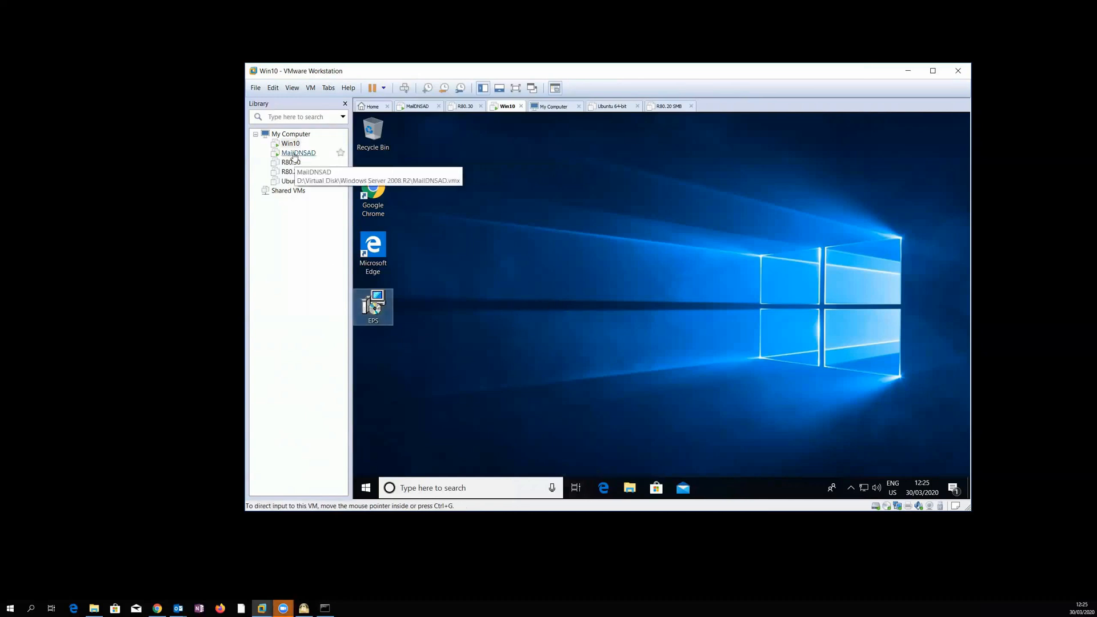
pyautogui.moveTo(372, 306)
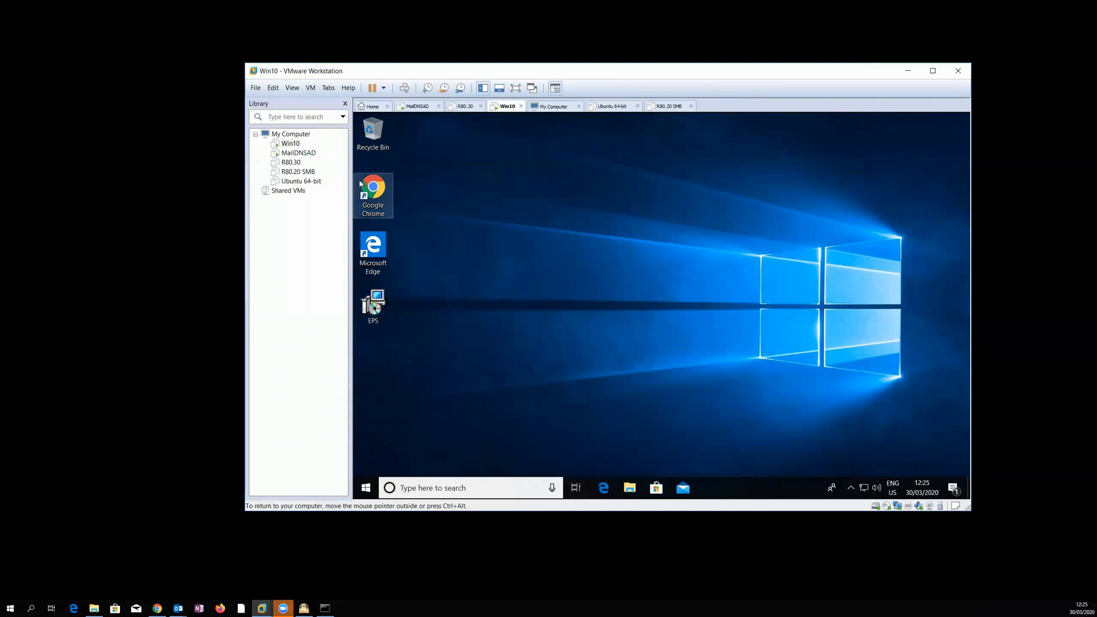
pyautogui.moveTo(584, 287)
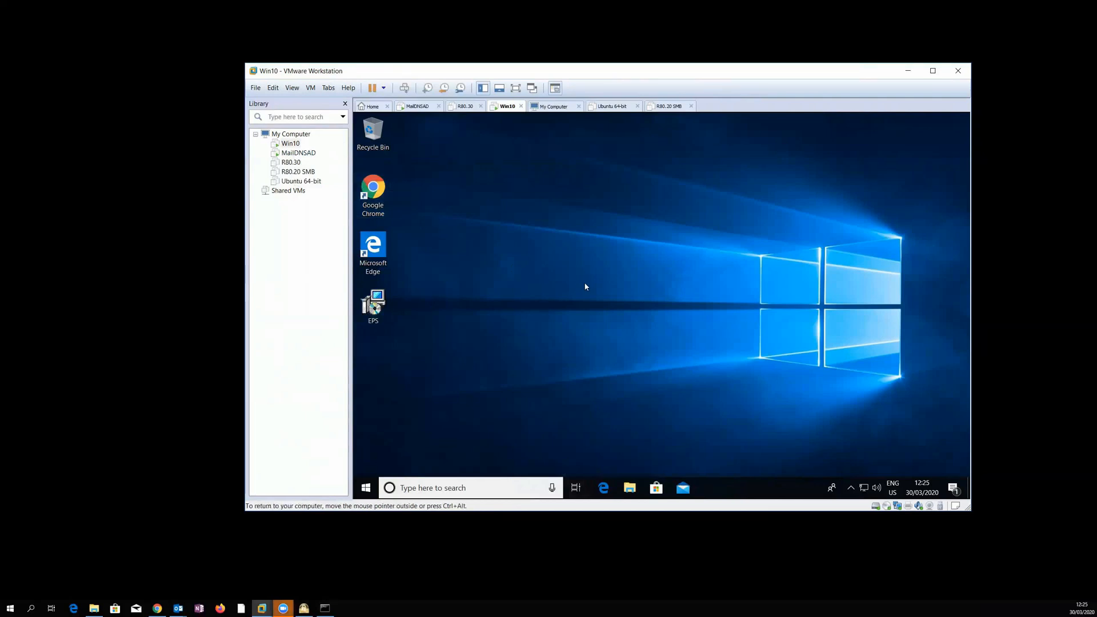
pyautogui.moveTo(612, 288)
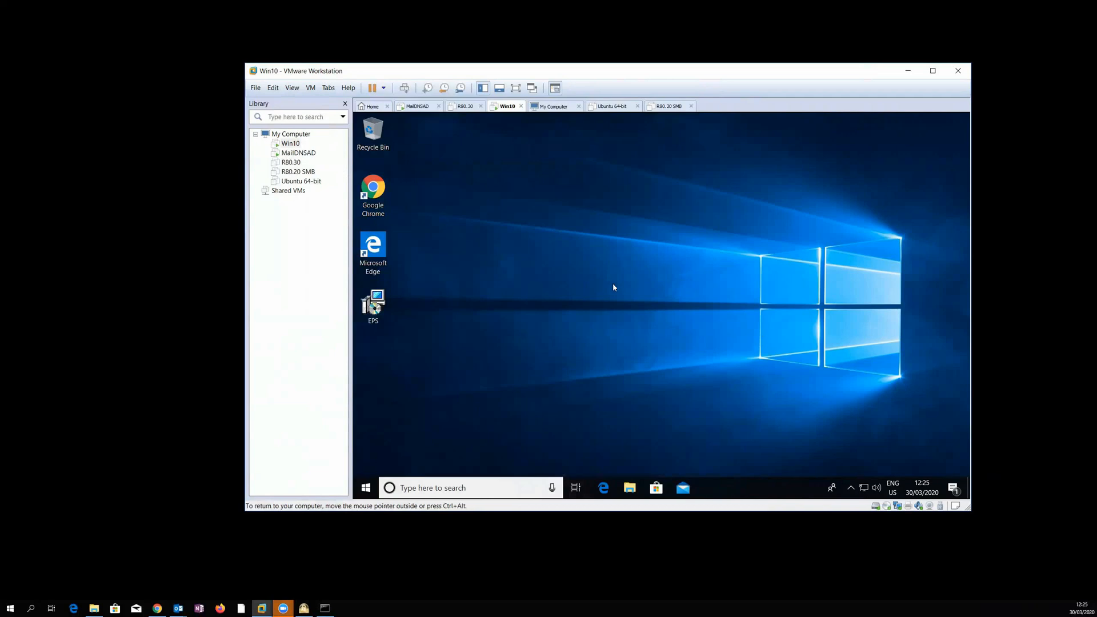
pyautogui.moveTo(411, 319)
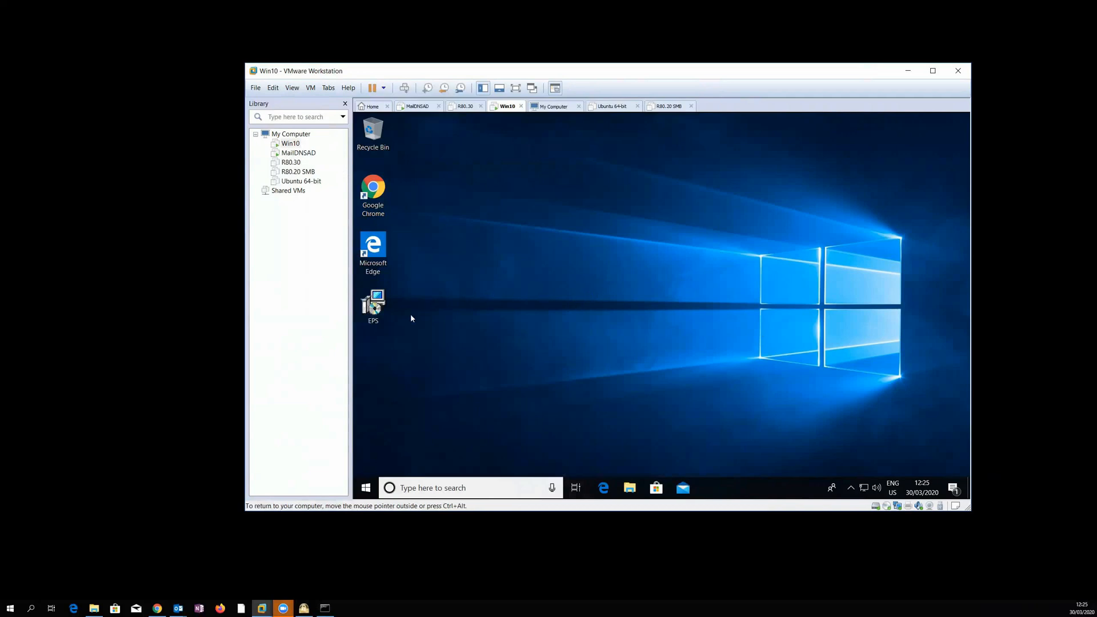
pyautogui.moveTo(373, 304)
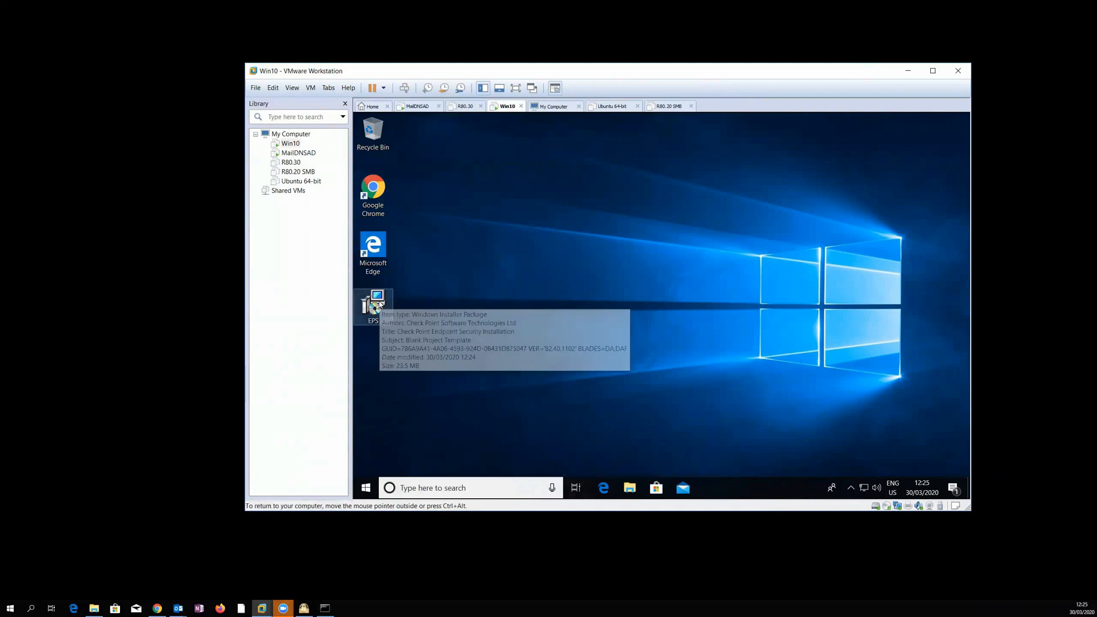
# Step: Launch the EPS installer on the Win10 VM and approve UAC with administrator credentials
pyautogui.doubleClick(373, 306)
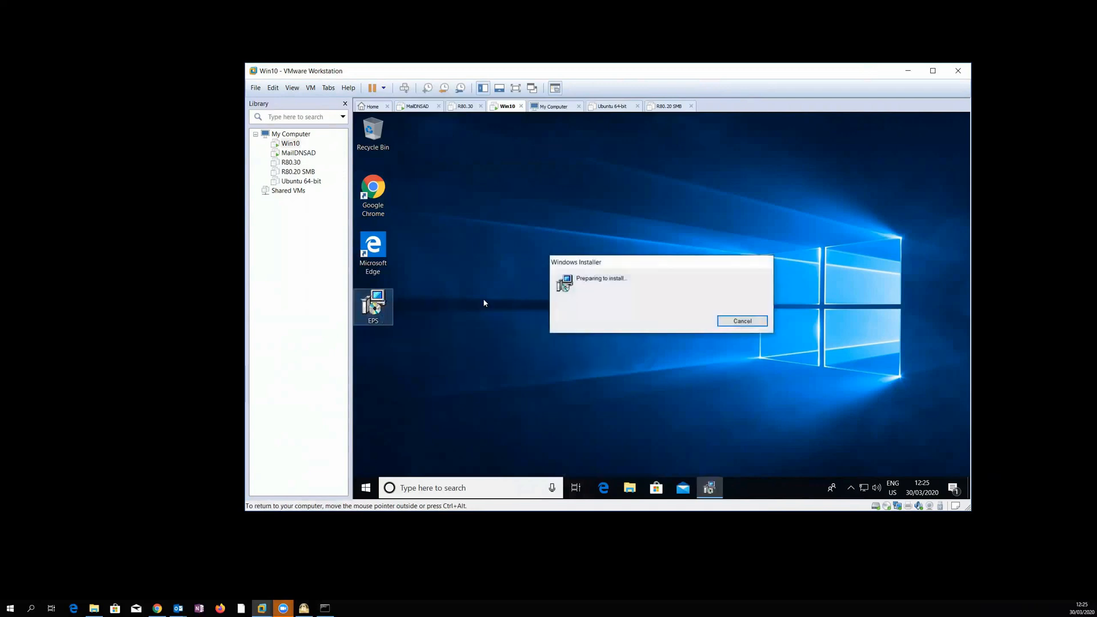
pyautogui.click(742, 320)
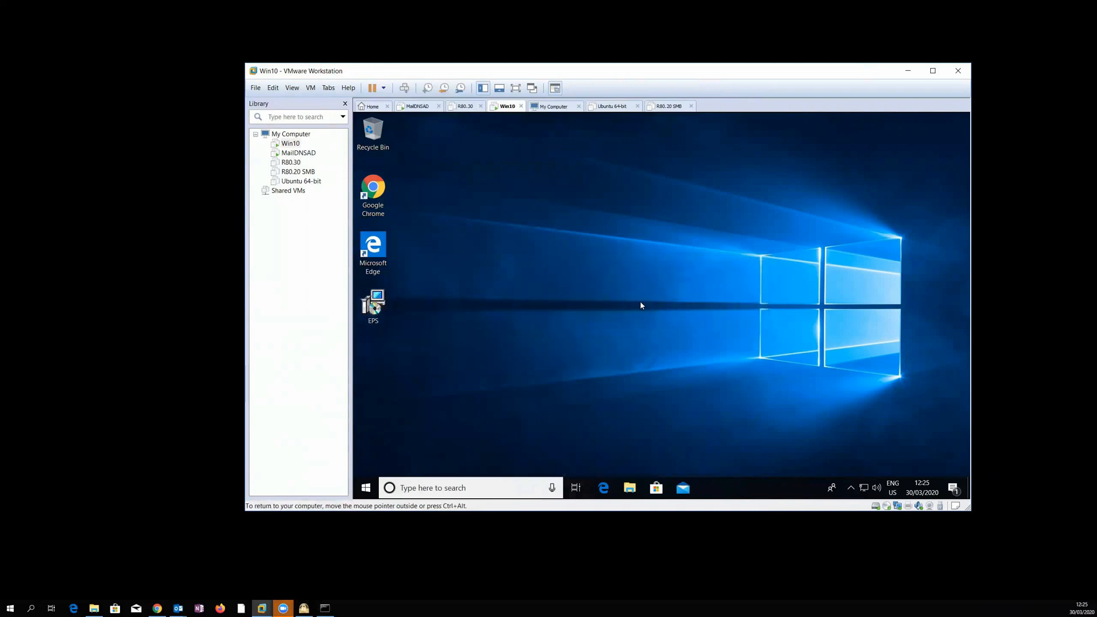
pyautogui.doubleClick(373, 301)
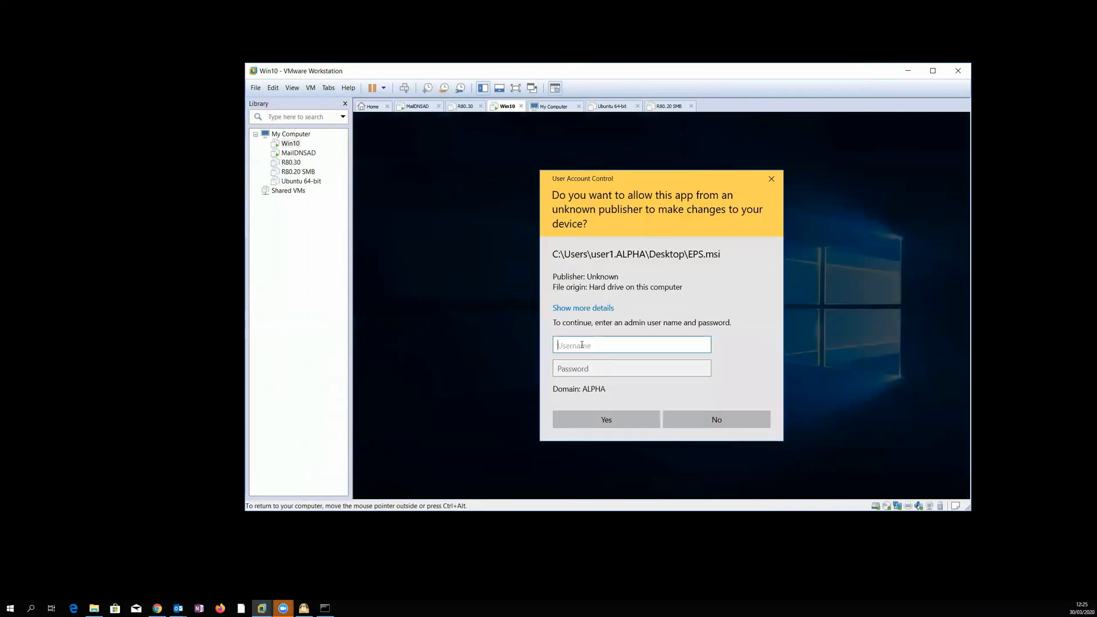
pyautogui.write('Administrator')
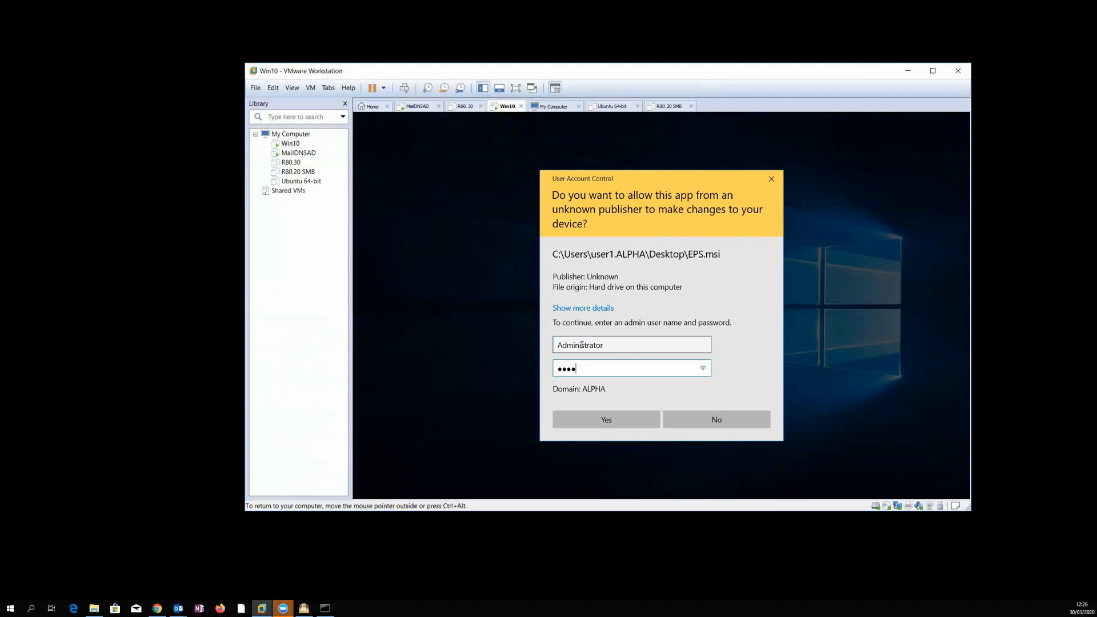
pyautogui.click(605, 420)
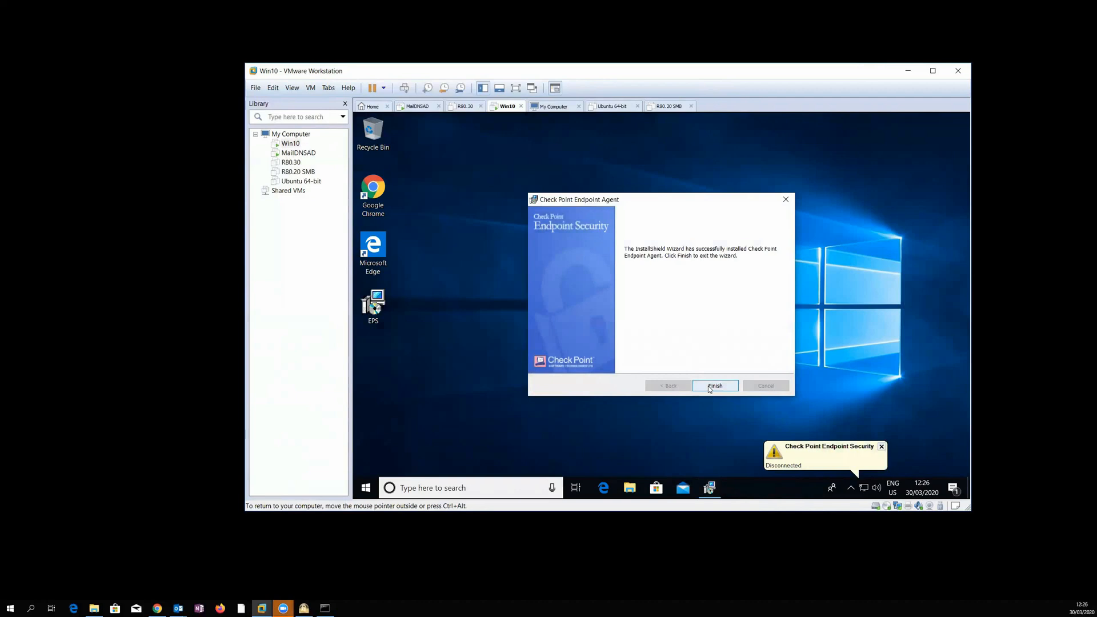
# Step: Finish the InstallShield wizard and wait for the Endpoint Security tray notification
pyautogui.click(712, 385)
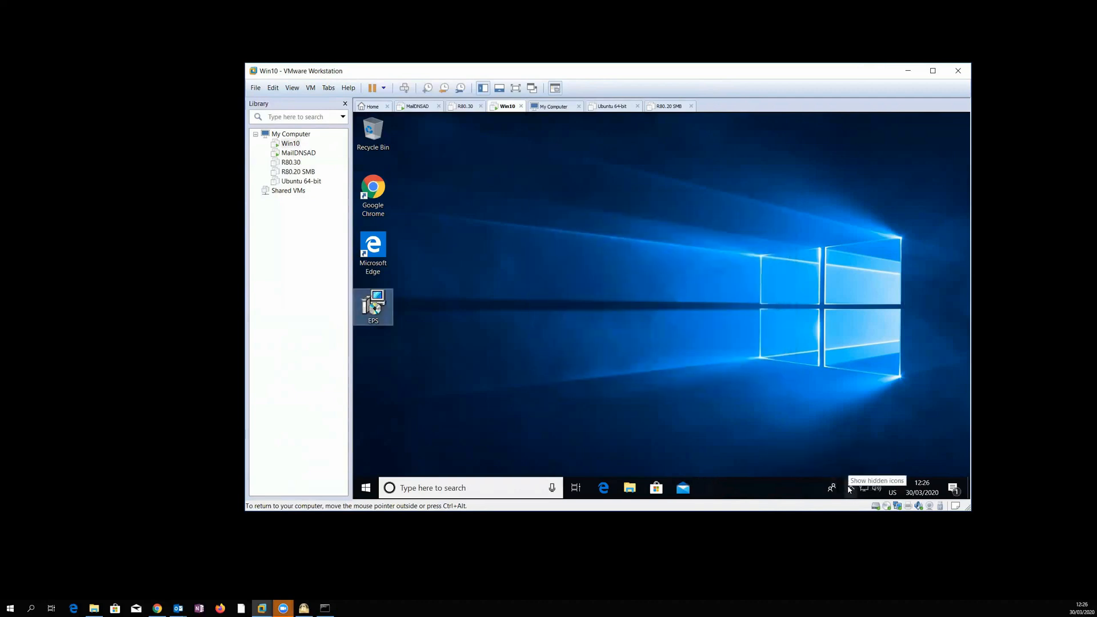
pyautogui.moveTo(645, 399)
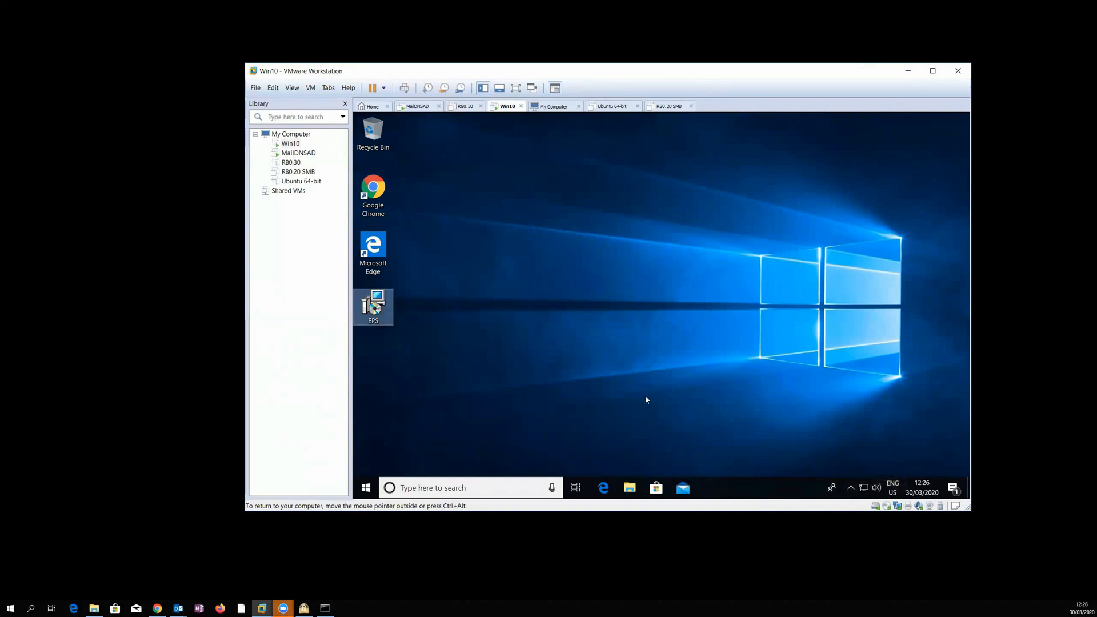
pyautogui.click(372, 306)
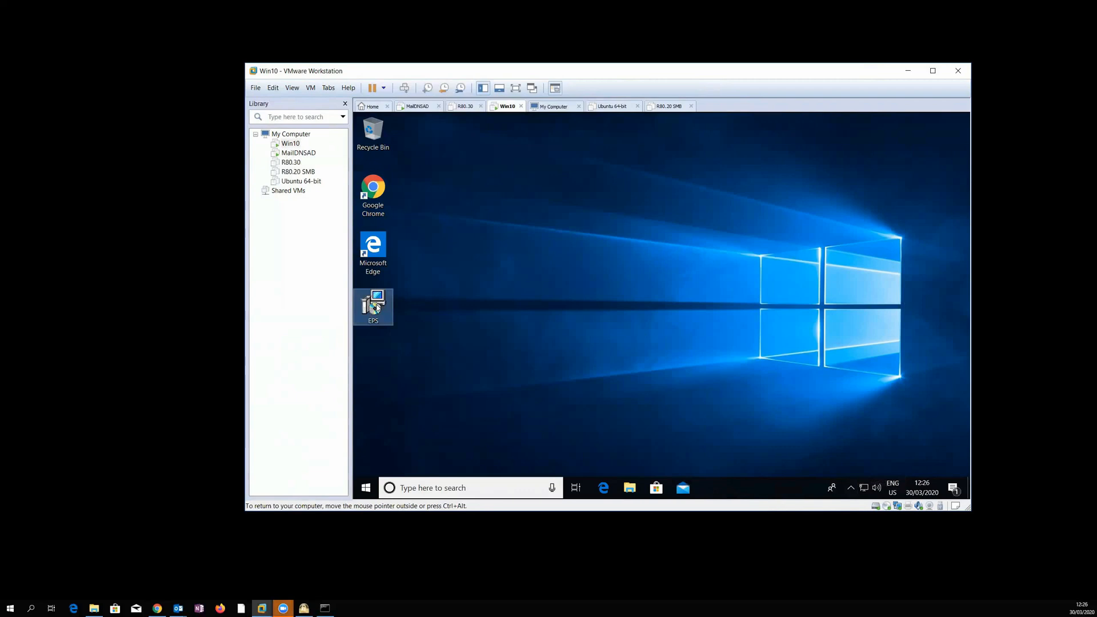
pyautogui.moveTo(373, 306)
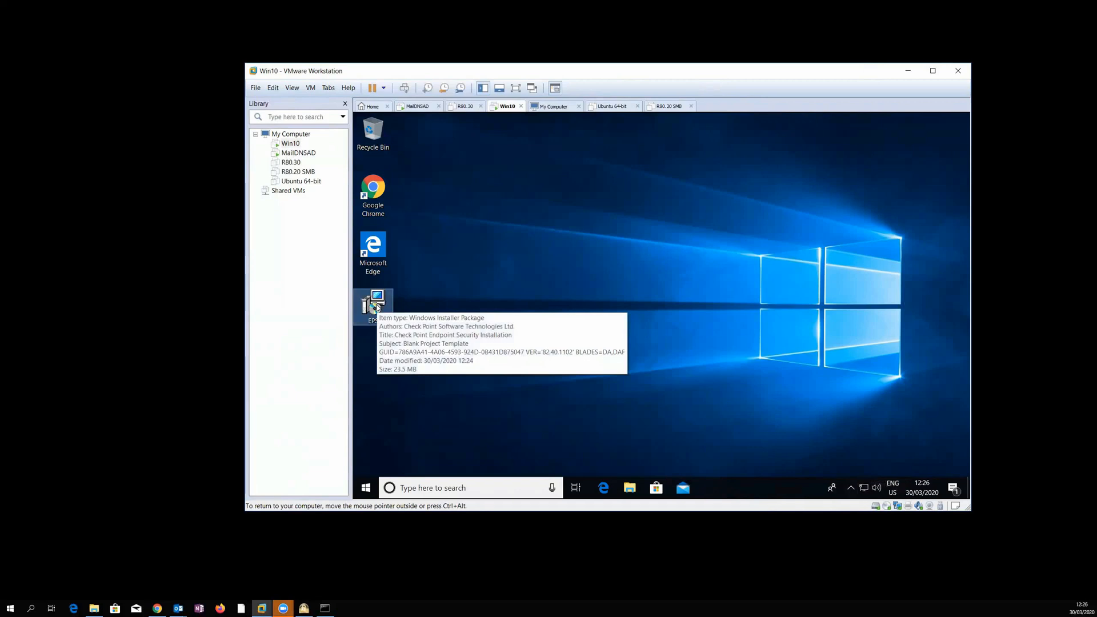
pyautogui.moveTo(837, 460)
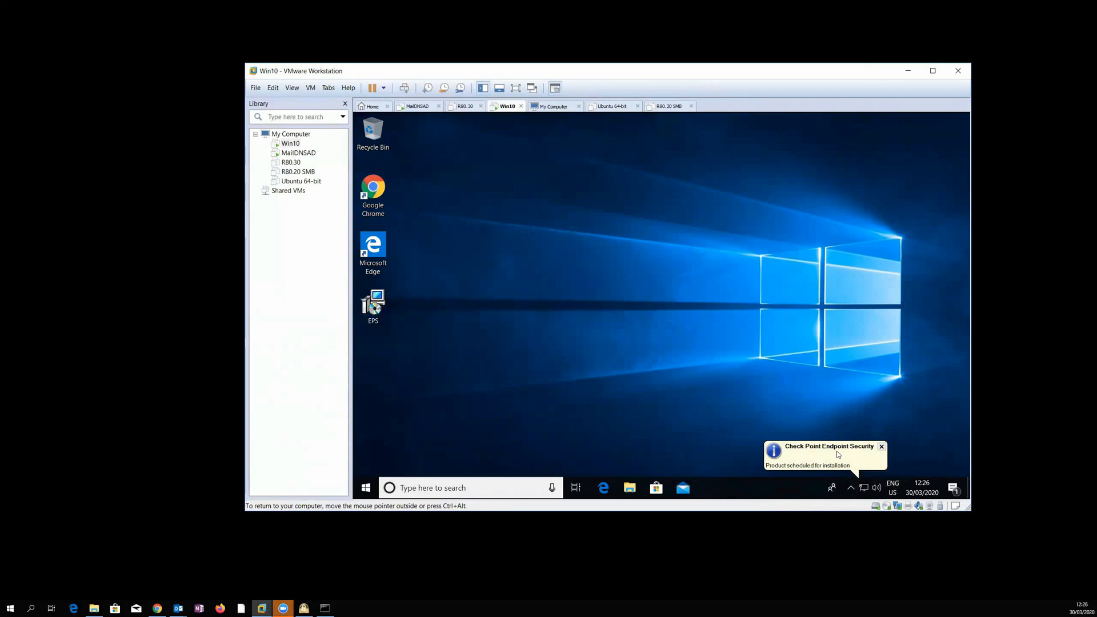
pyautogui.moveTo(754, 397)
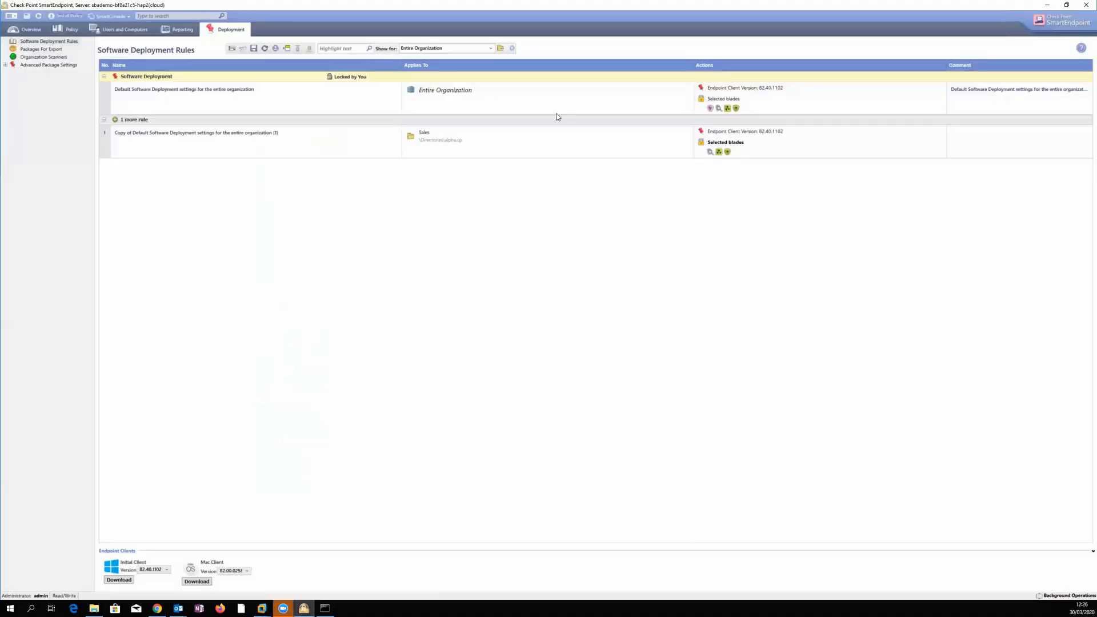
pyautogui.moveTo(521, 102)
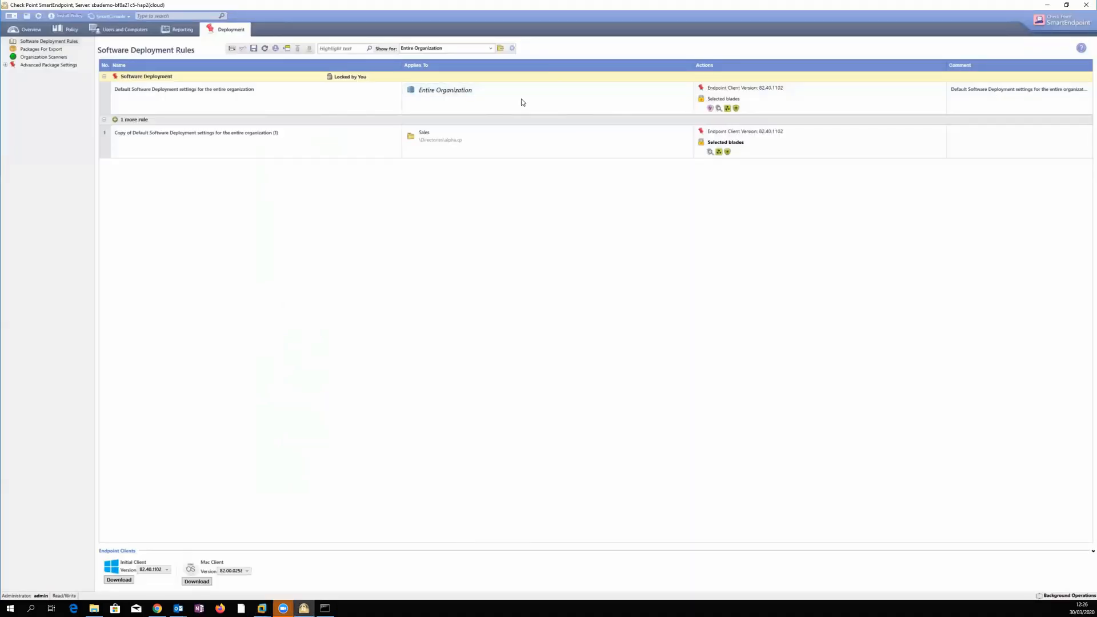
pyautogui.moveTo(314, 141)
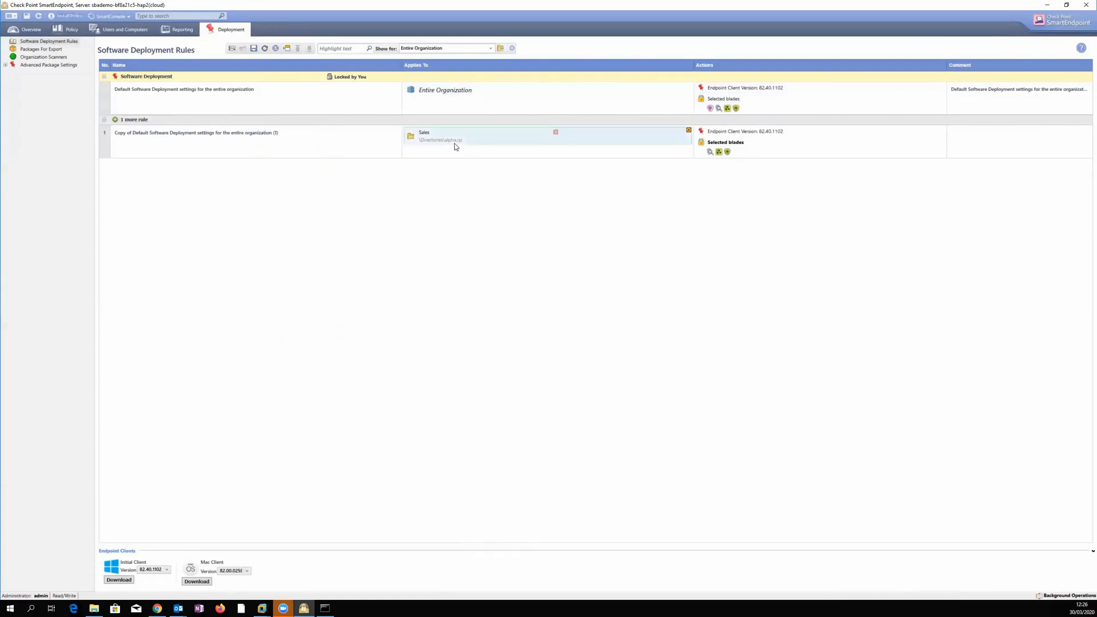
pyautogui.moveTo(524, 140)
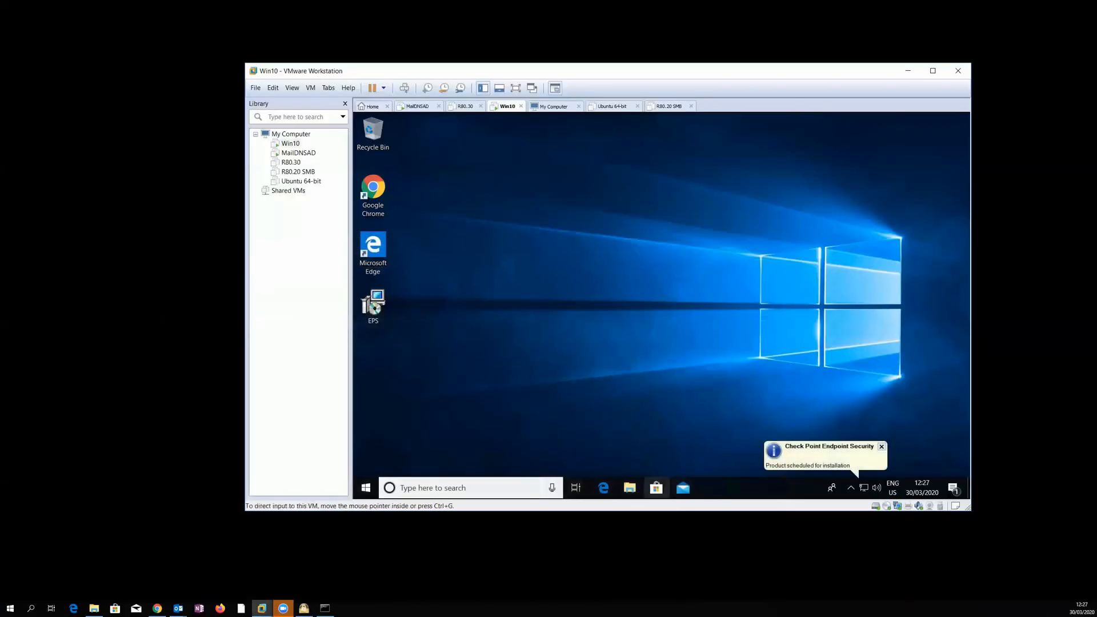
pyautogui.moveTo(656, 488)
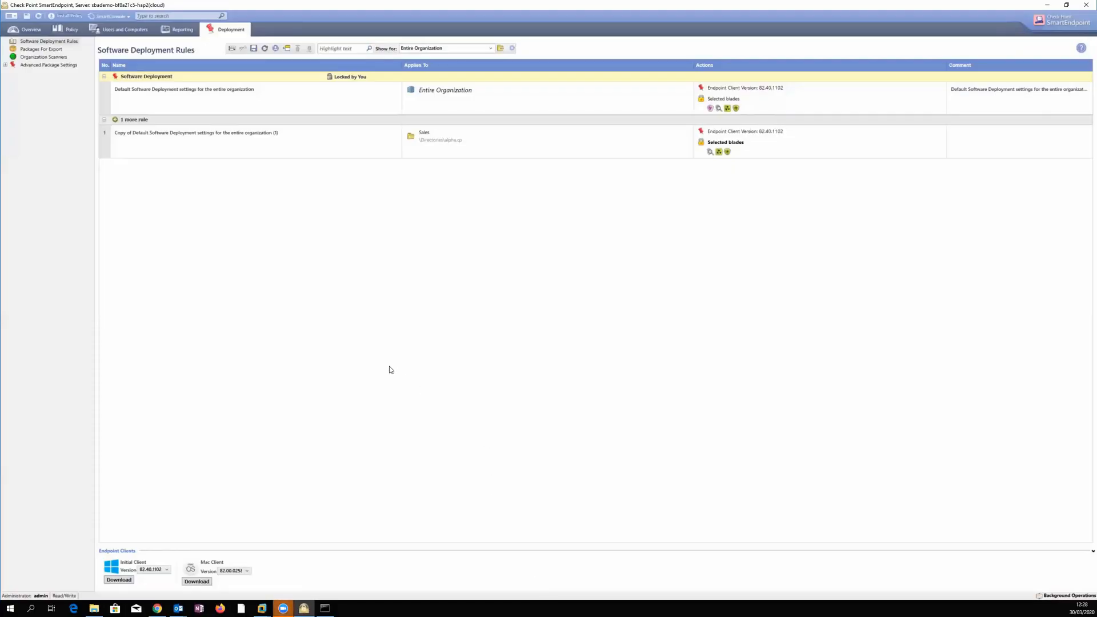
pyautogui.moveTo(286, 147)
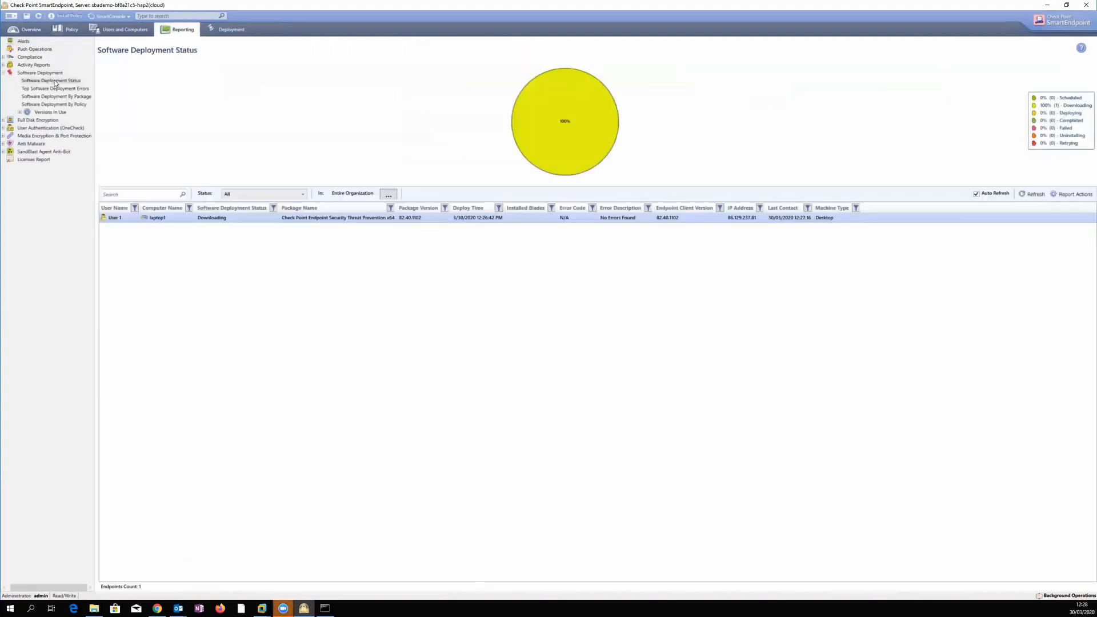
# Step: Show the Software Deployment Status report with laptop1 downloading the Endpoint Security package
pyautogui.click(50, 80)
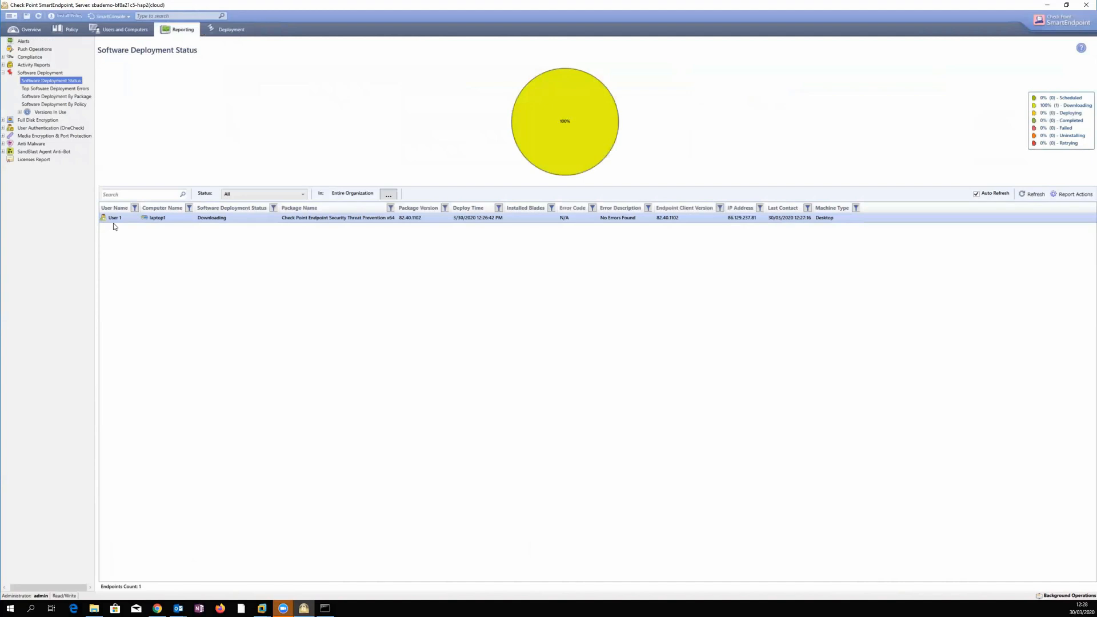
pyautogui.moveTo(159, 223)
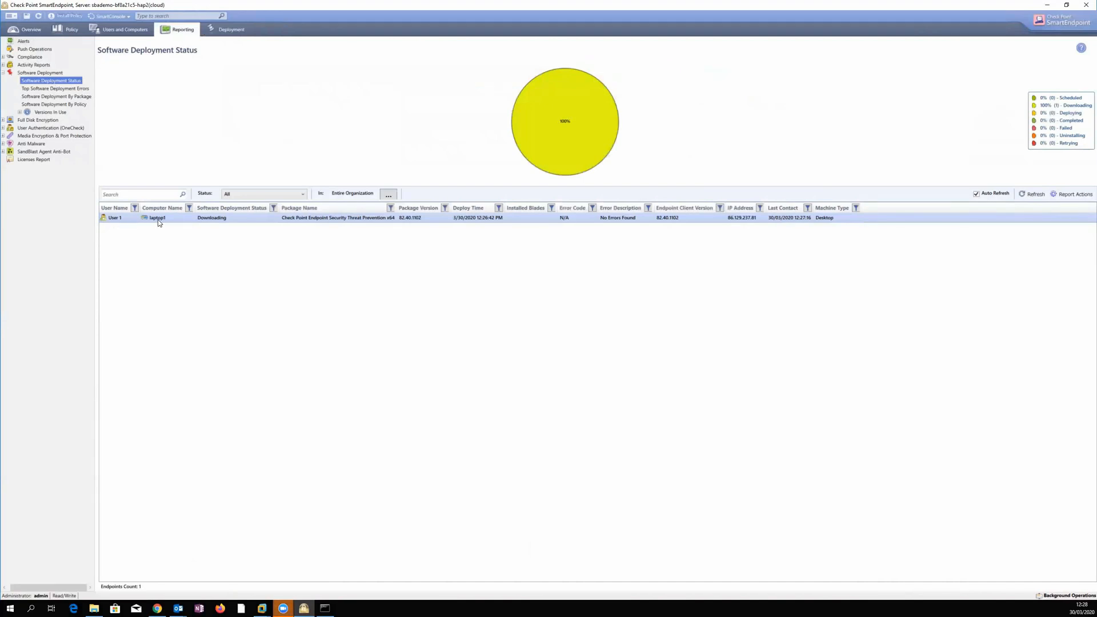
pyautogui.moveTo(114, 223)
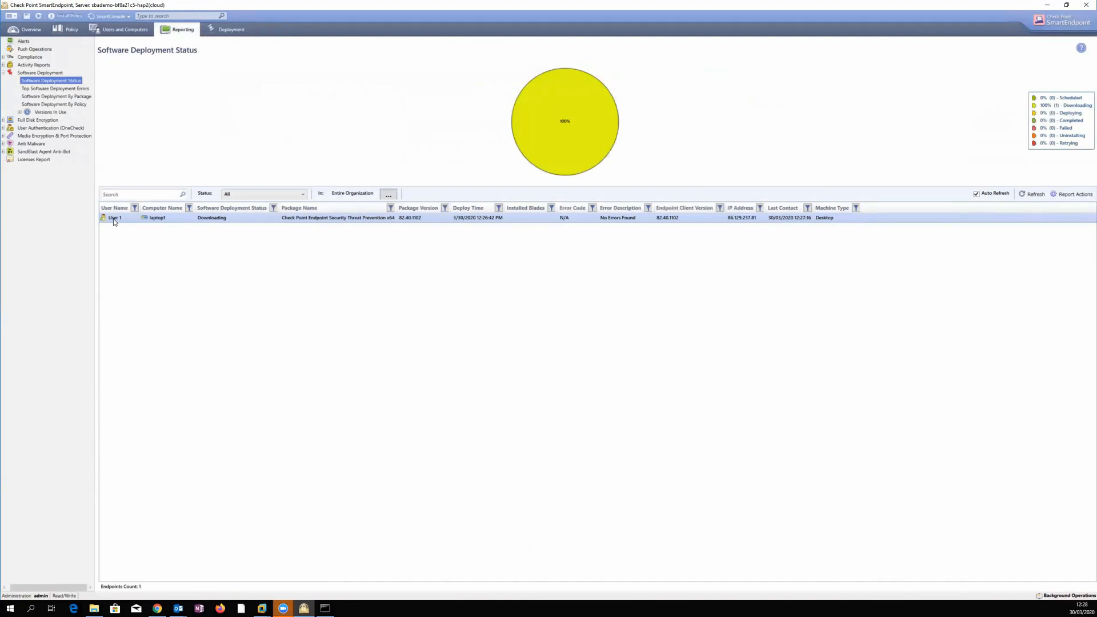
pyautogui.moveTo(156, 217)
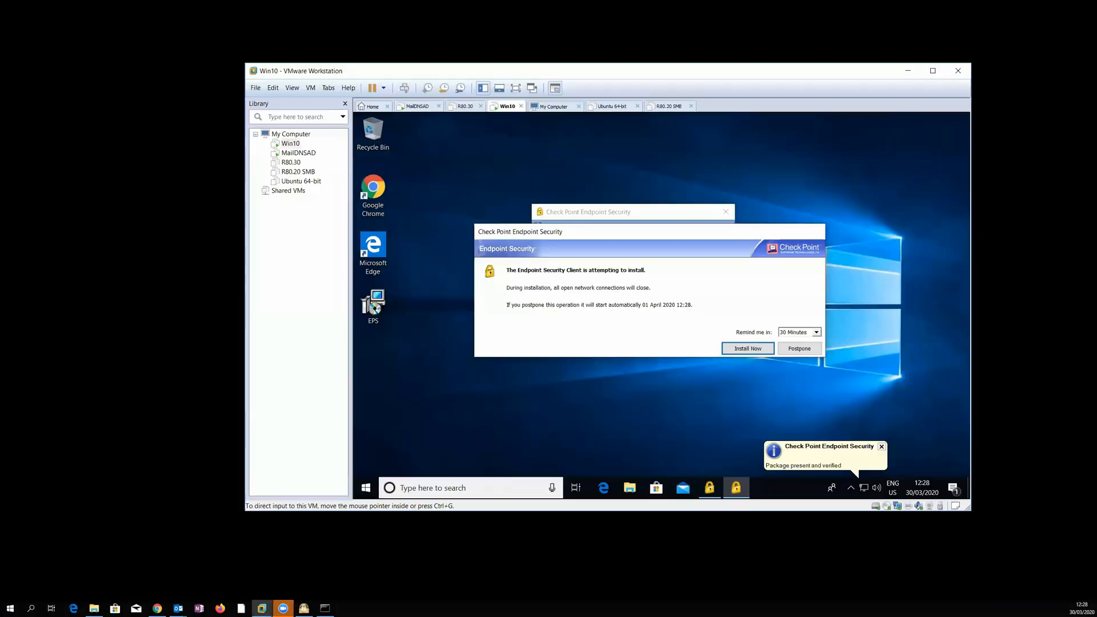
pyautogui.moveTo(622, 237)
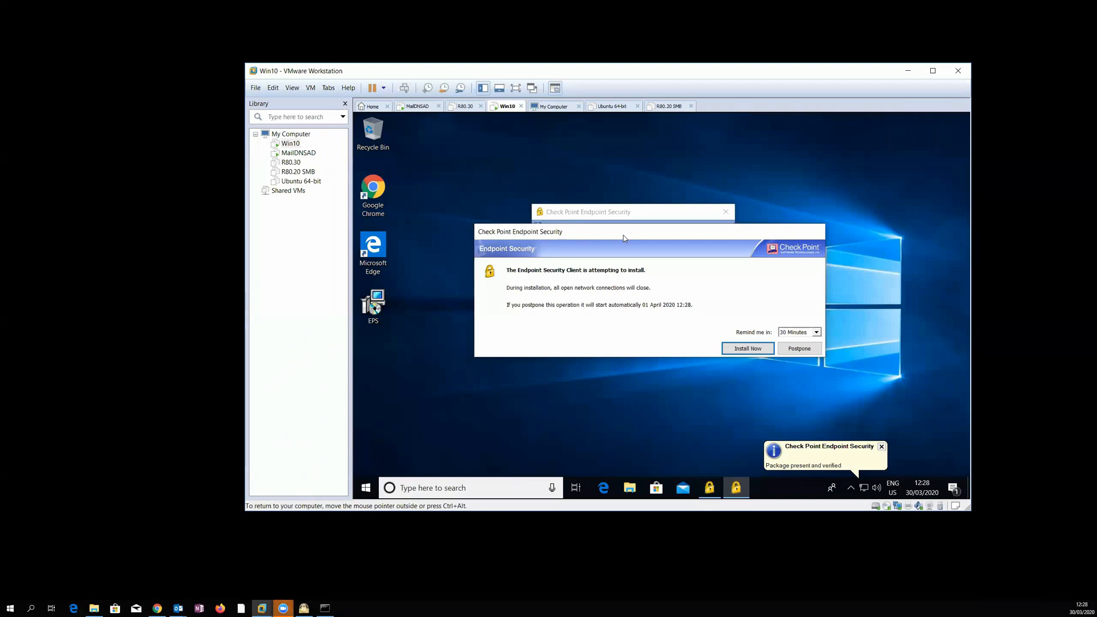
pyautogui.moveTo(655, 274)
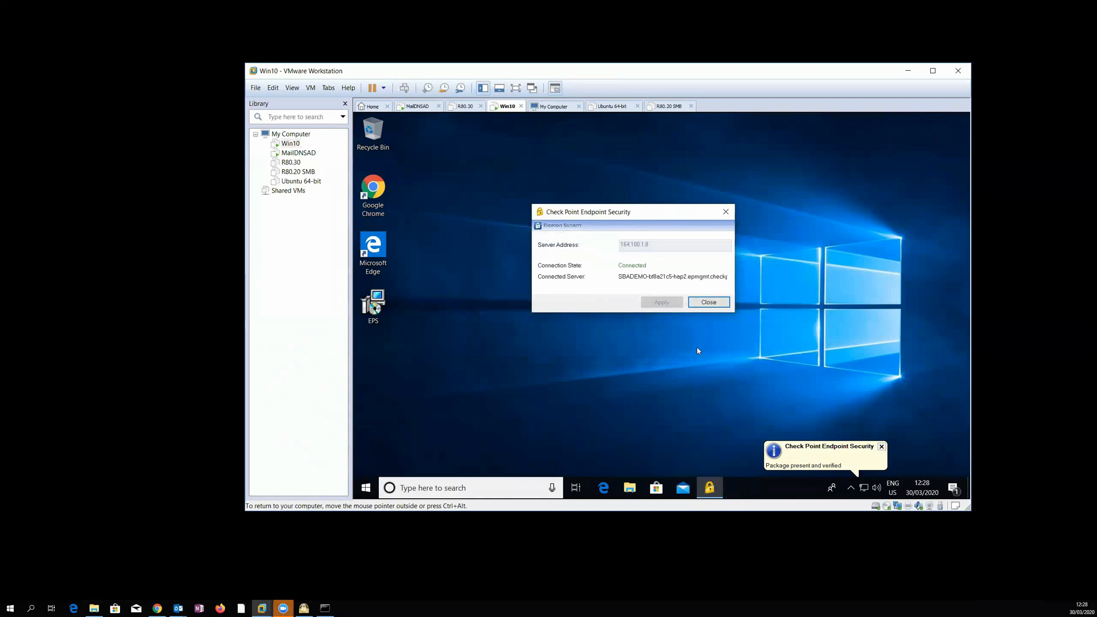
pyautogui.moveTo(692, 366)
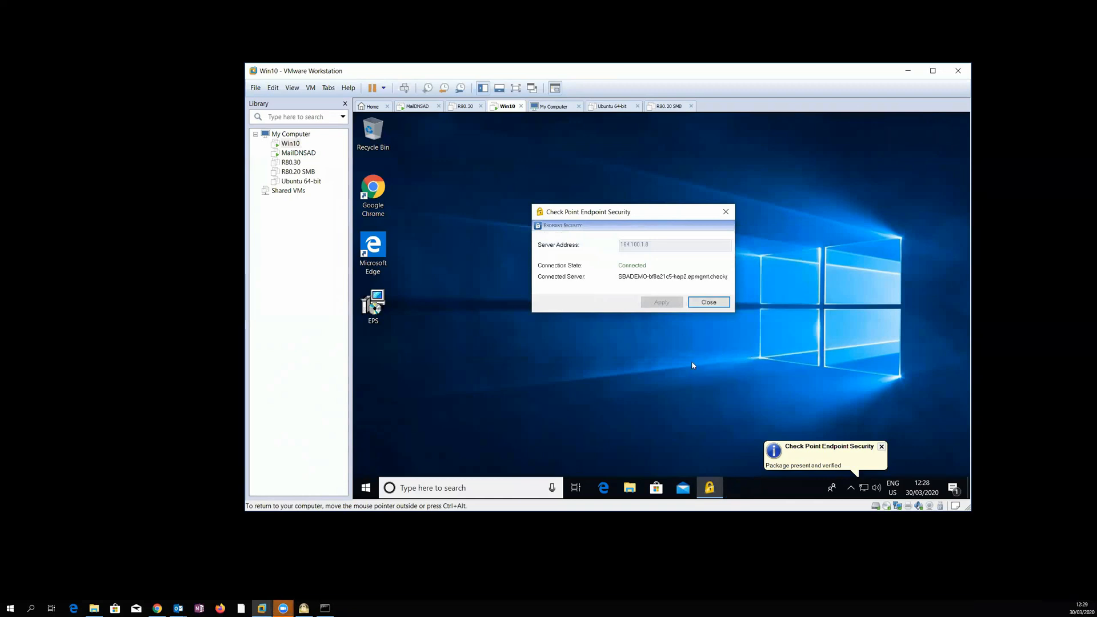
pyautogui.moveTo(569, 343)
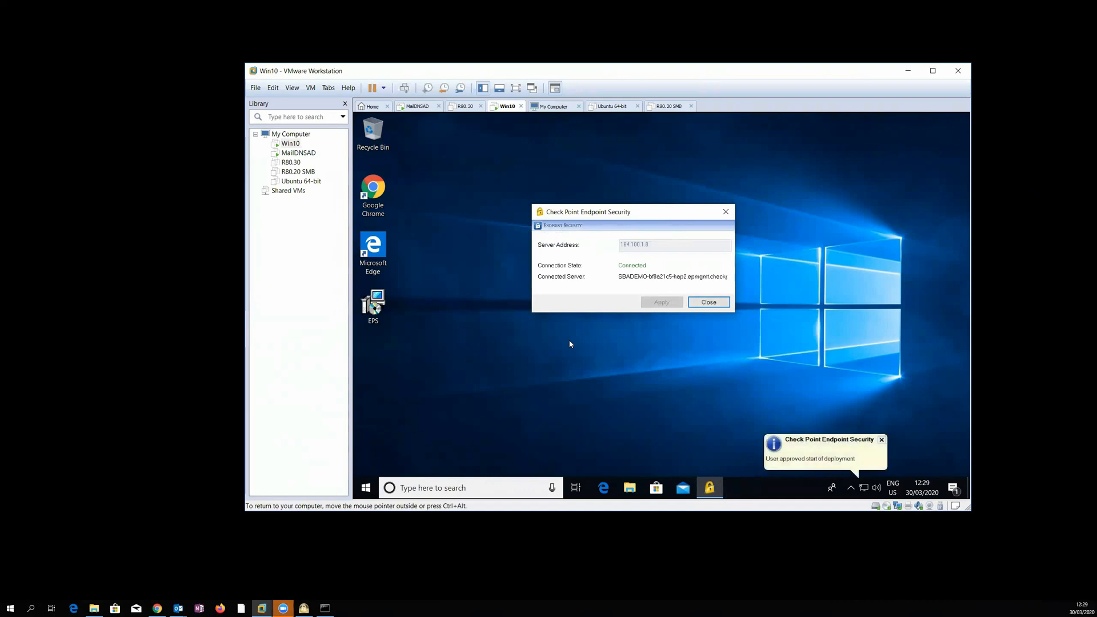
pyautogui.moveTo(761, 458)
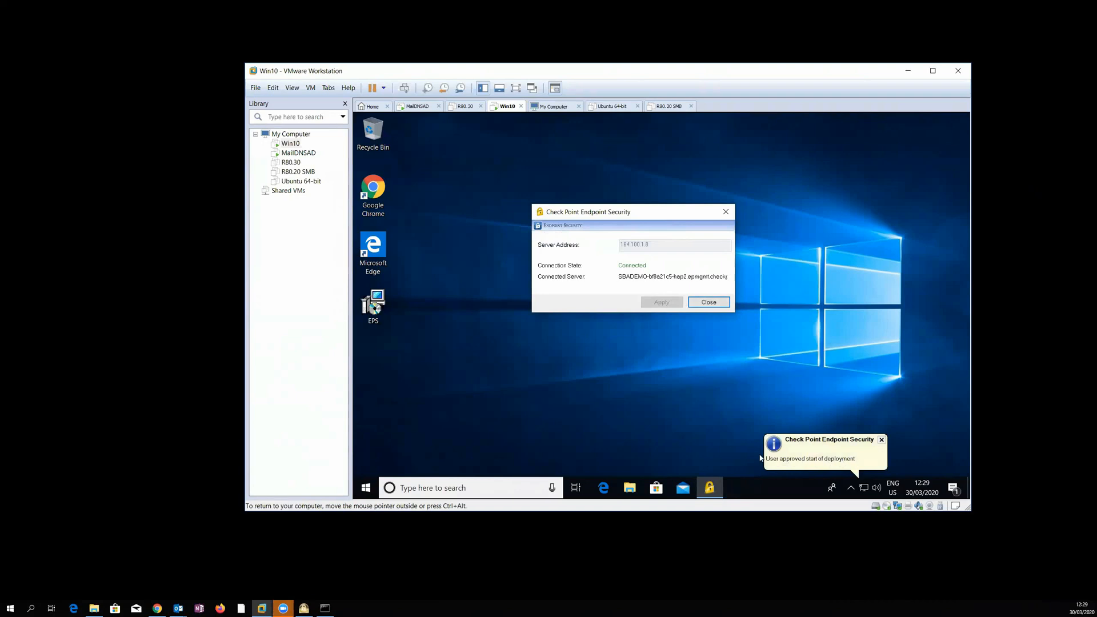
pyautogui.moveTo(669, 358)
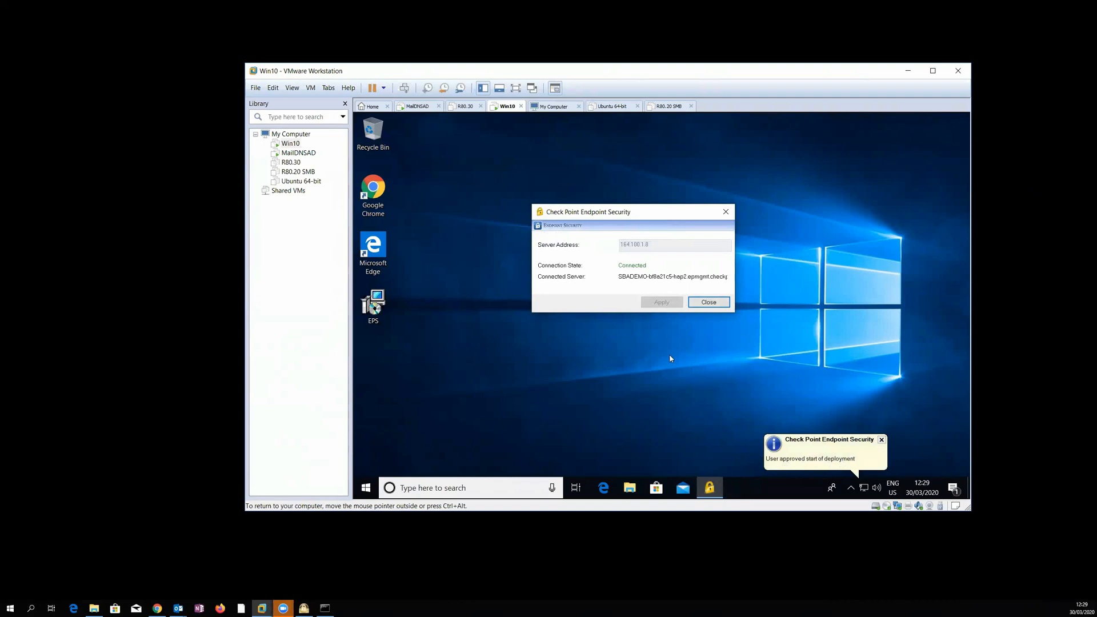
pyautogui.moveTo(636, 351)
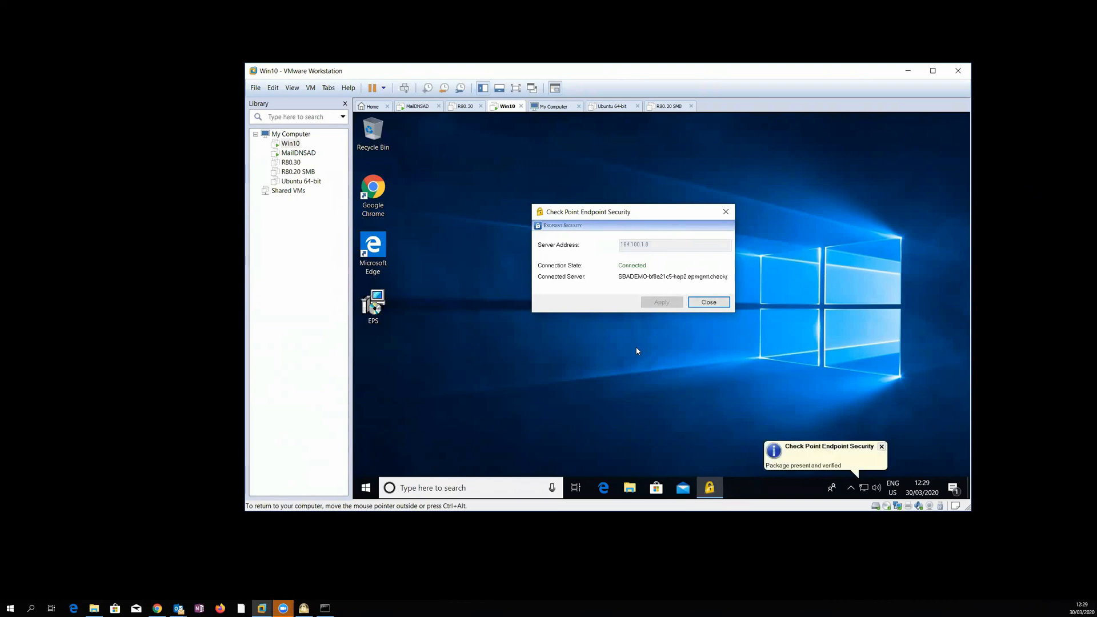
pyautogui.moveTo(673, 353)
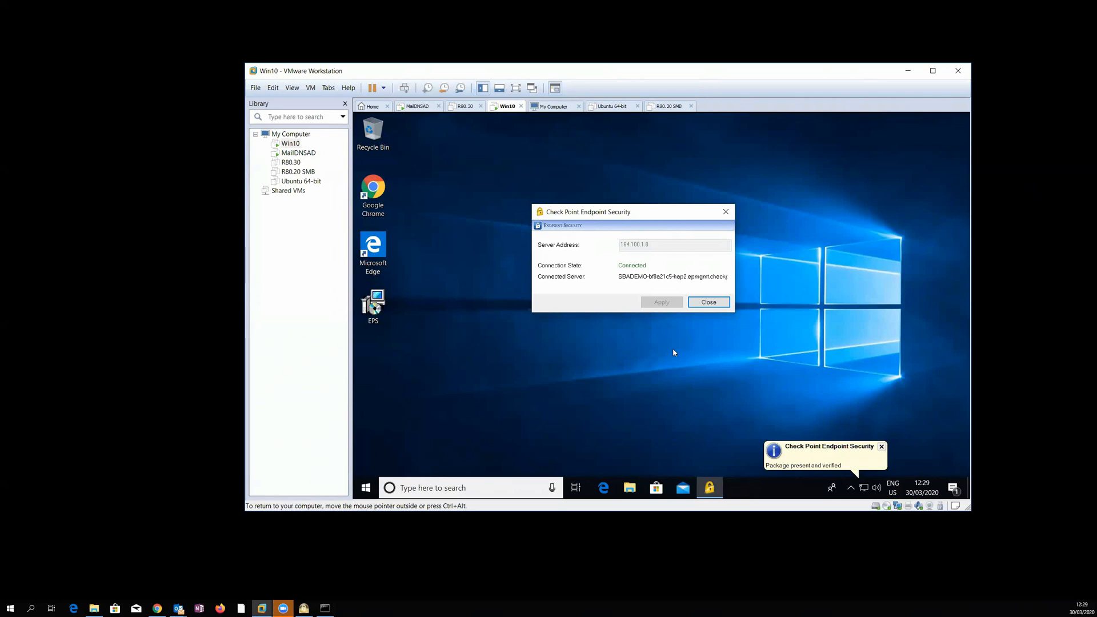
pyautogui.moveTo(671, 591)
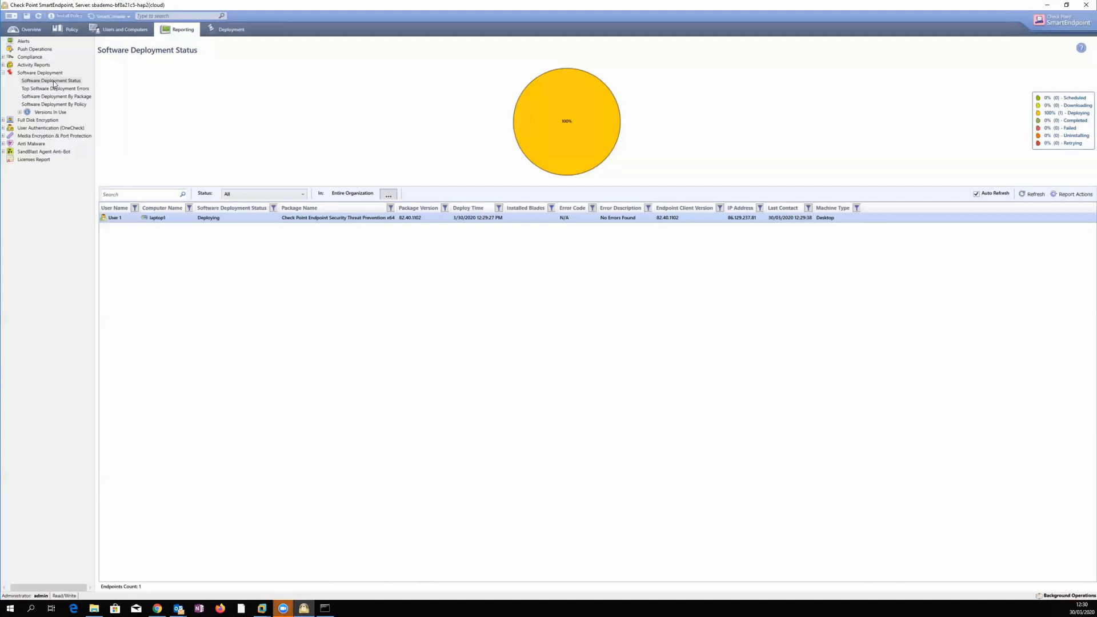
pyautogui.moveTo(214, 217)
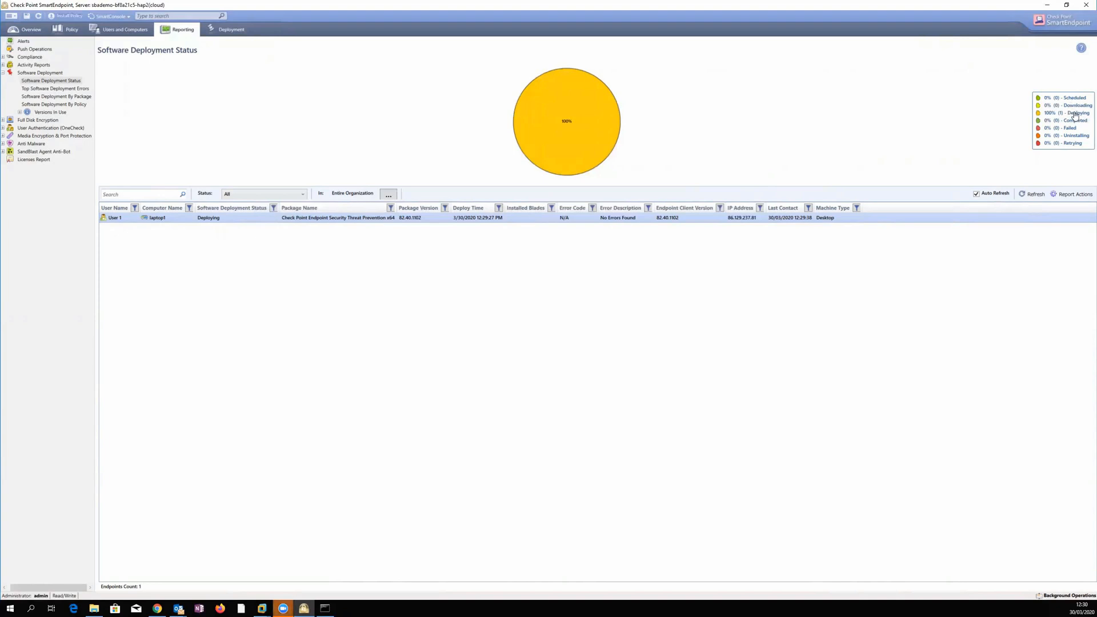
pyautogui.moveTo(1071, 113)
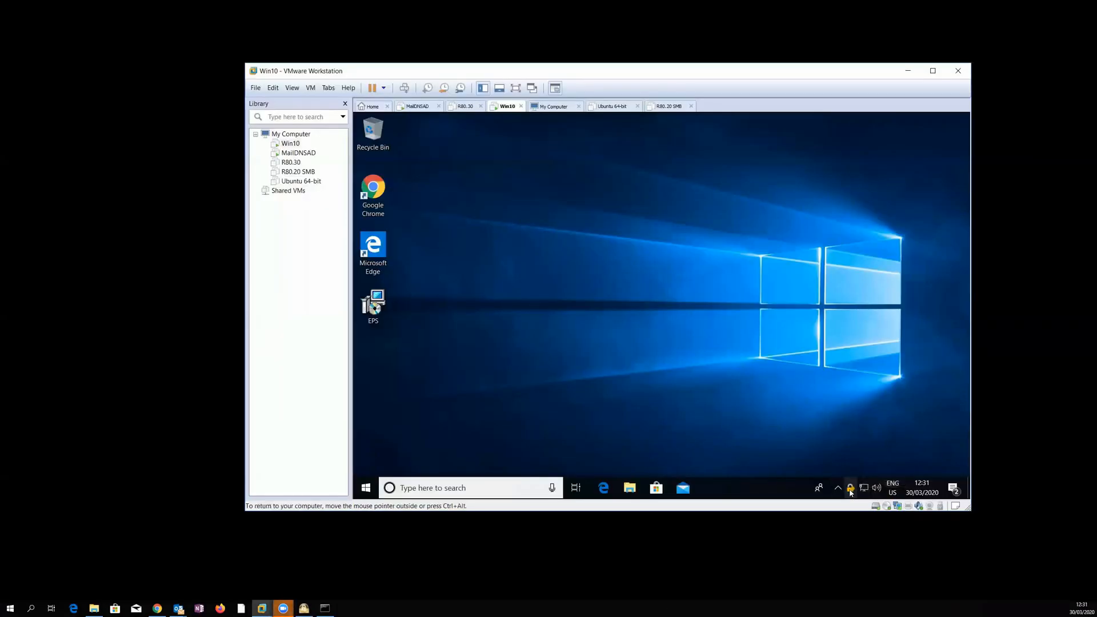
# Step: Bring up the Endpoint Security client on the VM and move its window up and left
pyautogui.click(708, 488)
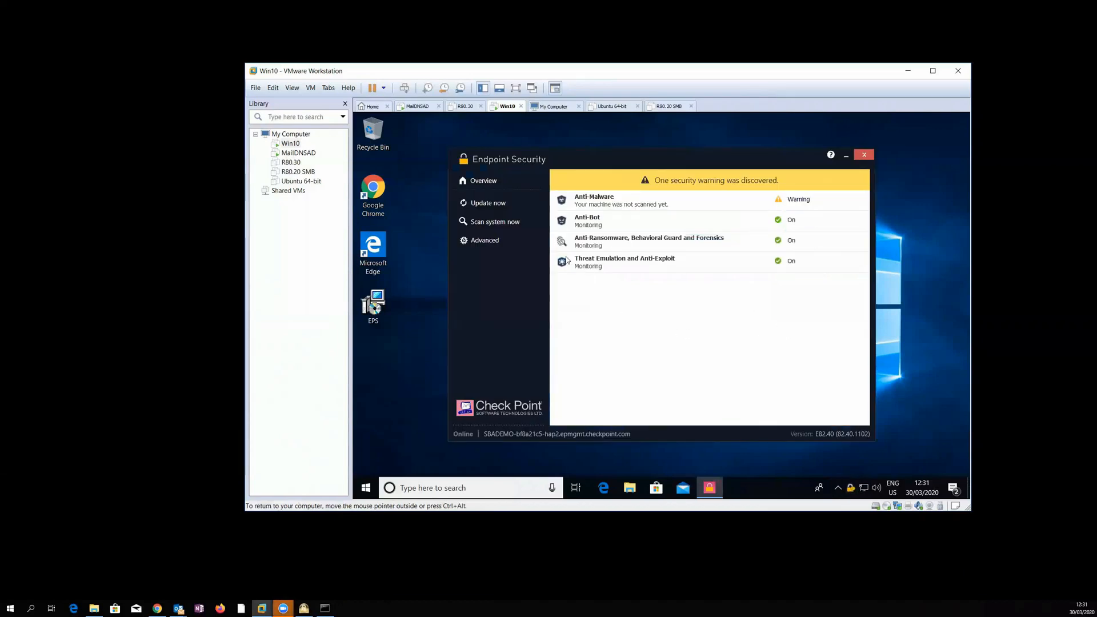
pyautogui.moveTo(679, 160)
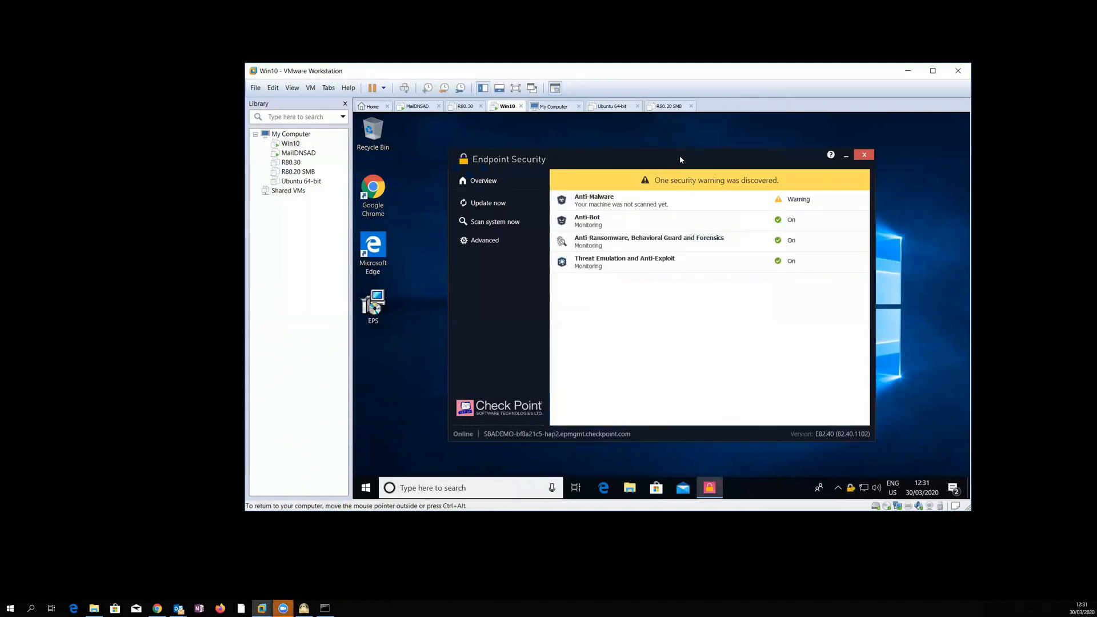
pyautogui.moveTo(678, 158); pyautogui.dragTo(485, 152)
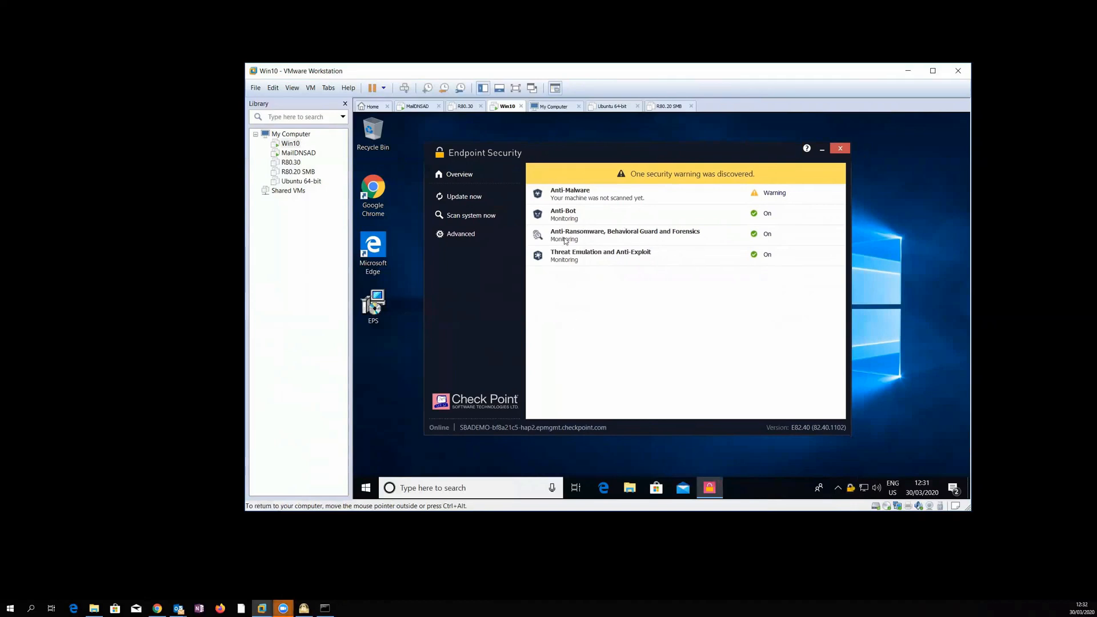
pyautogui.moveTo(569, 306)
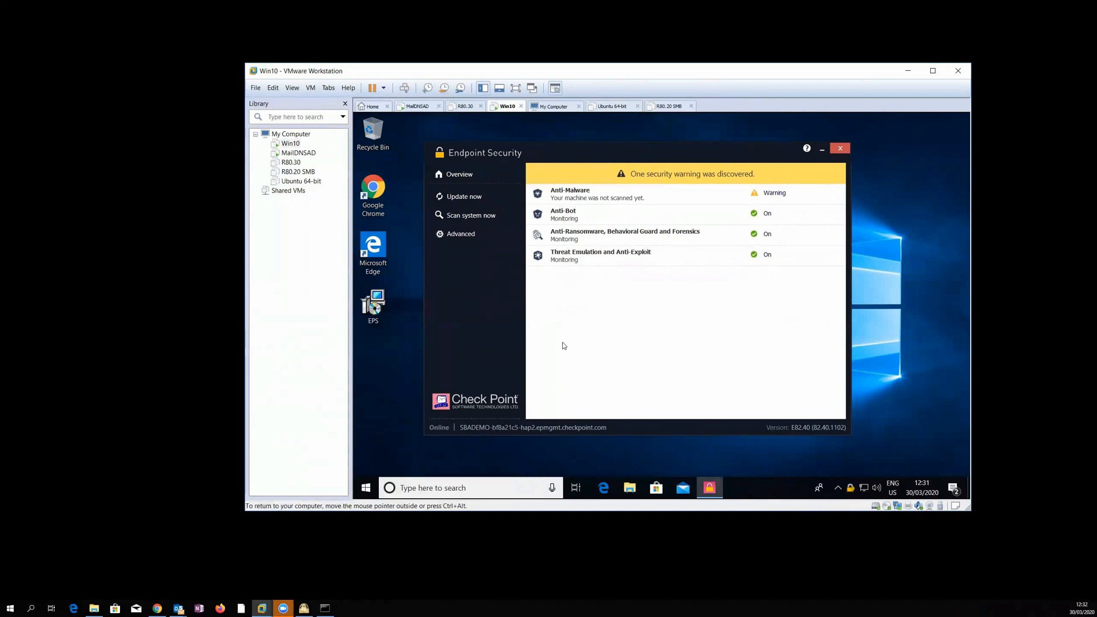
pyautogui.moveTo(599, 278)
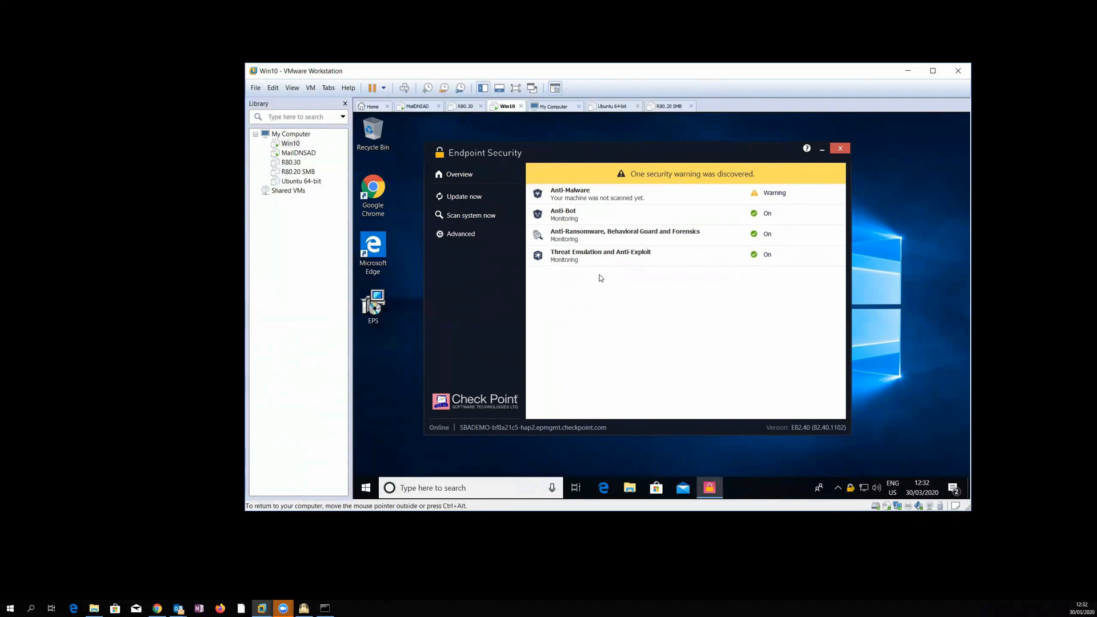
pyautogui.moveTo(447, 444)
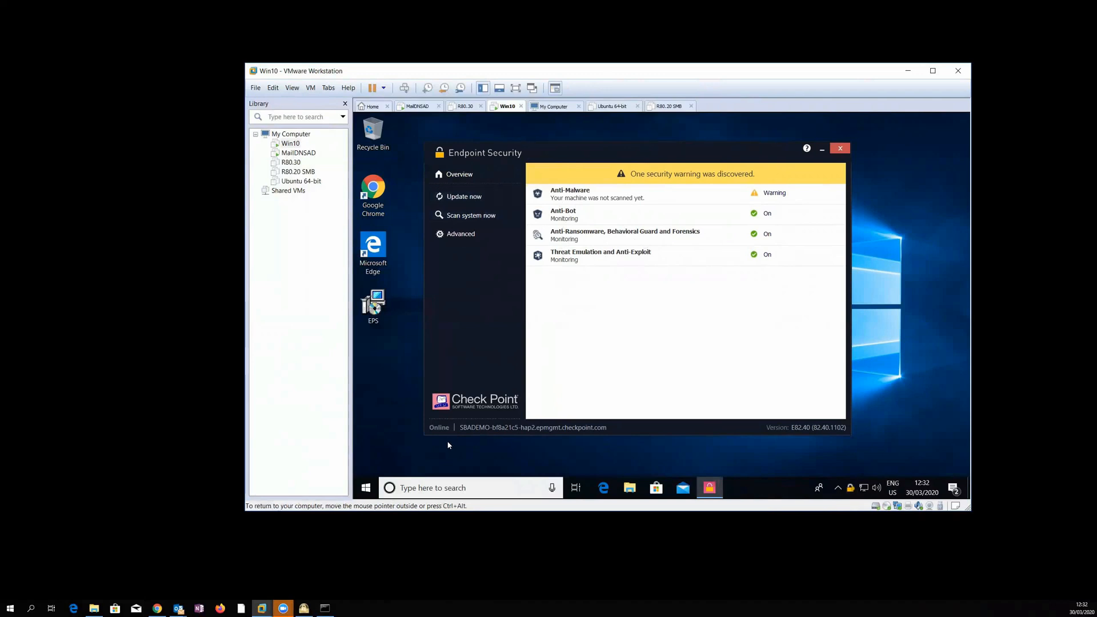
pyautogui.moveTo(604, 434)
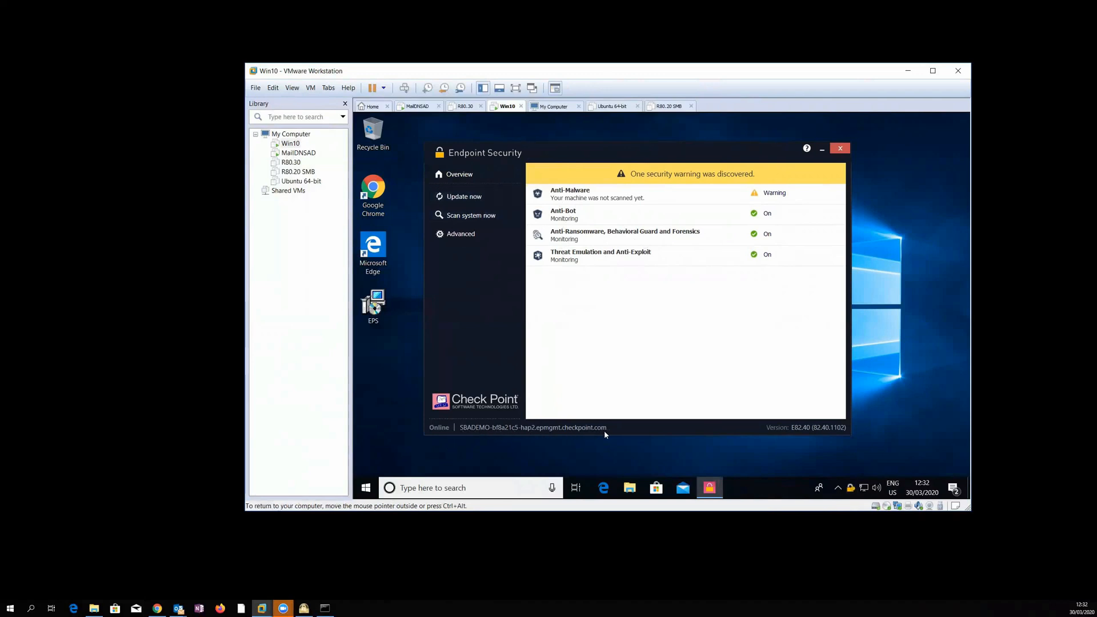
pyautogui.moveTo(840, 429)
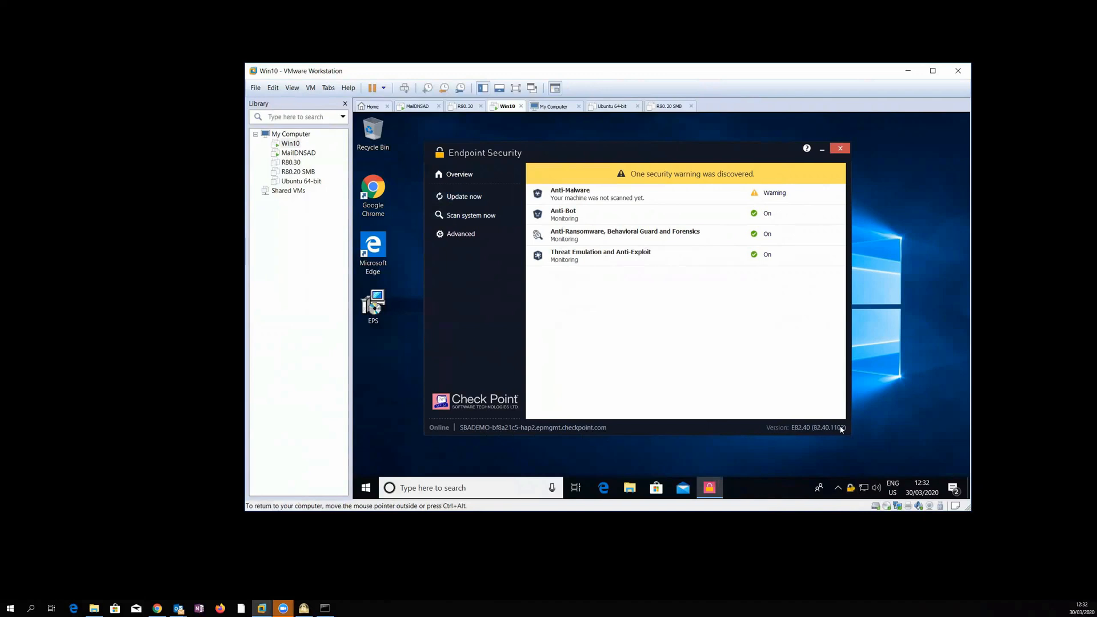
pyautogui.moveTo(580, 216)
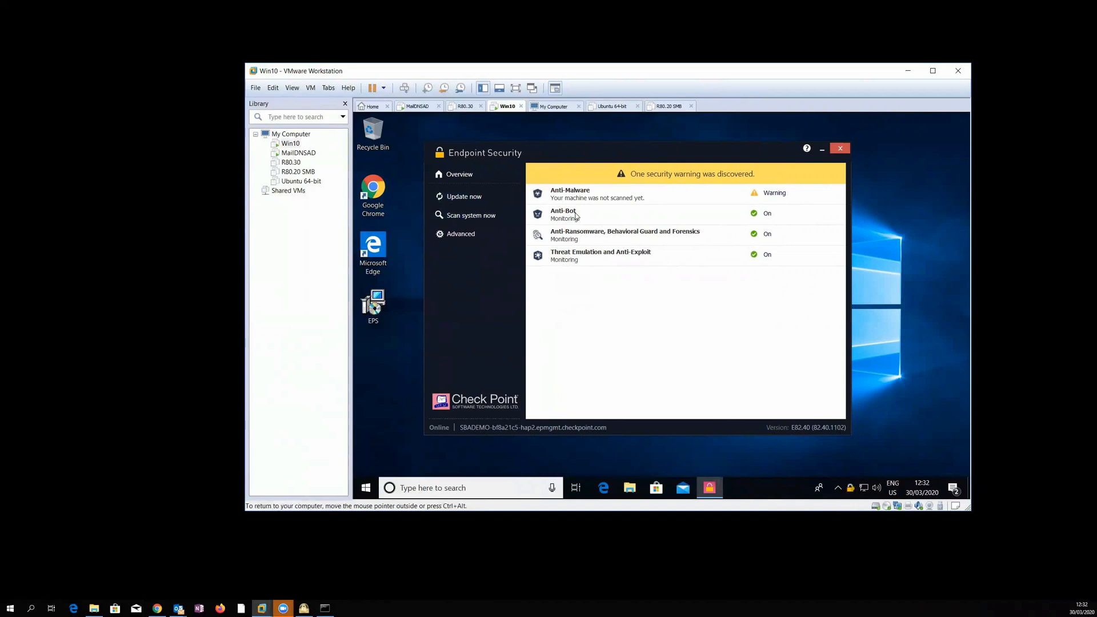
pyautogui.moveTo(784, 597)
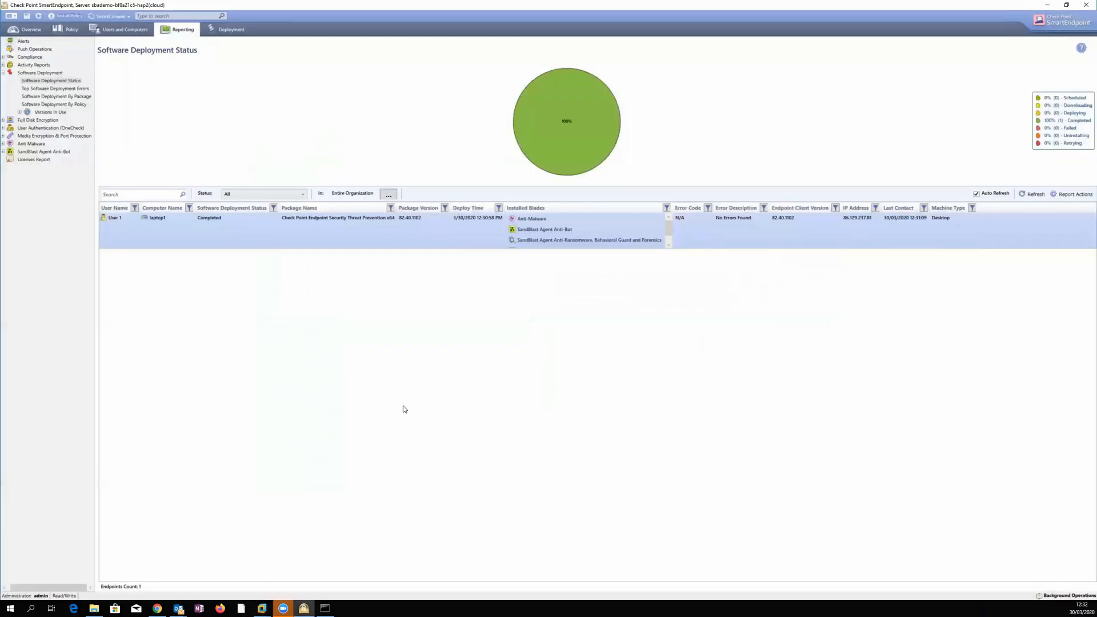
pyautogui.moveTo(89, 105)
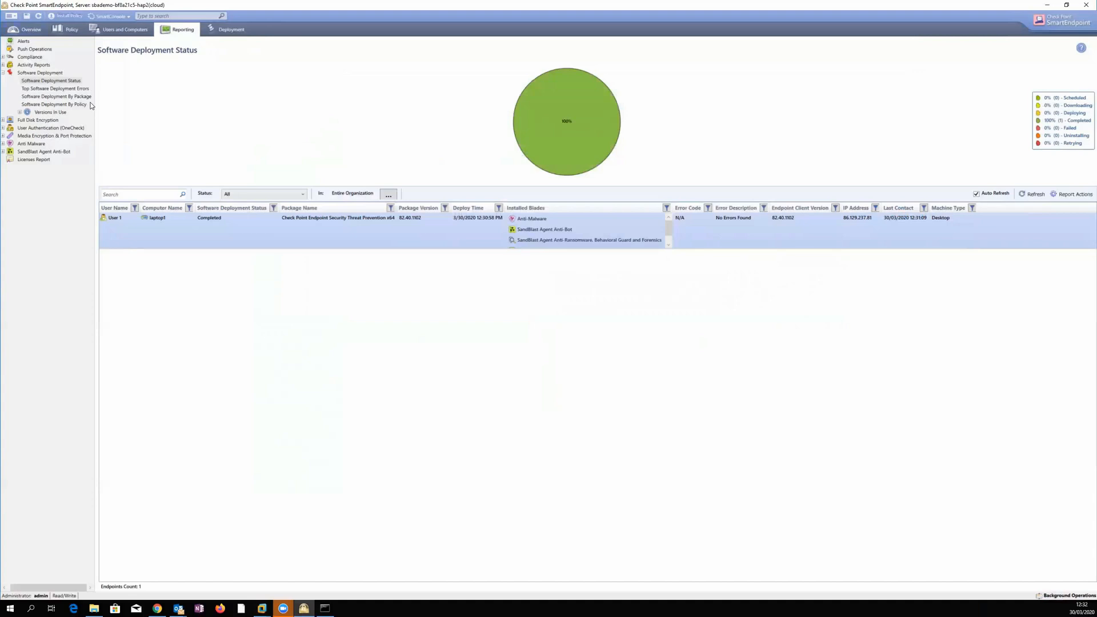
pyautogui.moveTo(177, 226)
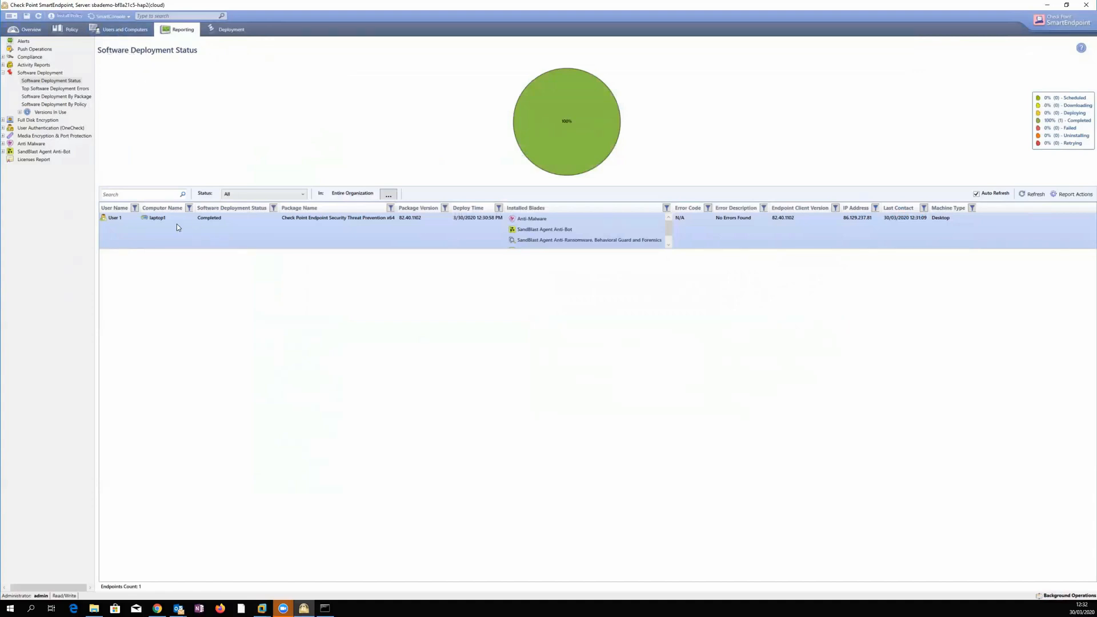
pyautogui.moveTo(201, 230)
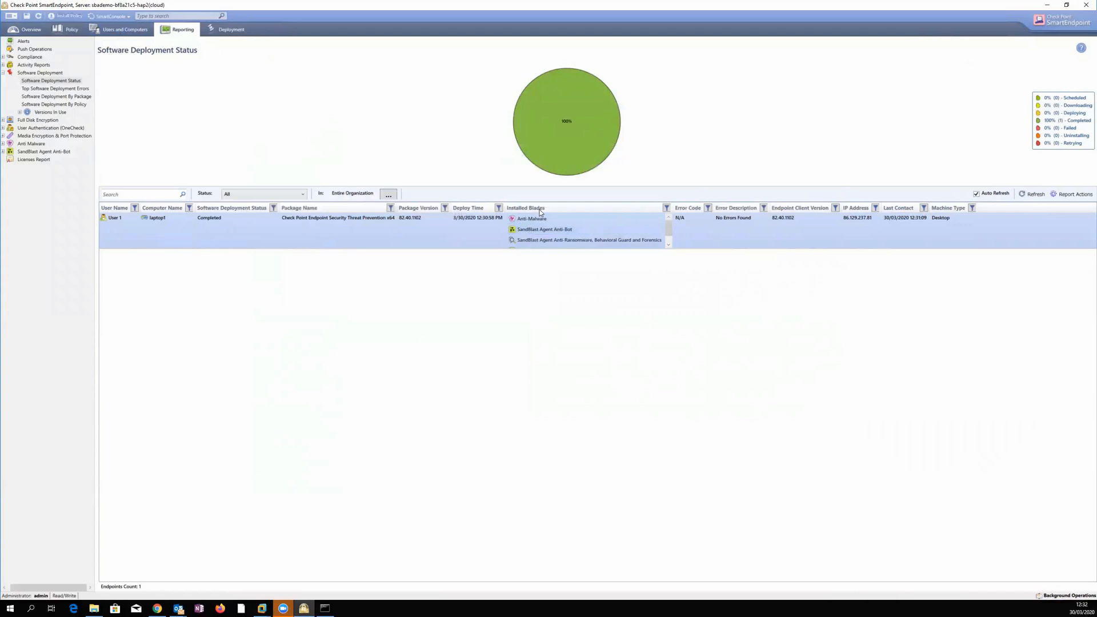
pyautogui.moveTo(318, 116)
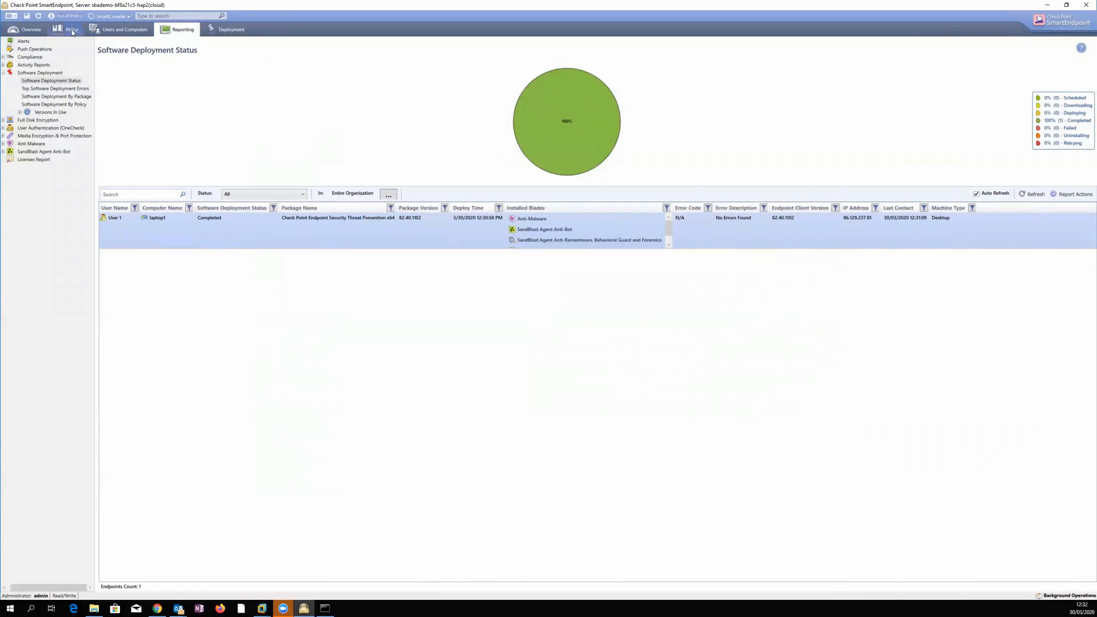
# Step: Review the Policy rules, collapsing FDE, User Authentication, Capsule Docs and Application Control, and select Default Forensics settings
pyautogui.click(71, 30)
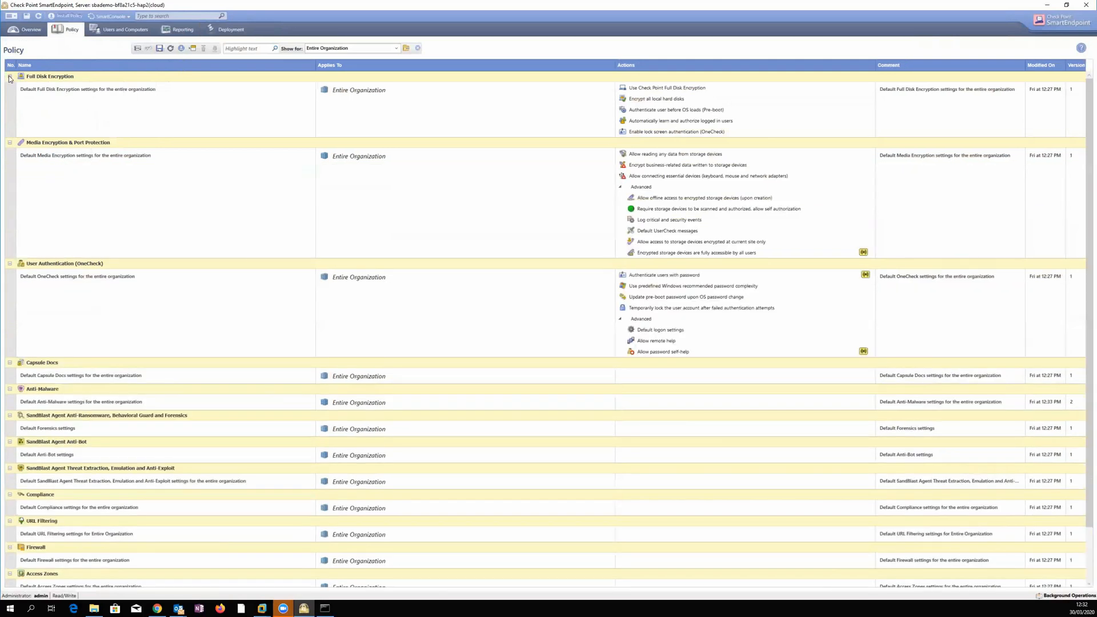
pyautogui.click(10, 362)
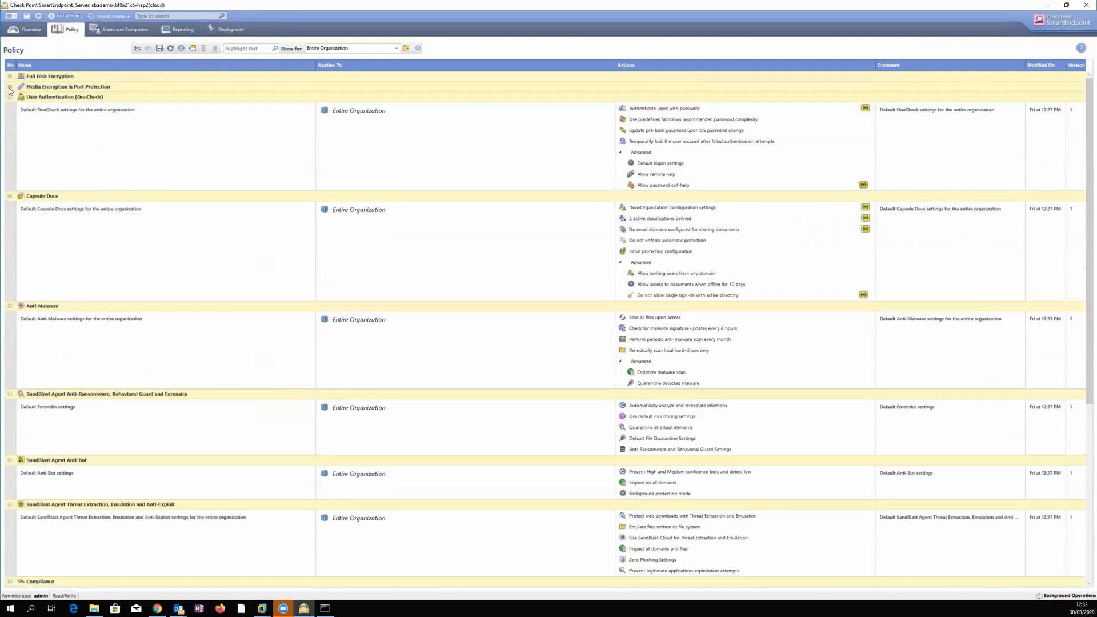
pyautogui.click(10, 96)
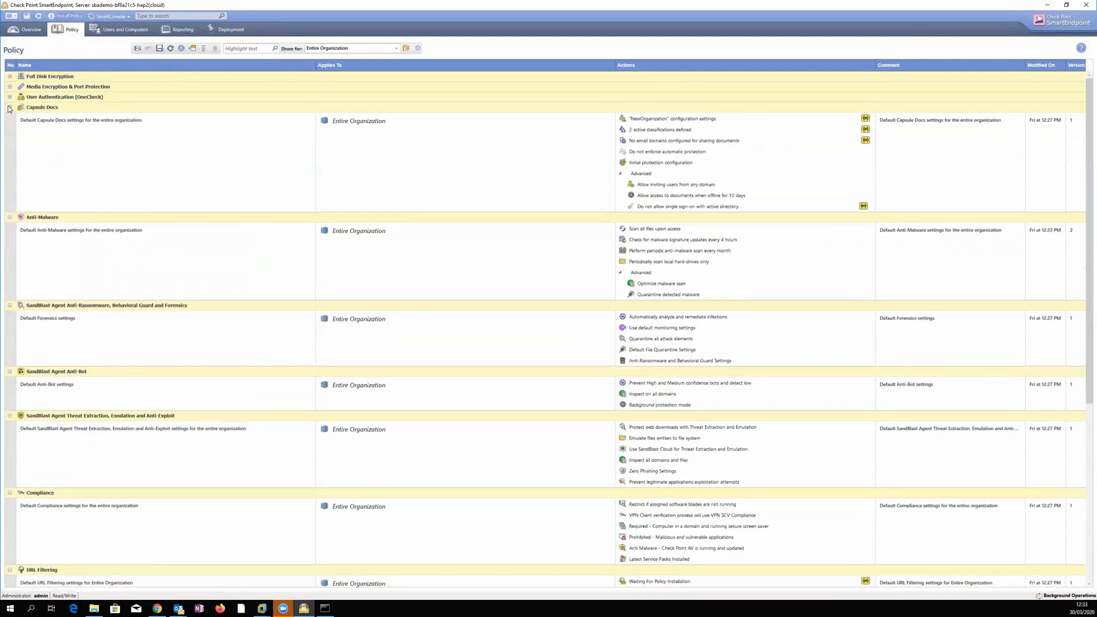
pyautogui.click(10, 108)
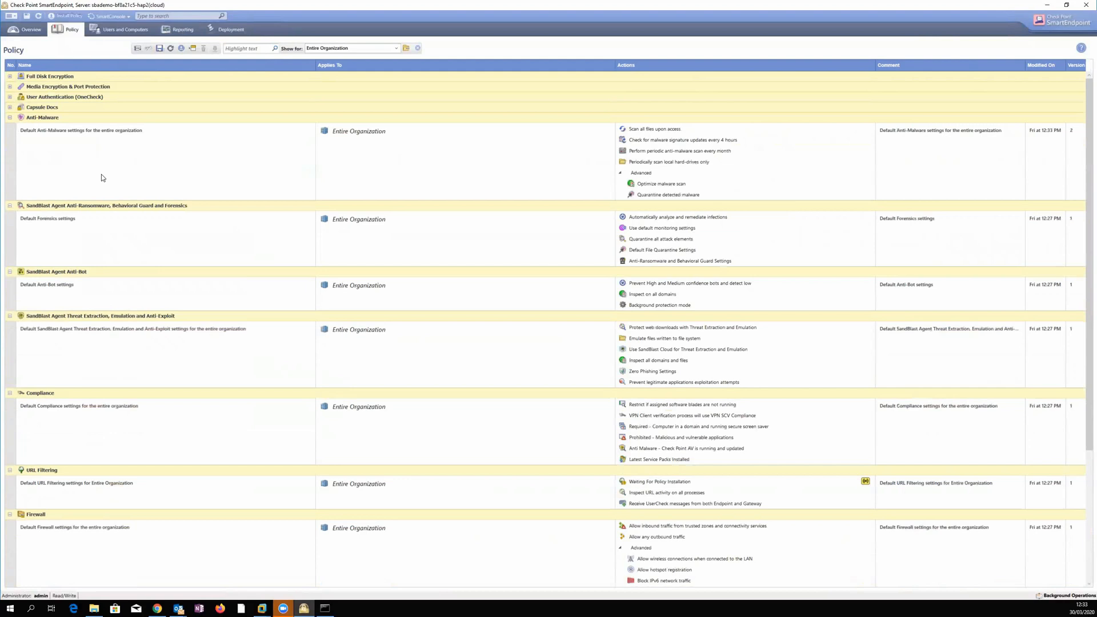
pyautogui.moveTo(36, 139)
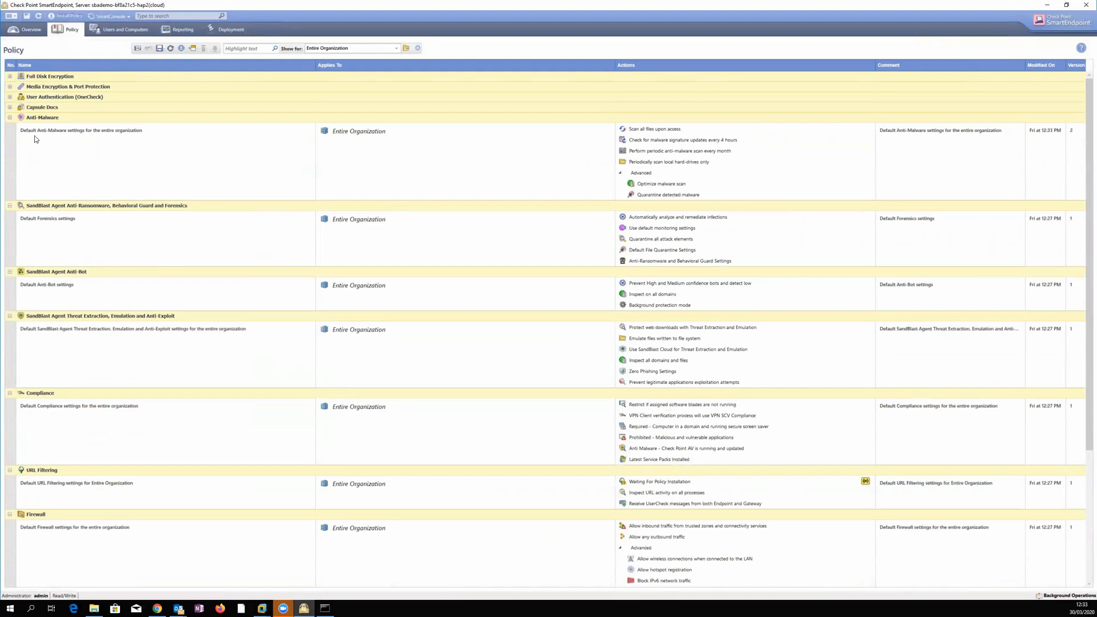
pyautogui.moveTo(81, 255)
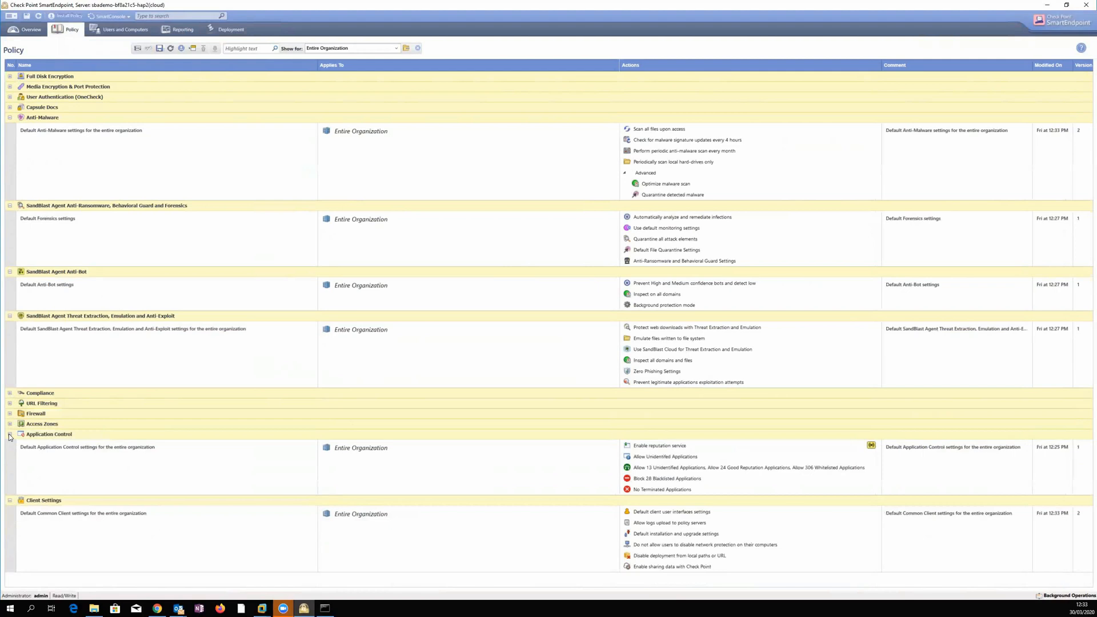
pyautogui.click(10, 434)
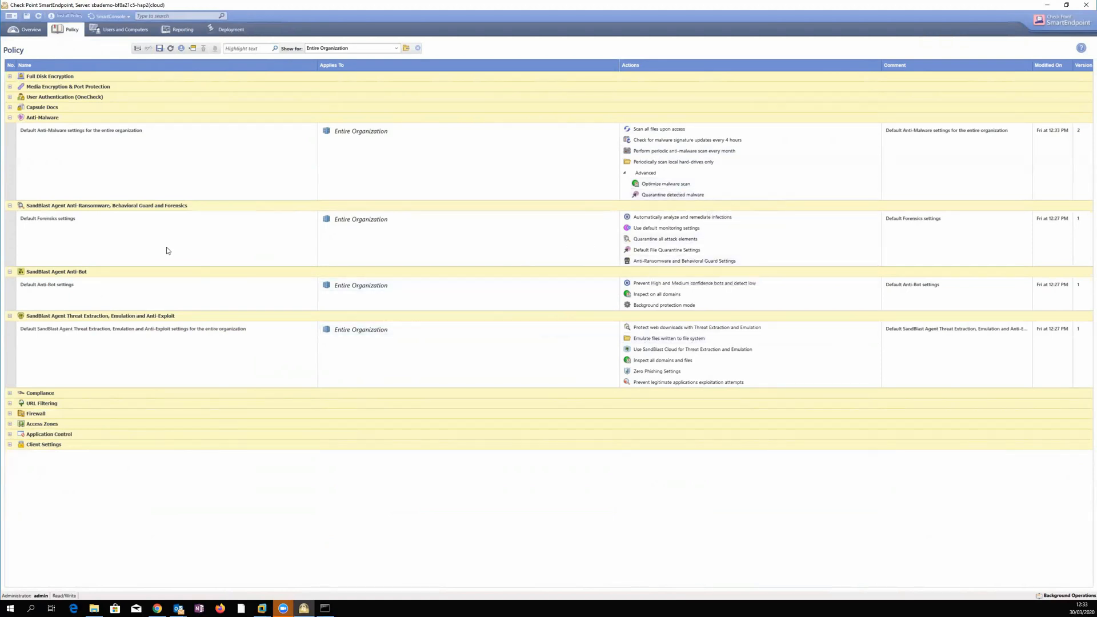
pyautogui.click(139, 237)
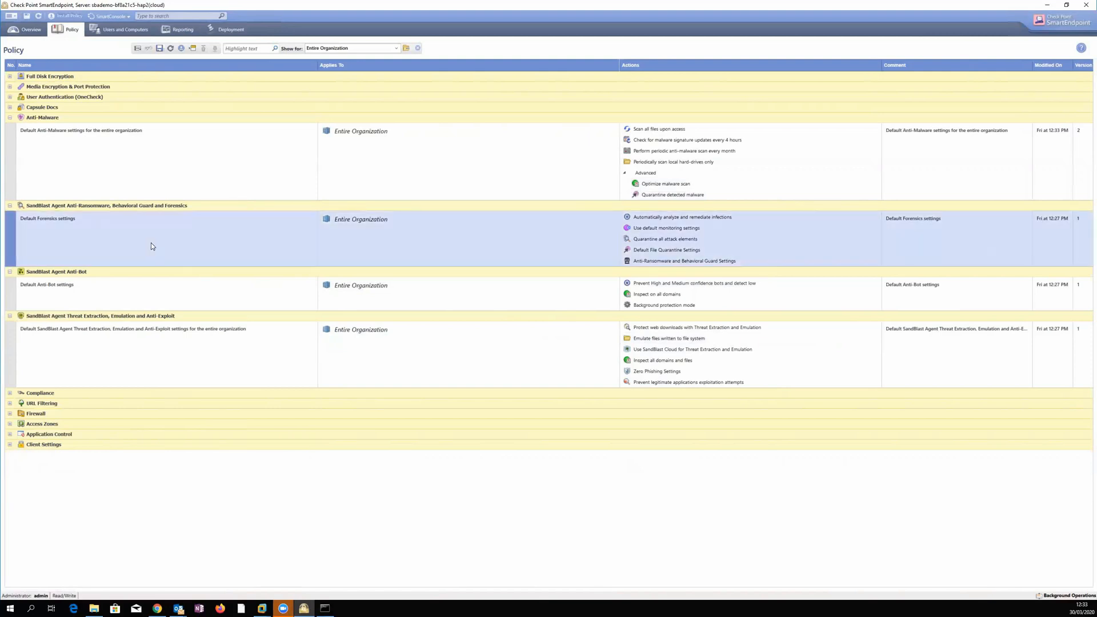
pyautogui.moveTo(139, 48)
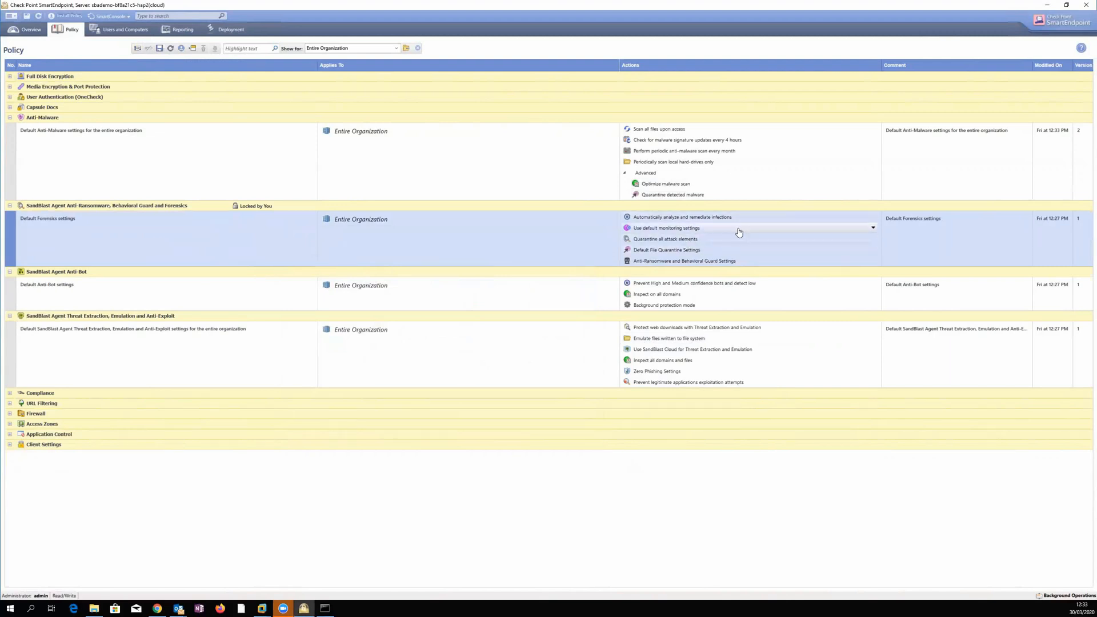
pyautogui.moveTo(217, 245)
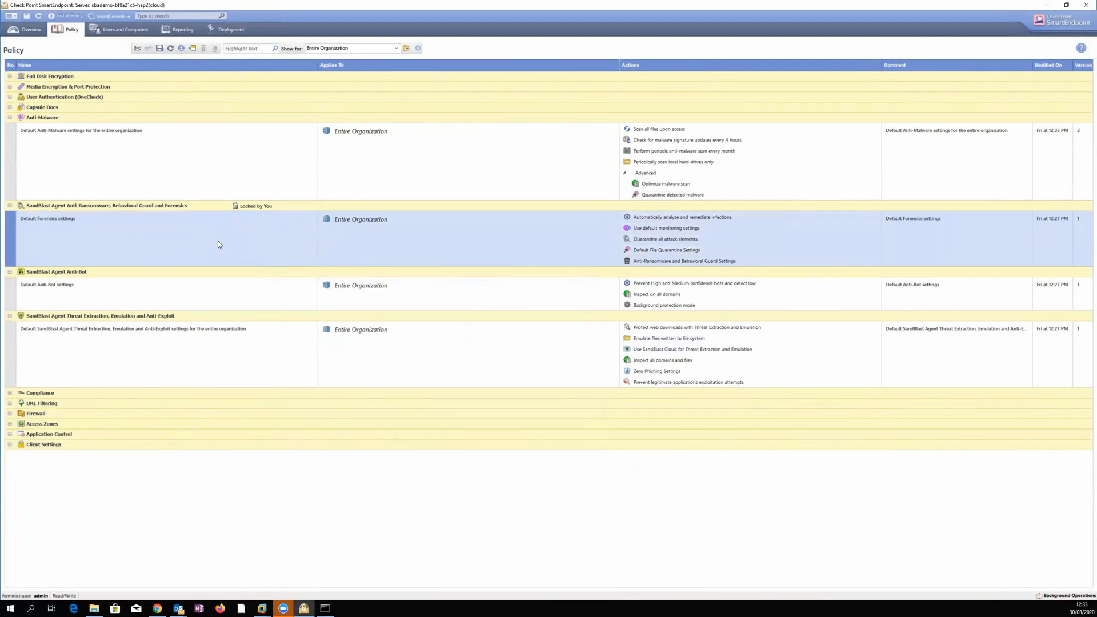
# Step: Return to the Software Deployment Rules list showing the default and Sales rules
pyautogui.click(231, 30)
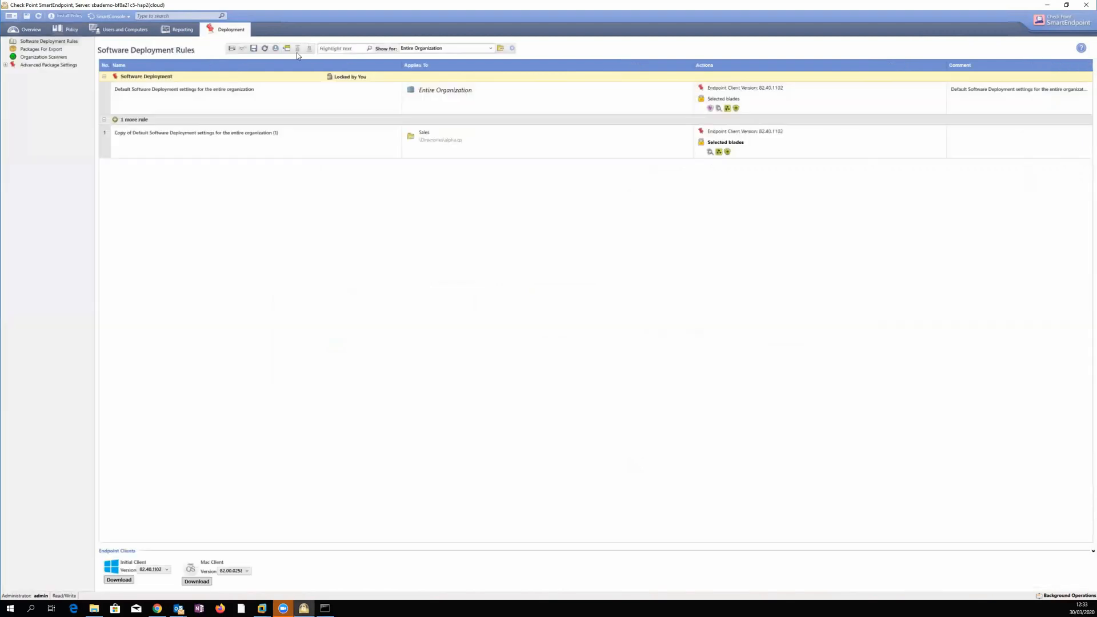